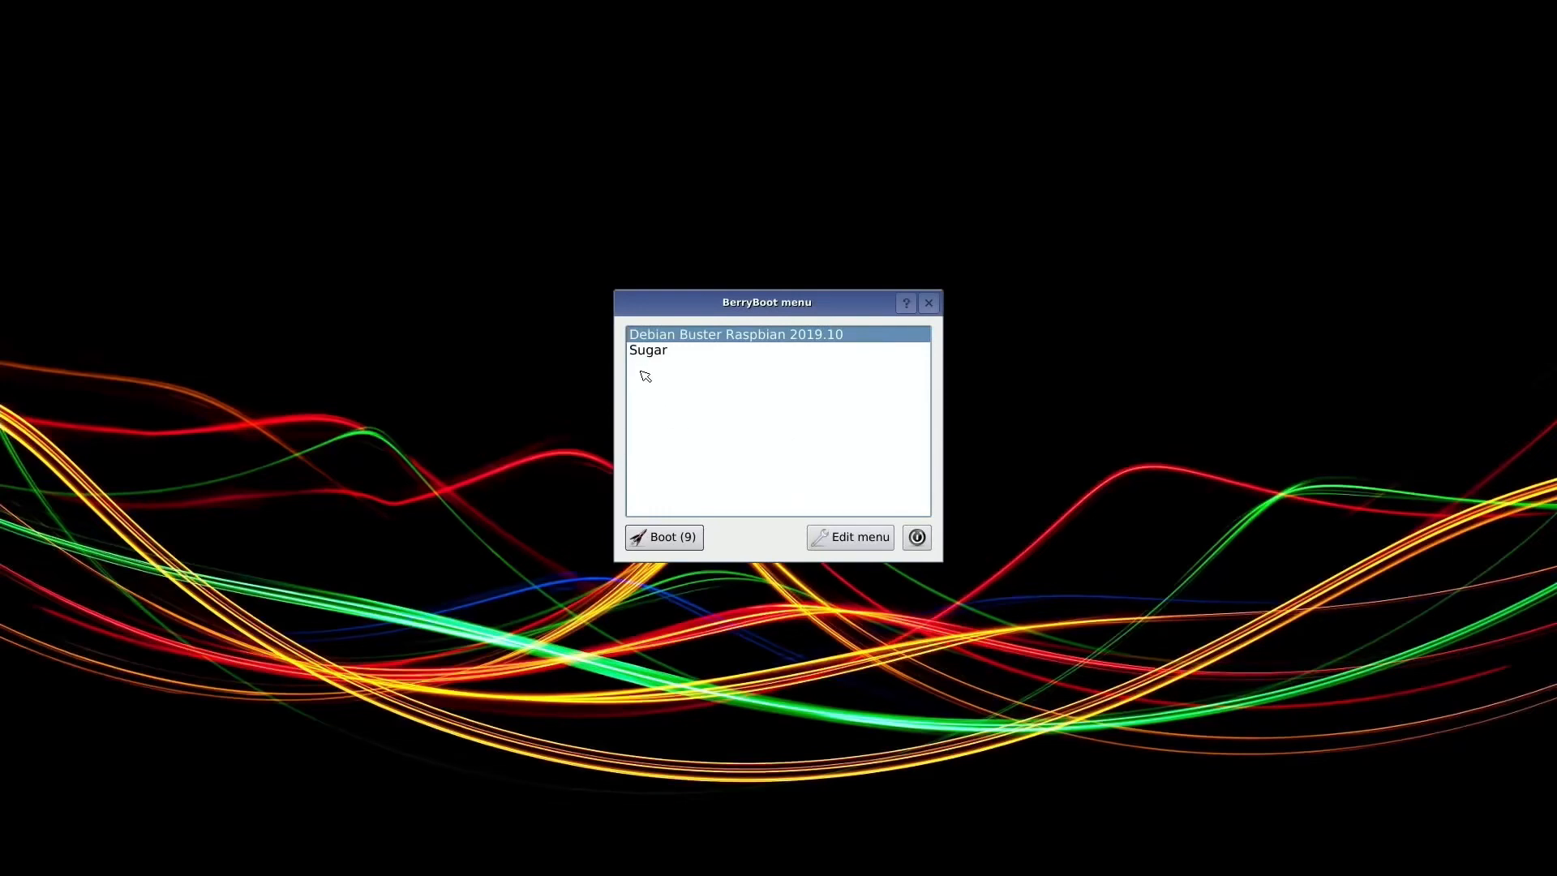
Choose Sugar in the BerryBoot menu and boot into it
left_click(649, 350)
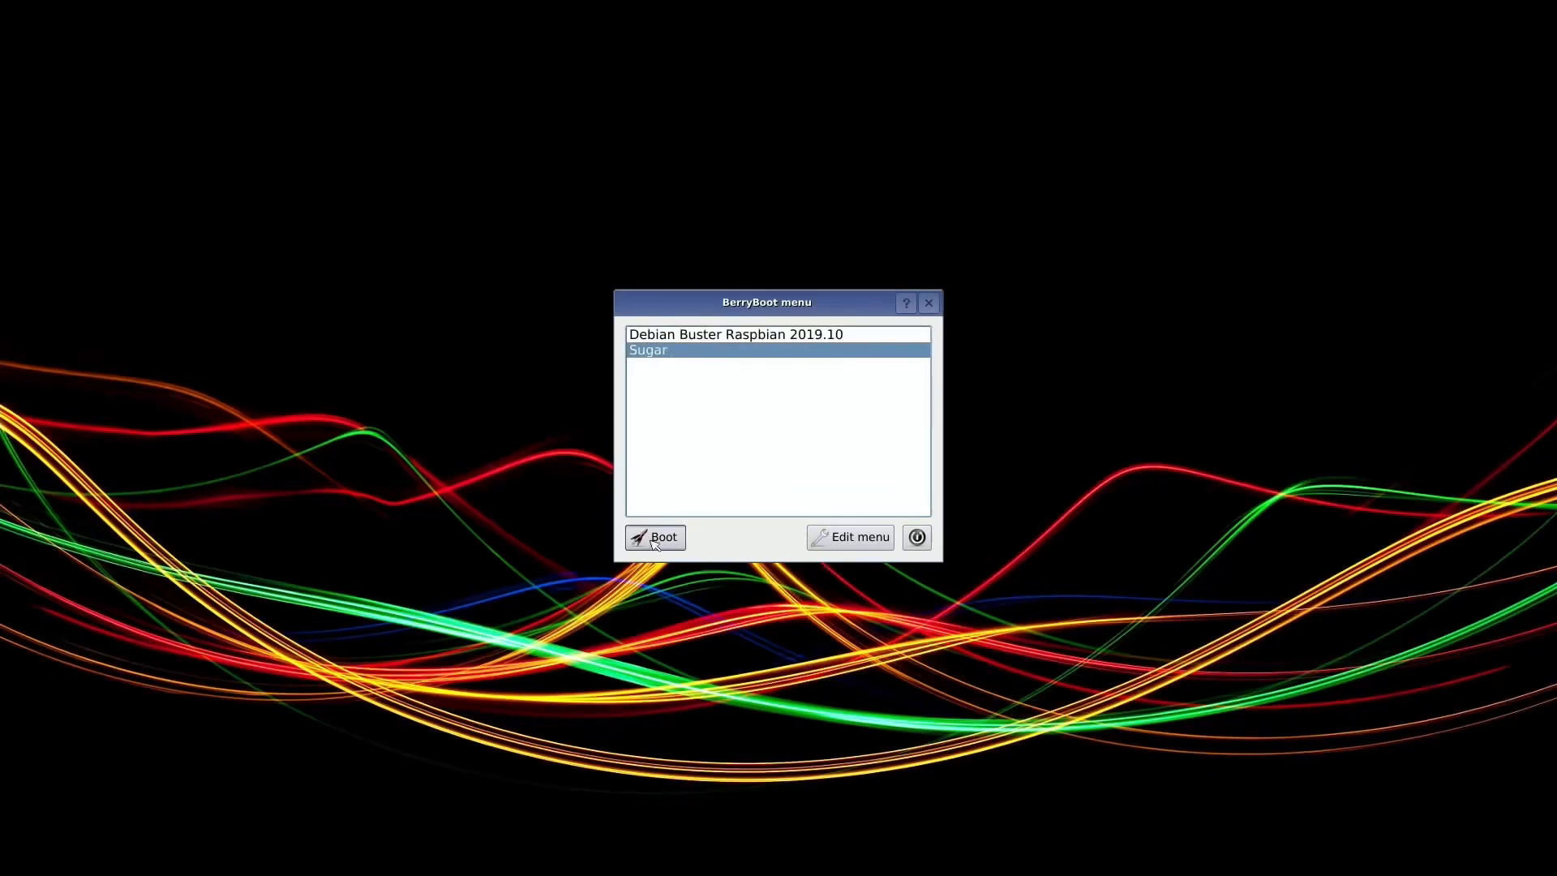
left_click(654, 537)
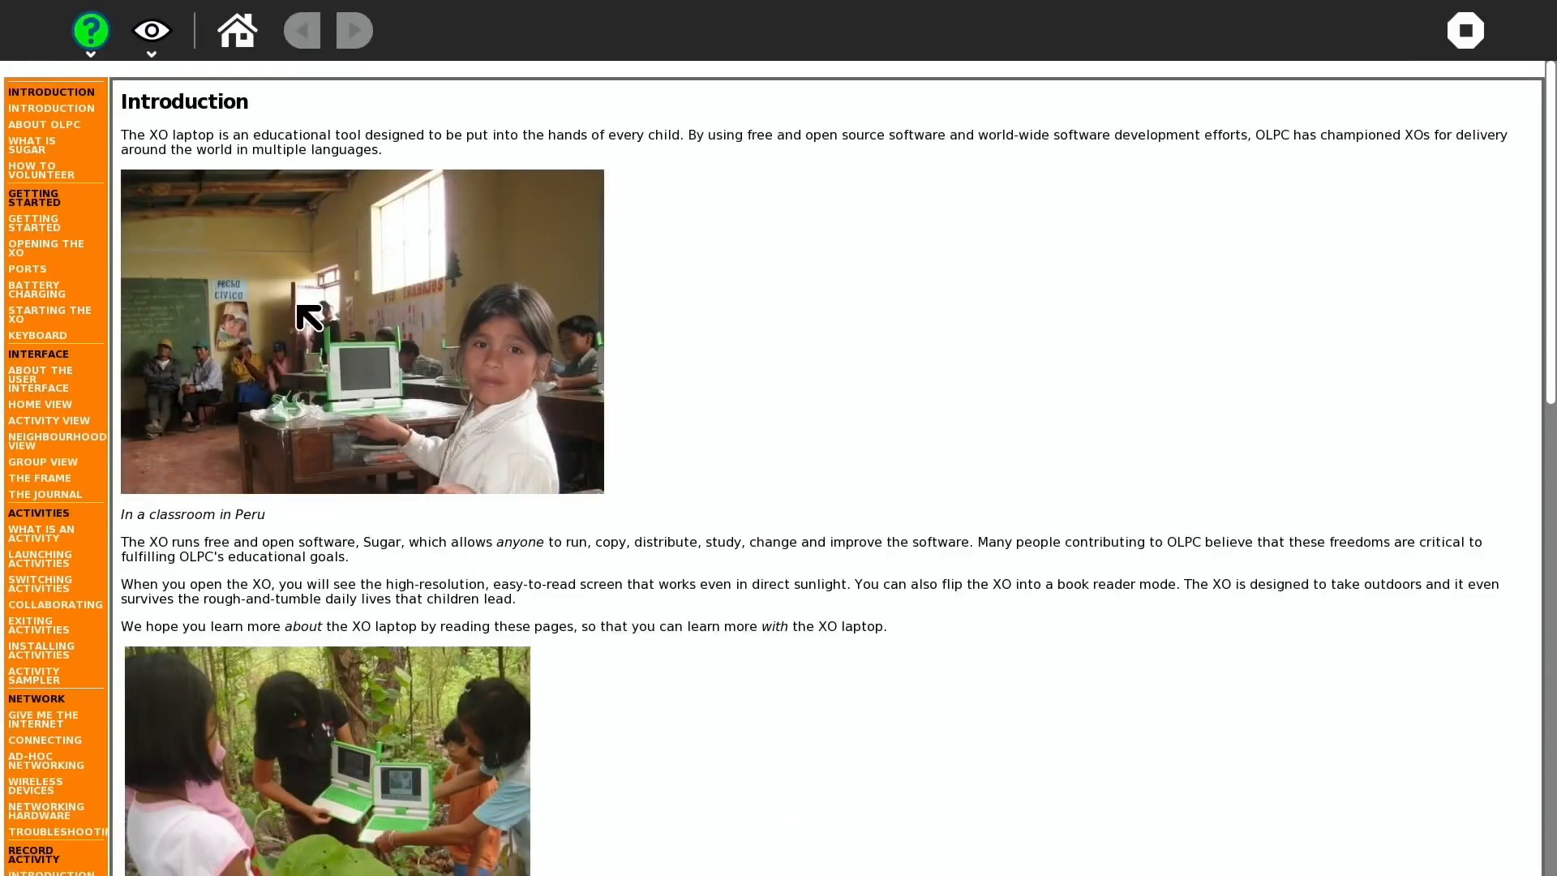
mouse_move(180, 209)
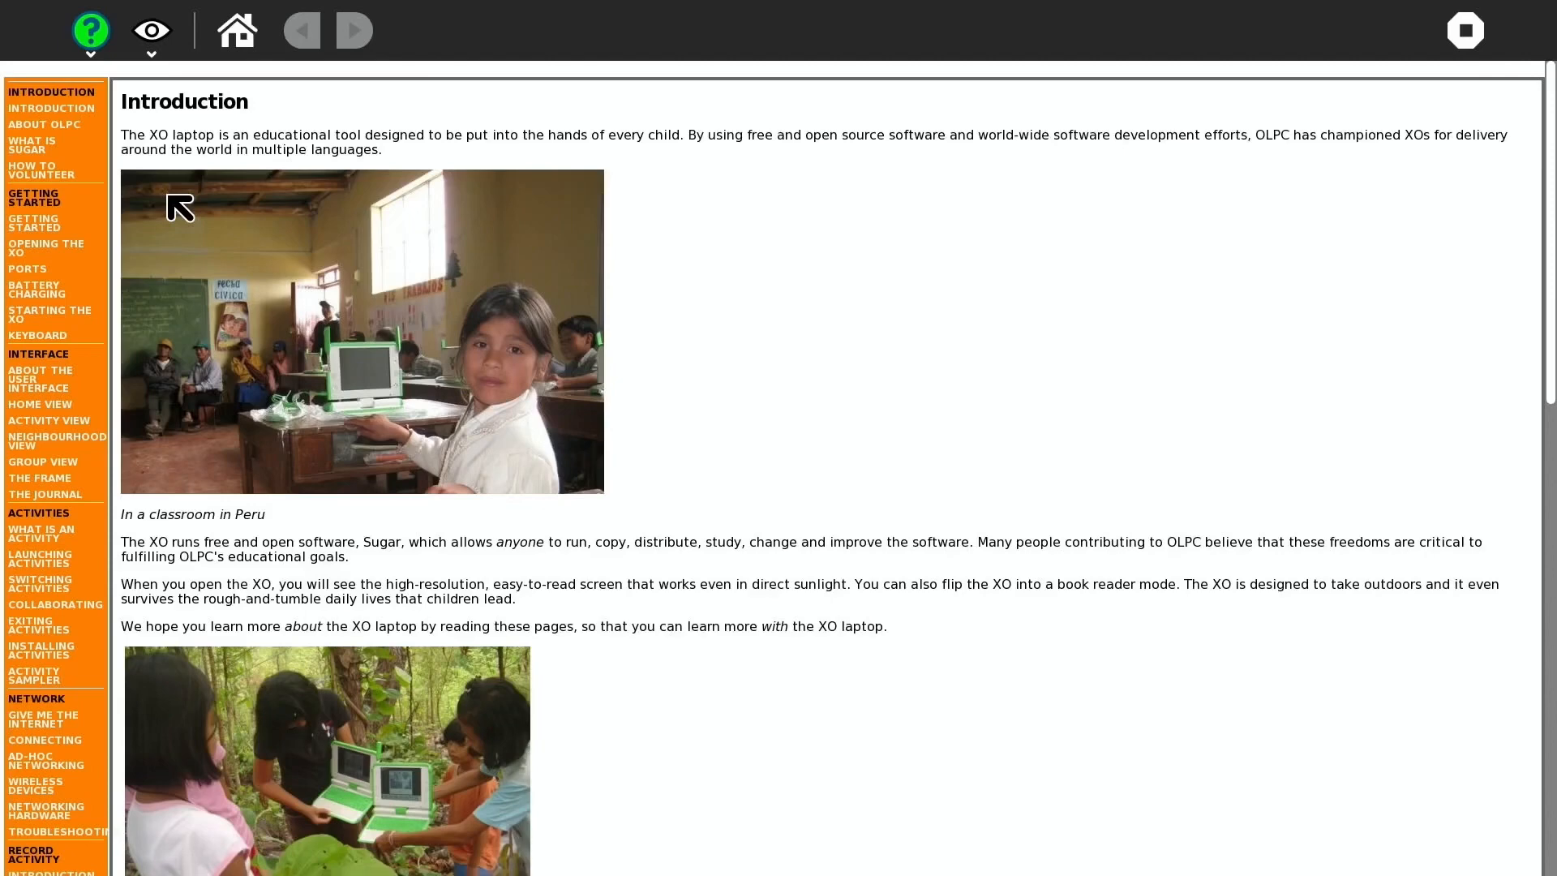
mouse_move(323, 317)
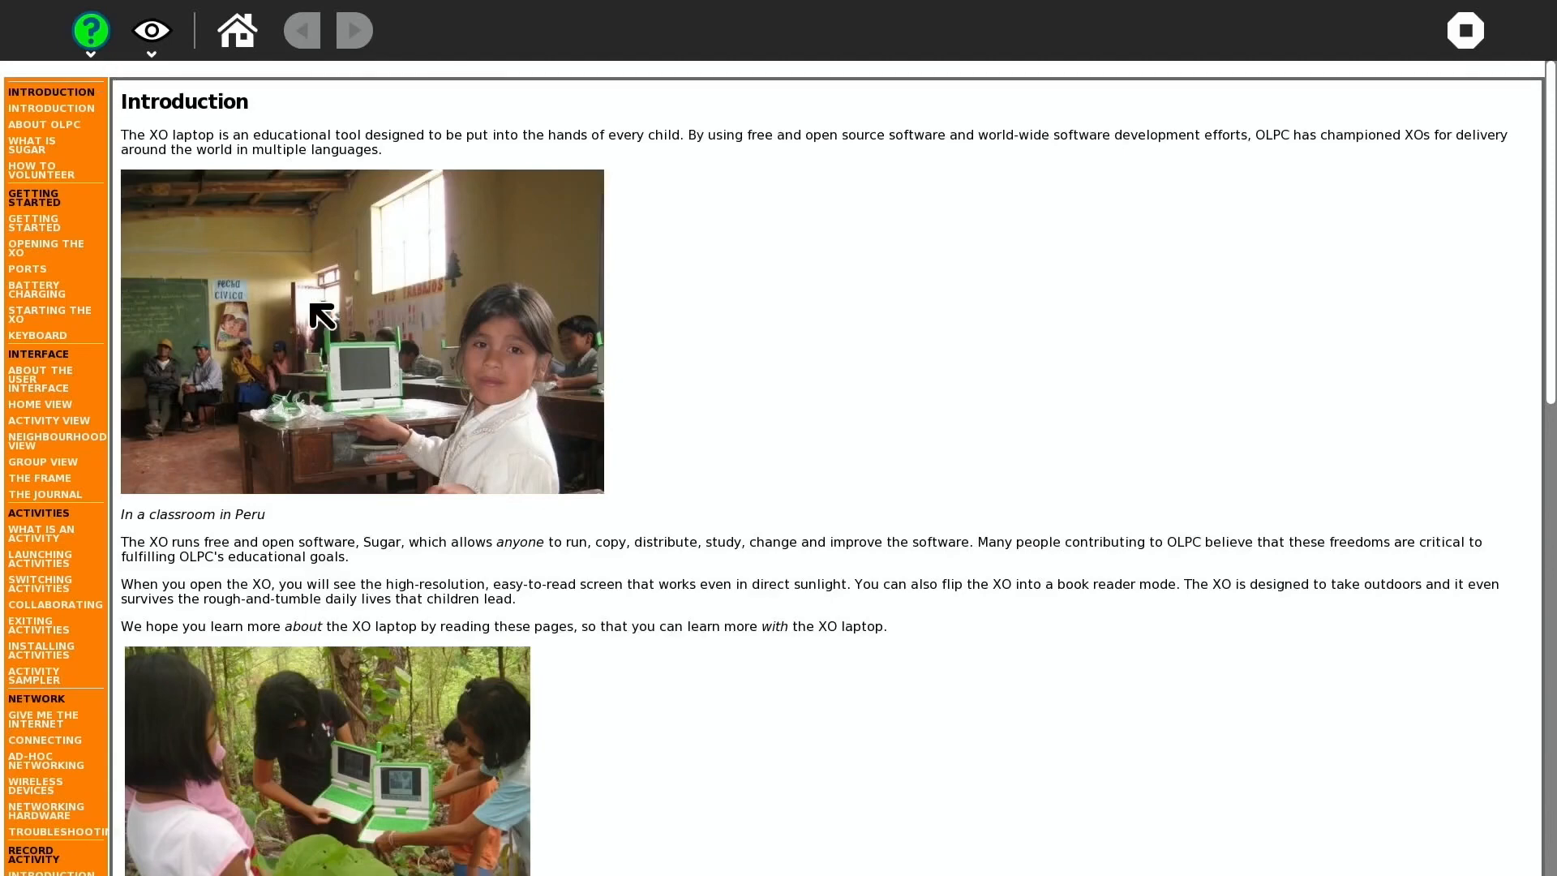
Leave the Help activity for the Home ring and launch the Pippy Python activity
scroll("down", 3)
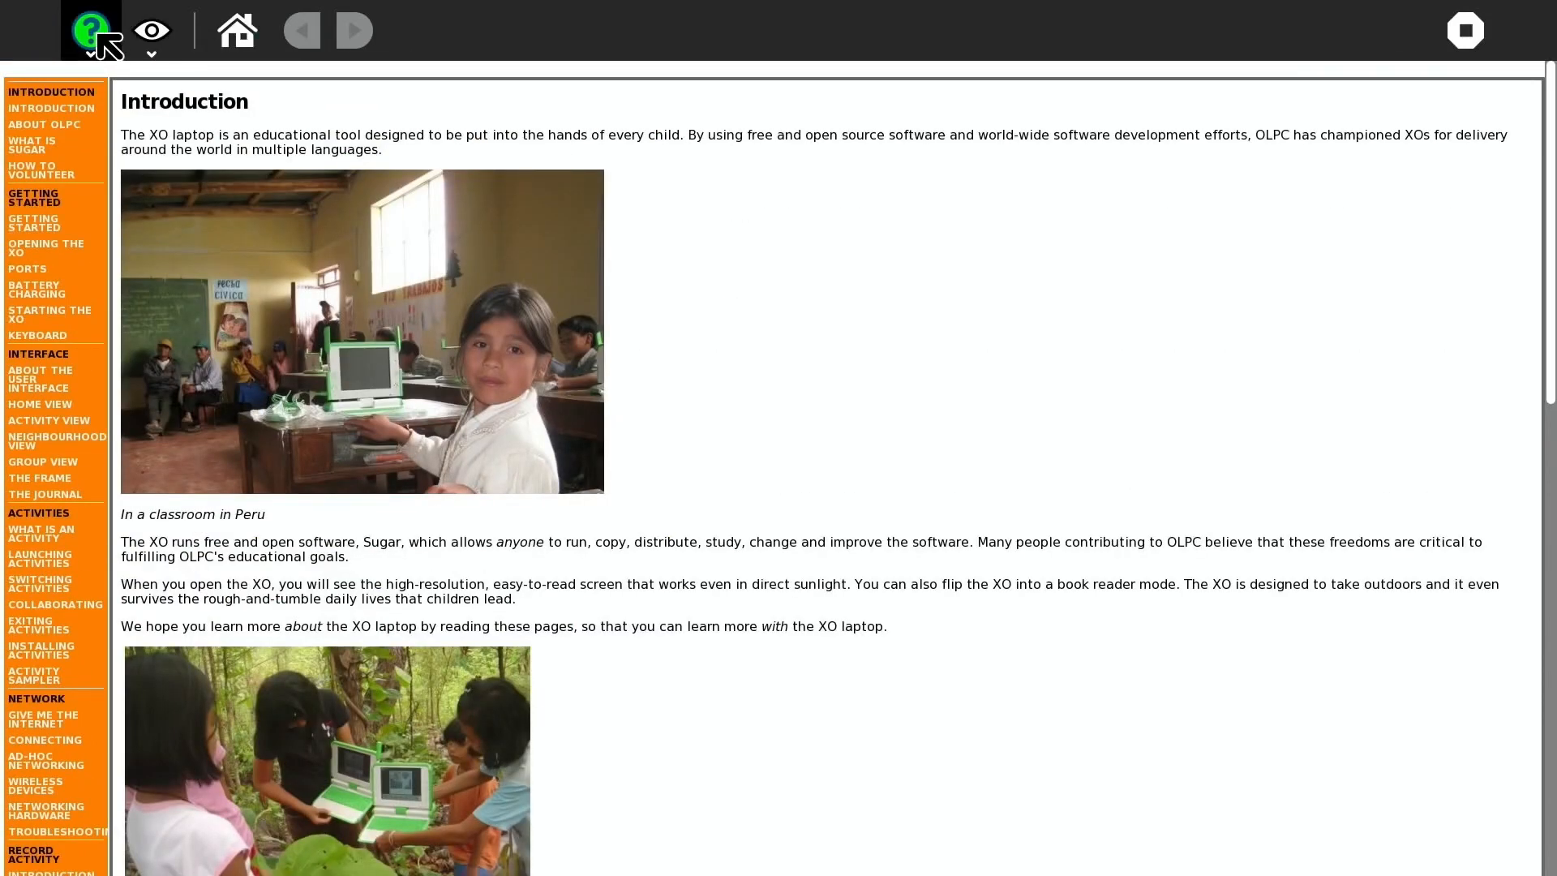
left_click(89, 29)
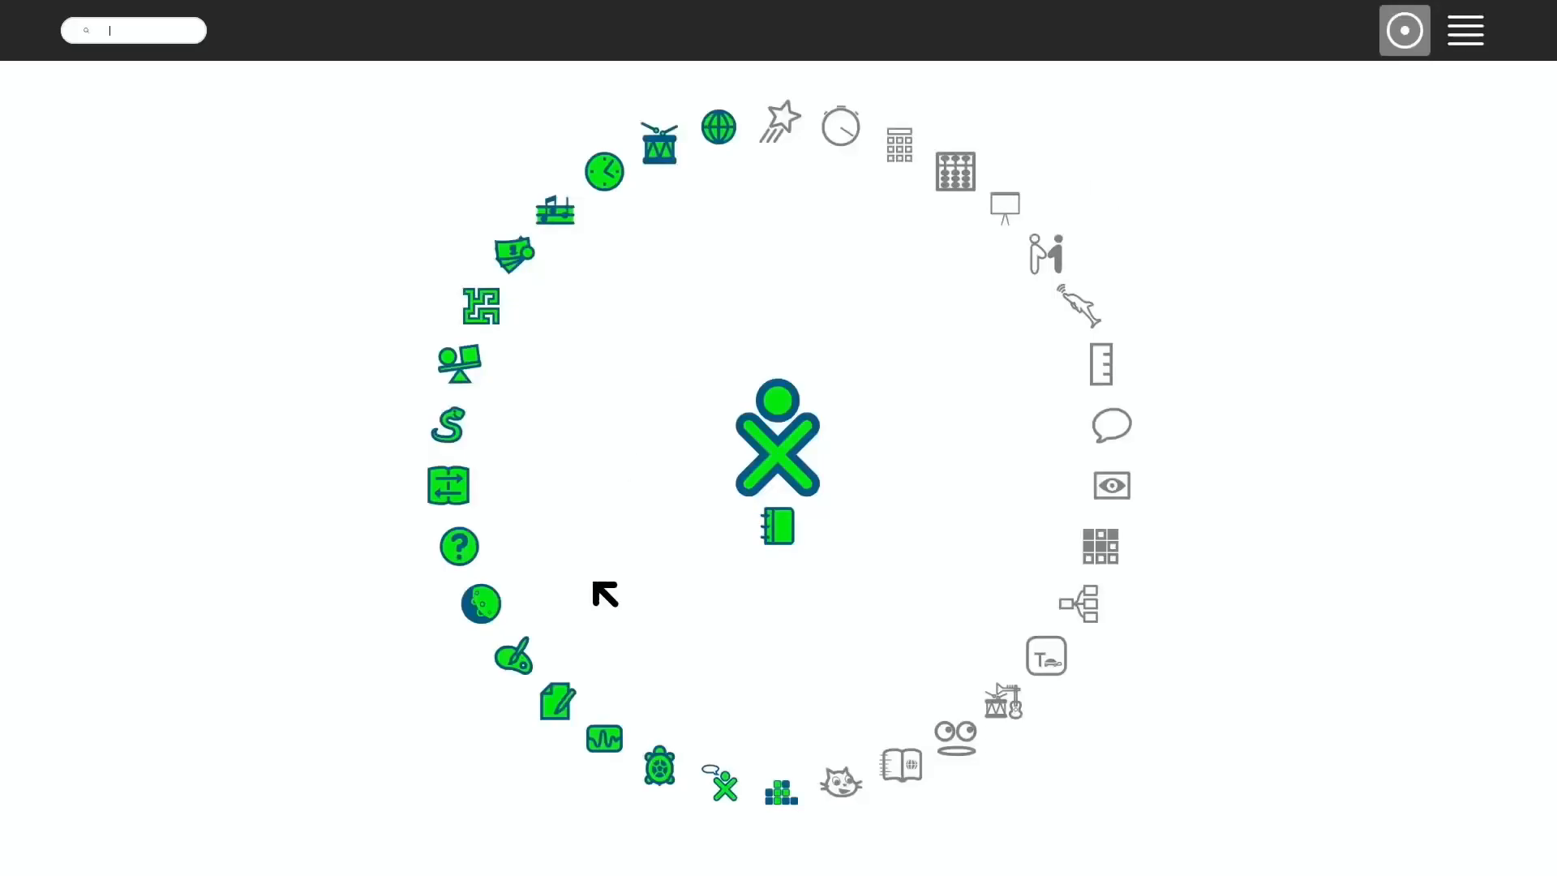
mouse_move(462, 441)
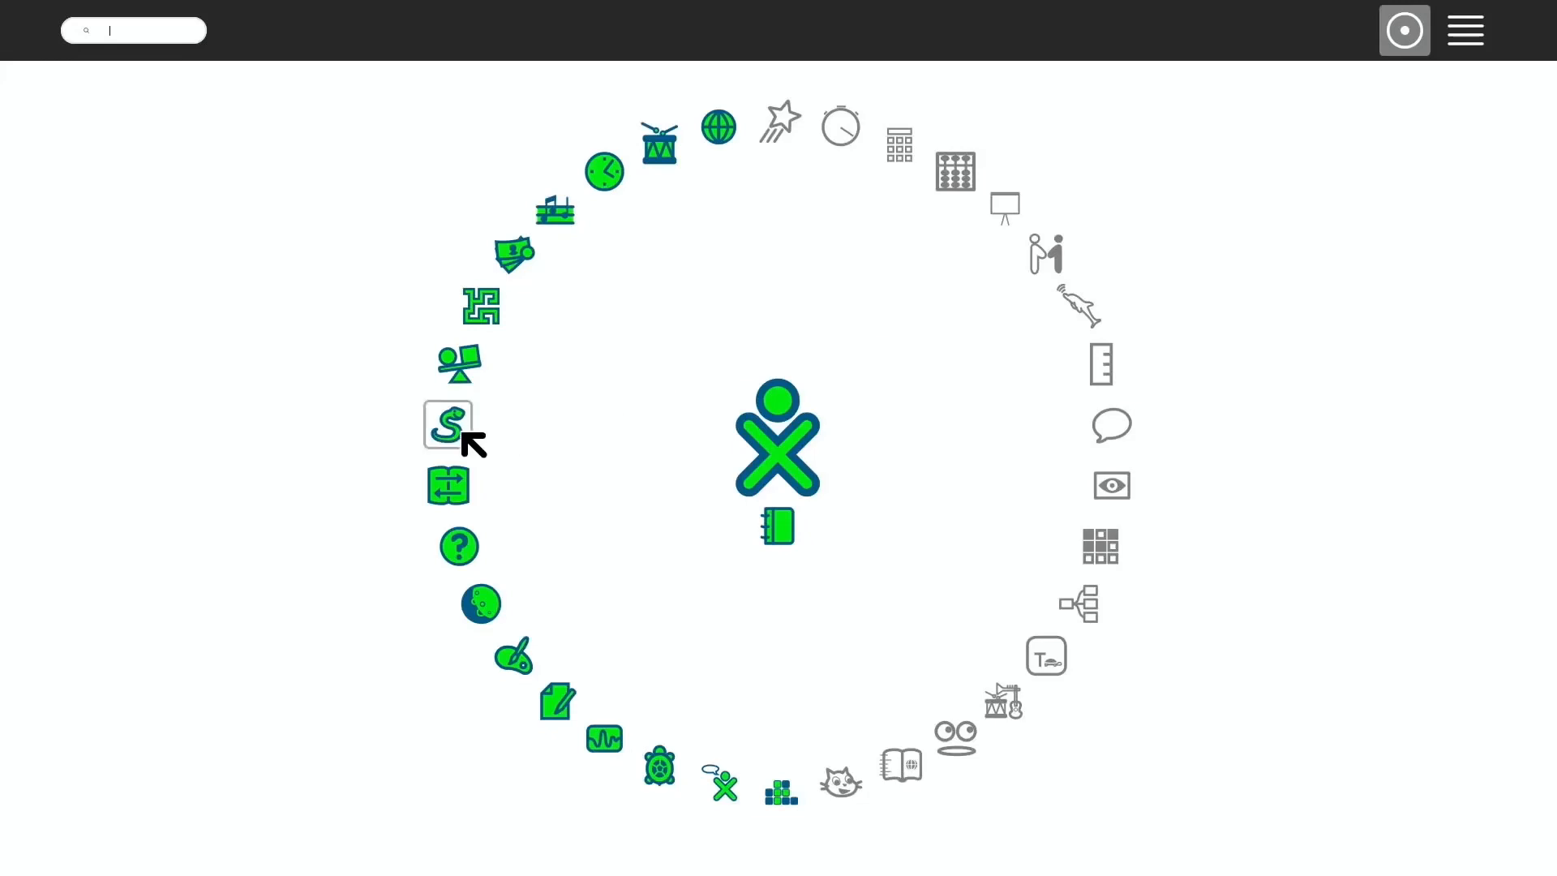
left_click(448, 424)
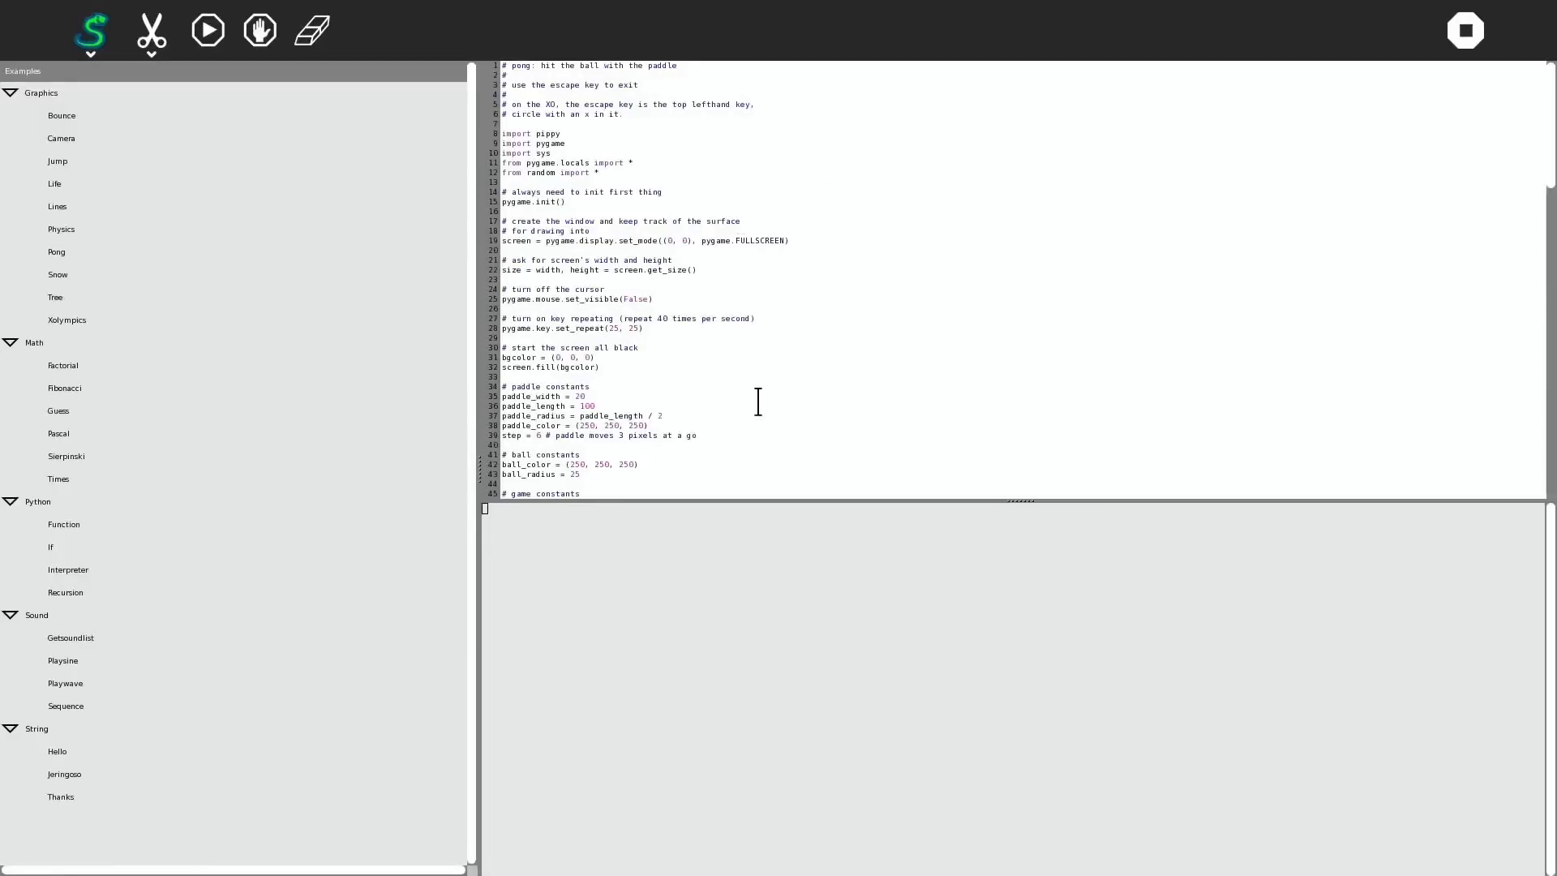
mouse_move(130, 177)
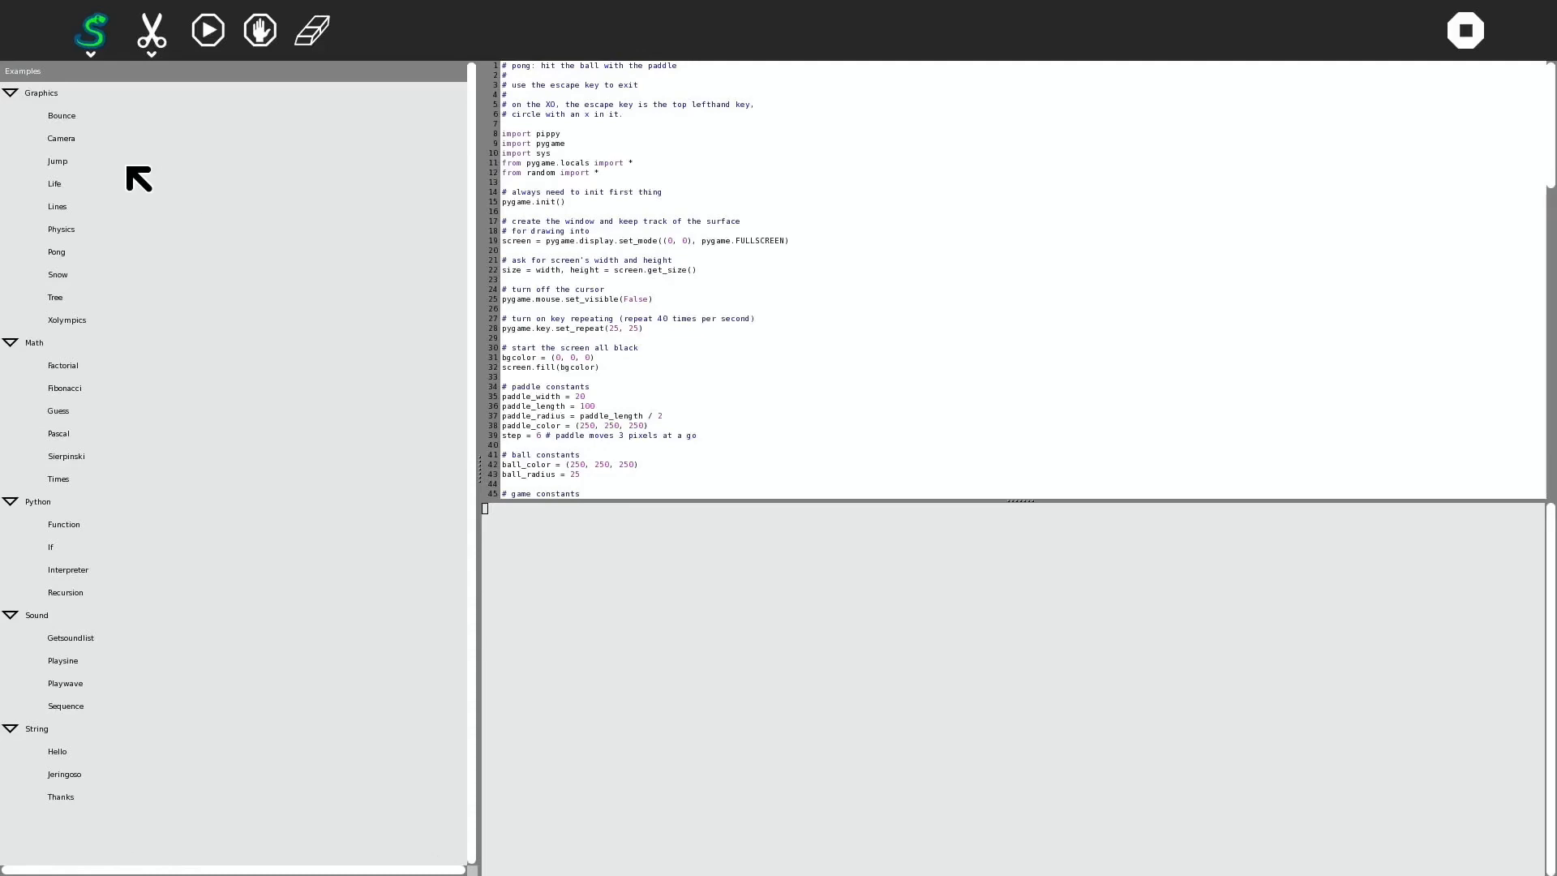
Load Bounce, change msg to 'leepspvideo!' and fsize to 150, and run it
left_click(60, 115)
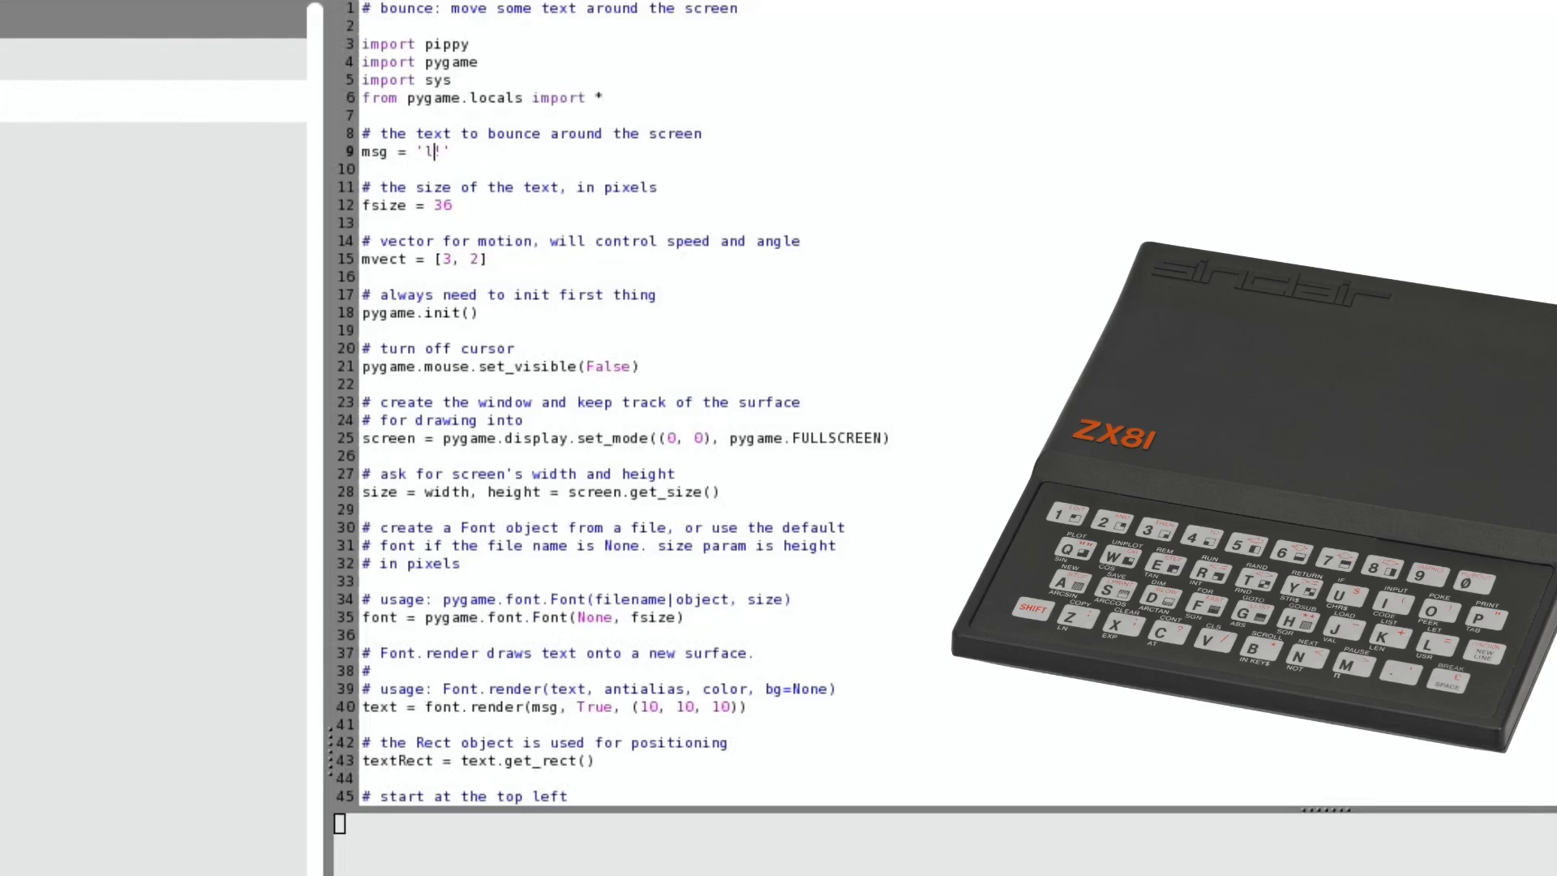
type("eepspvideo")
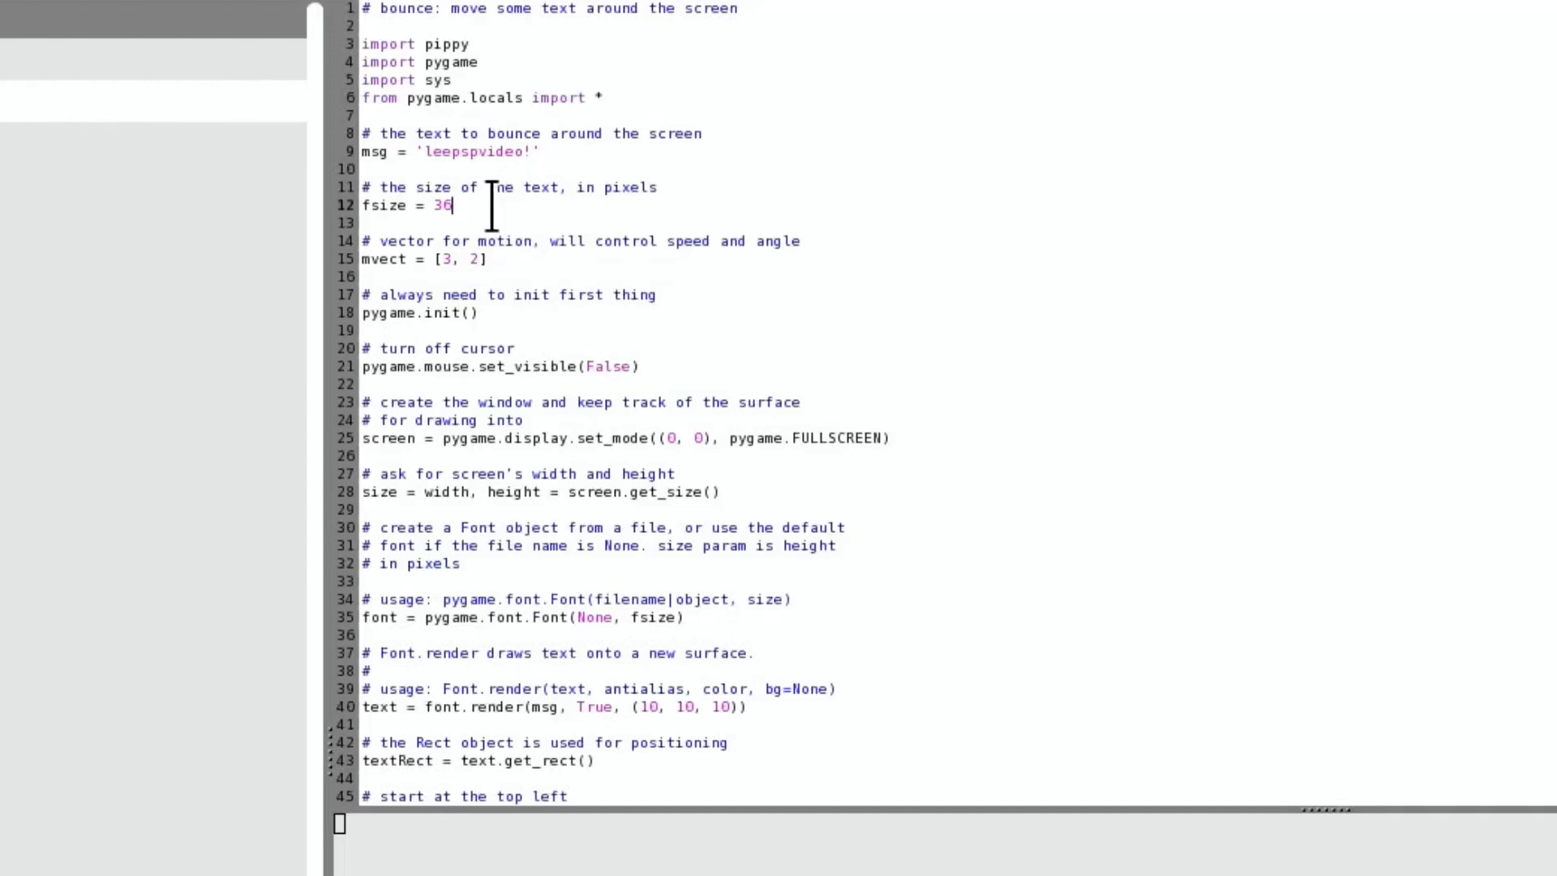
type("15")
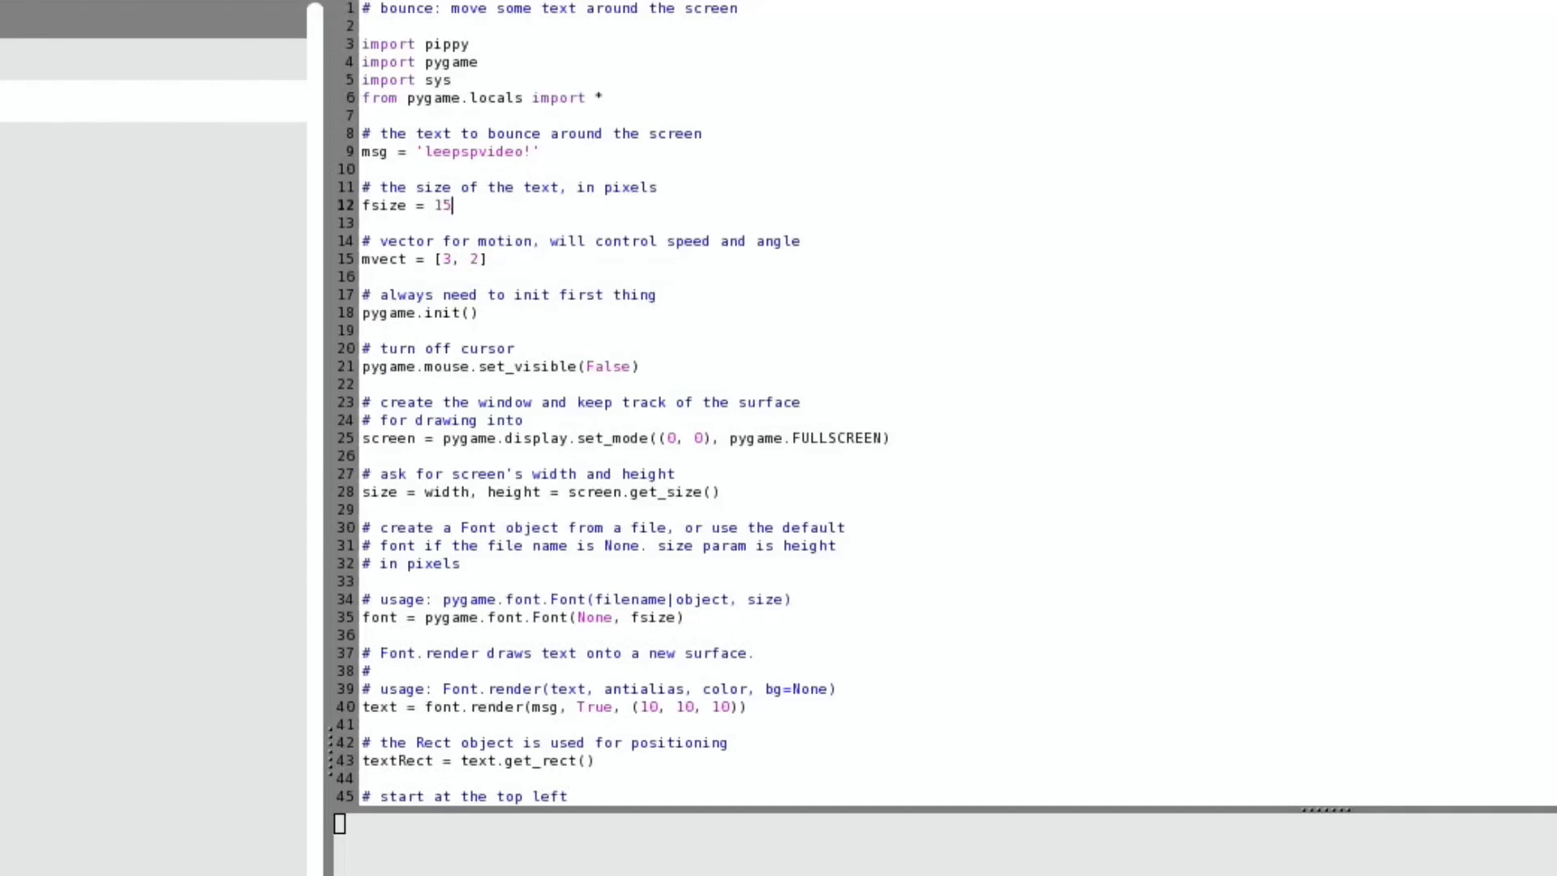
type("0")
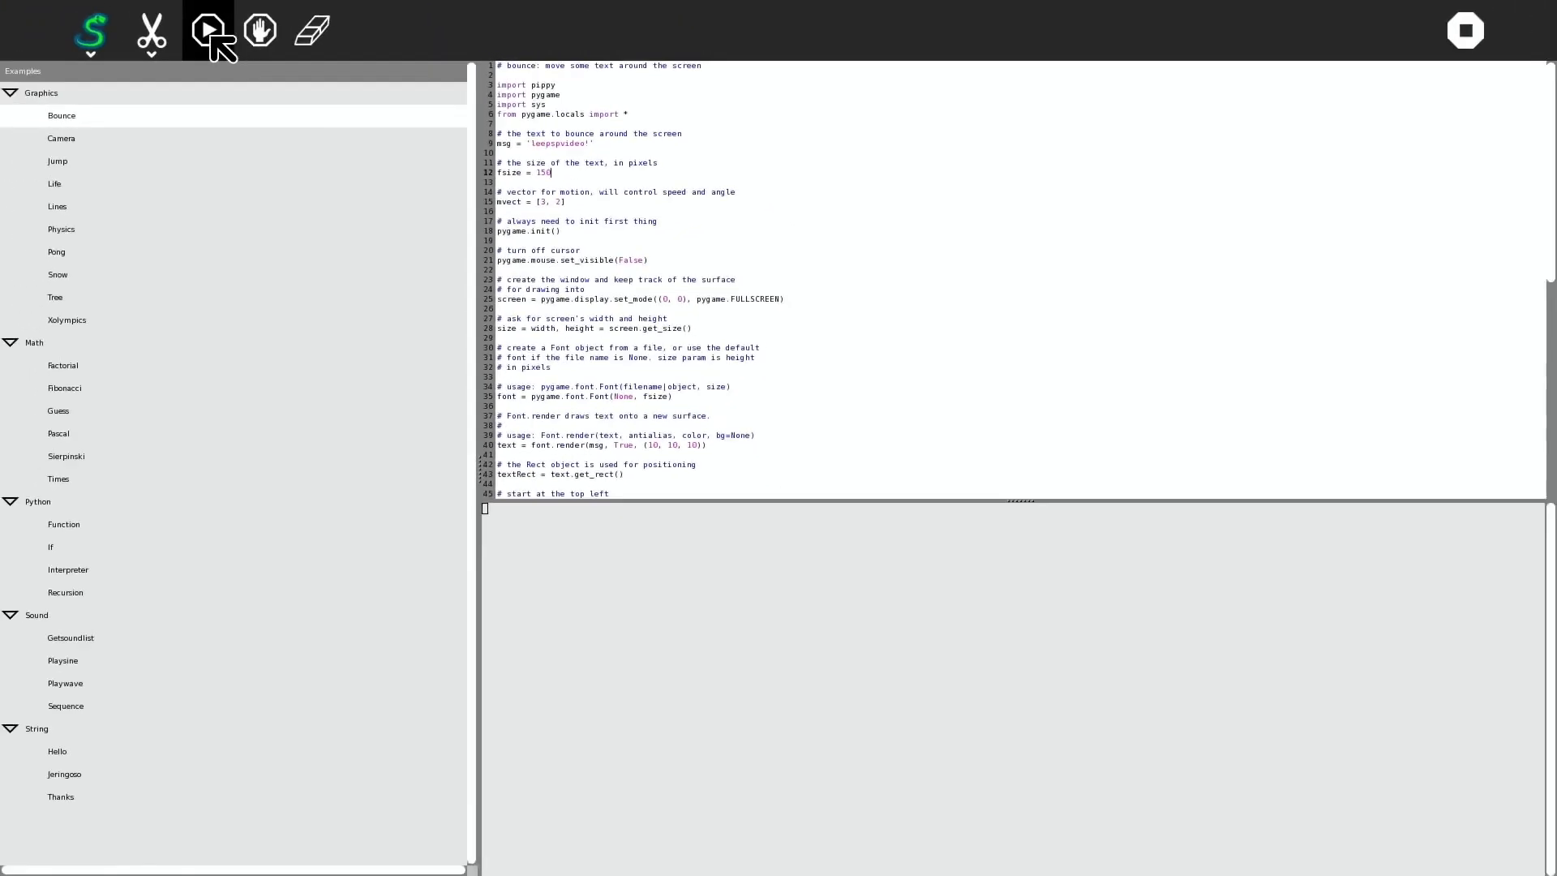
left_click(209, 30)
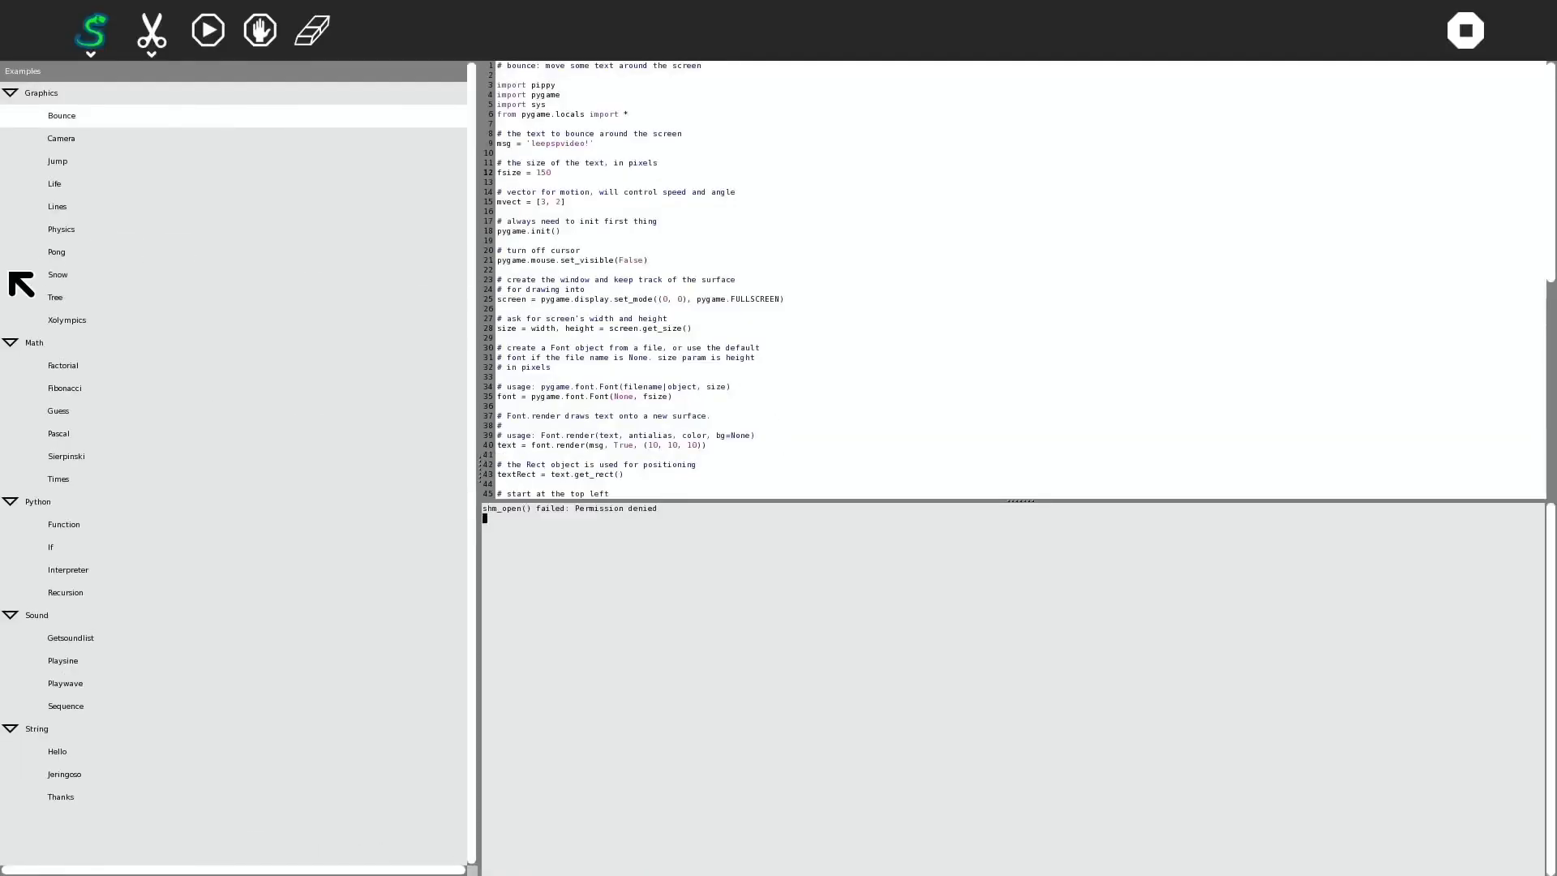
Load and run the Pong example, then look at the Xolympics and Tree code
left_click(57, 252)
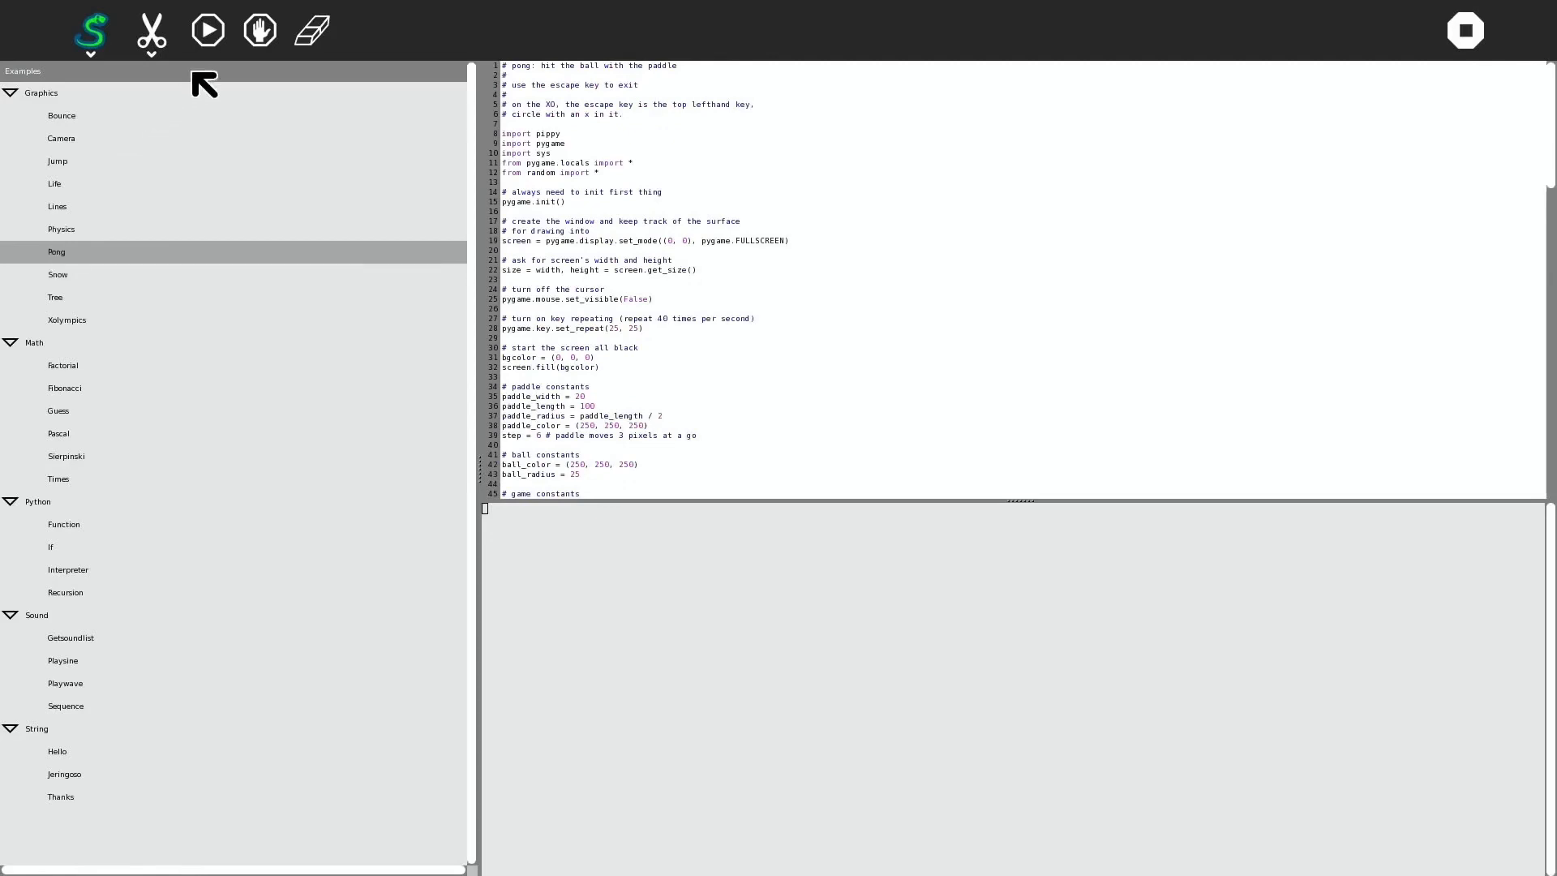
left_click(208, 29)
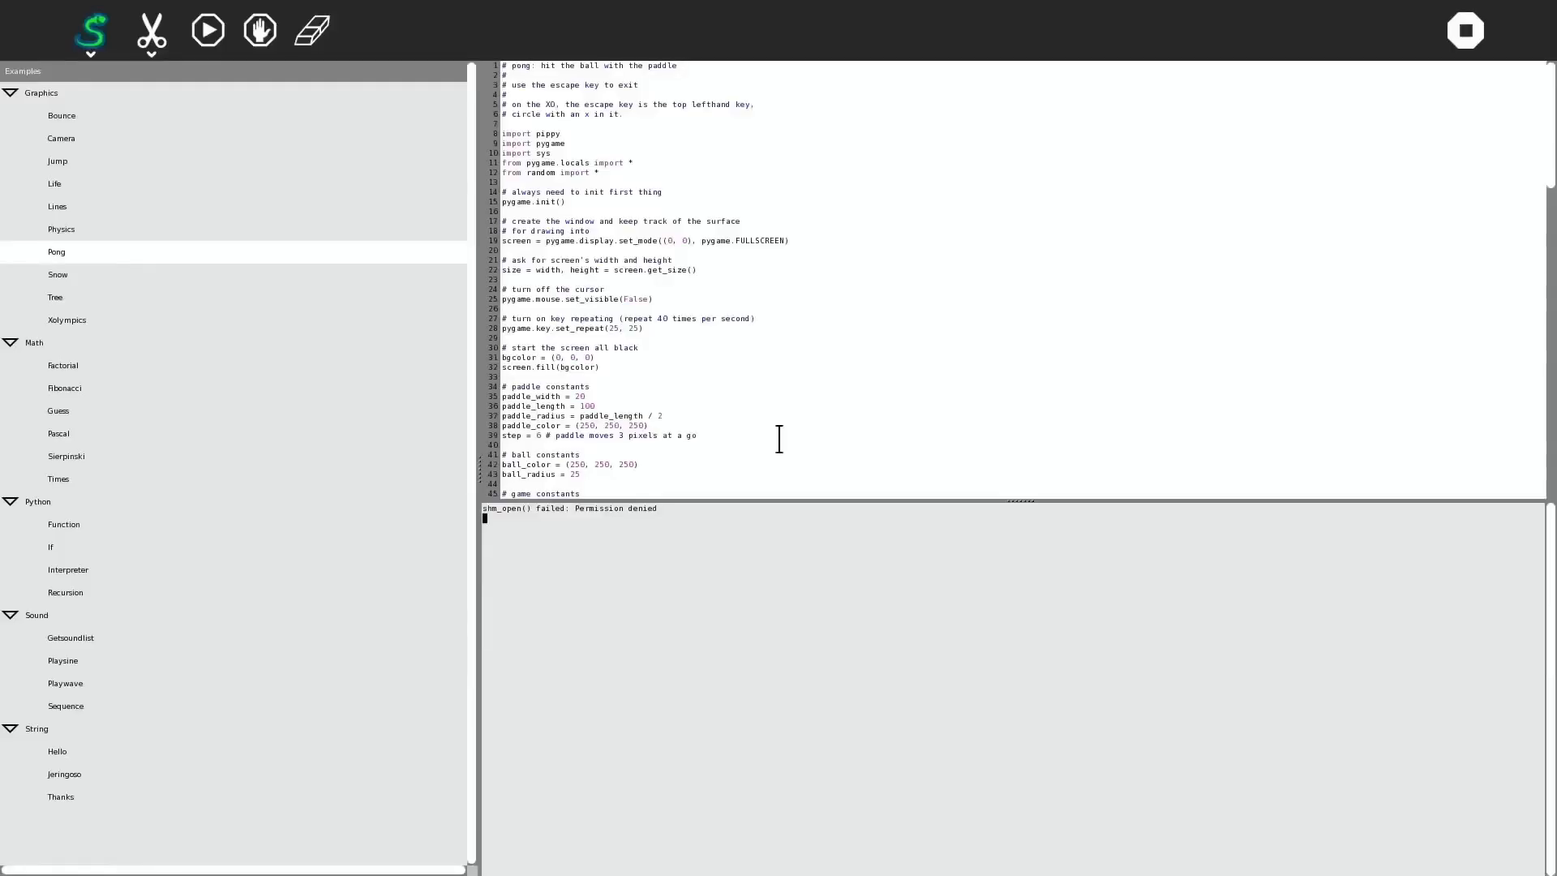
left_click(66, 319)
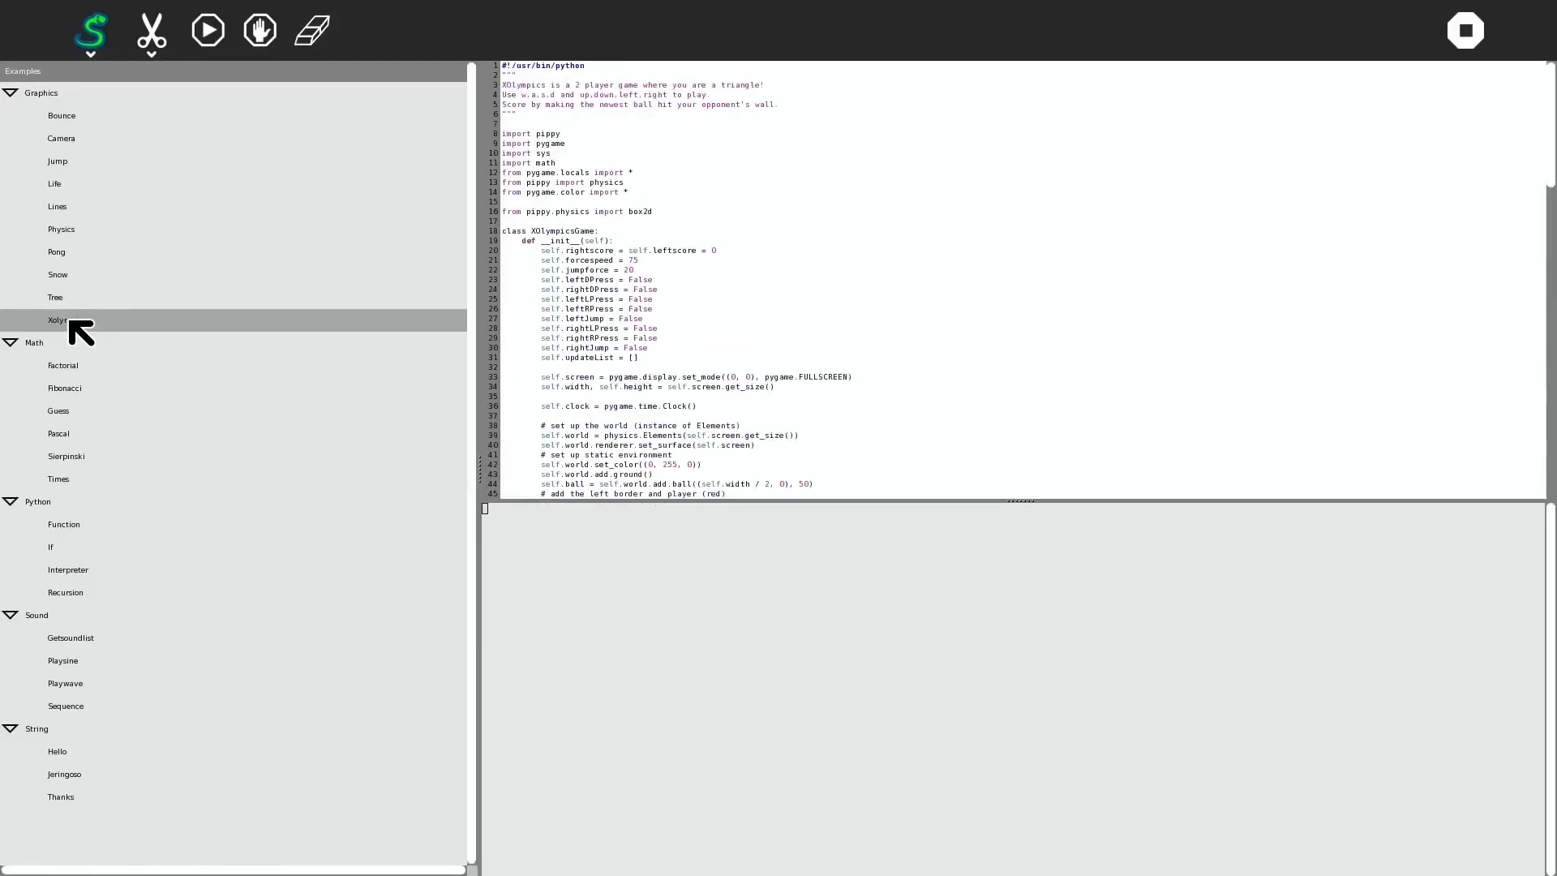
left_click(55, 297)
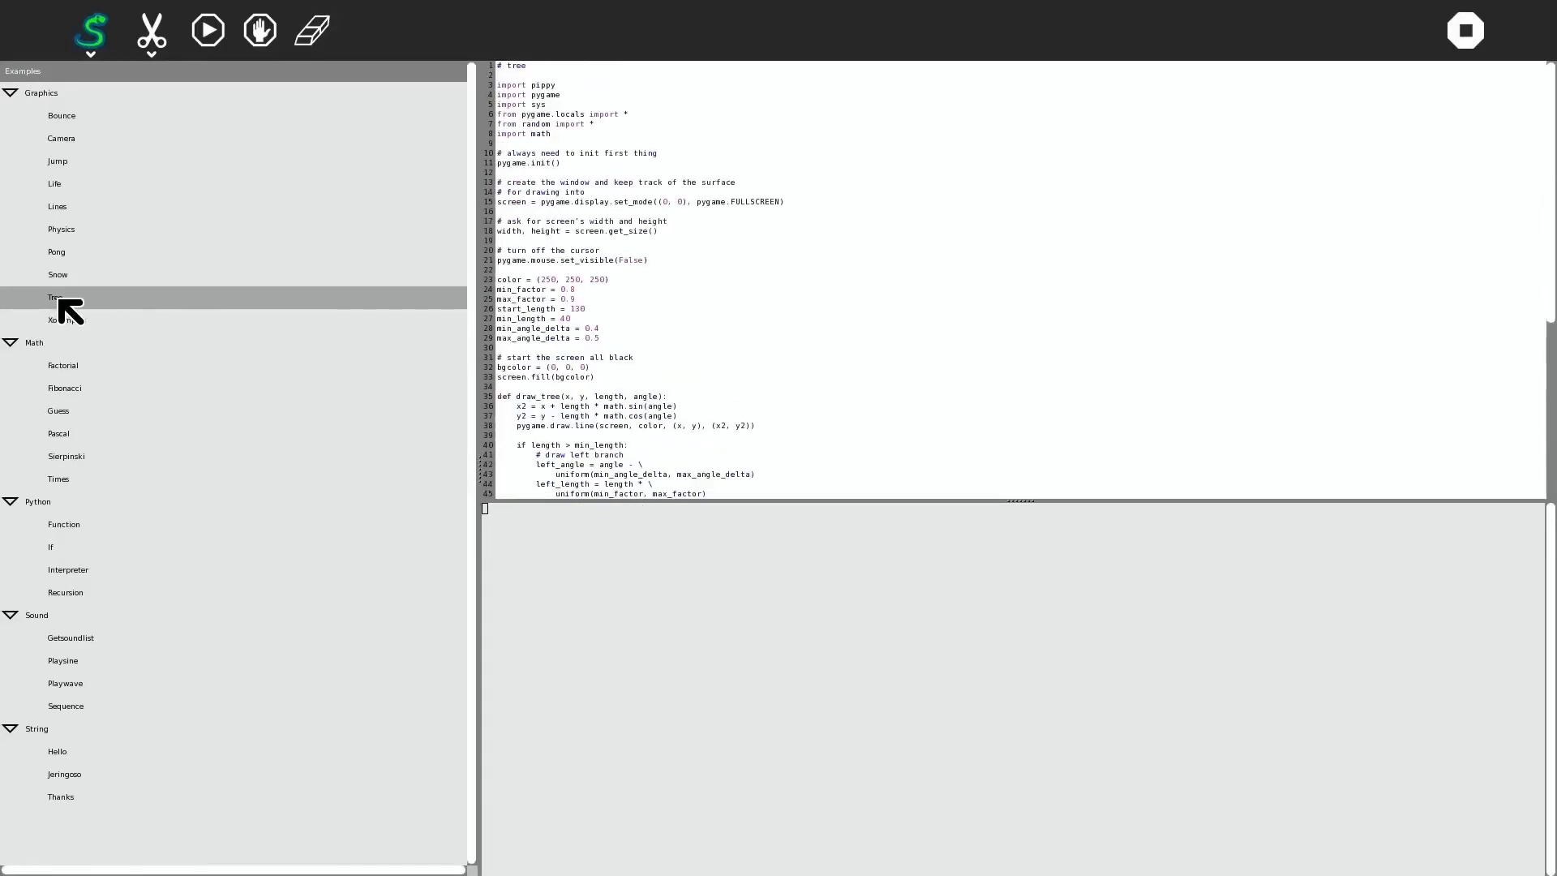
Load the Snow example, scroll through its code, and run it
left_click(59, 276)
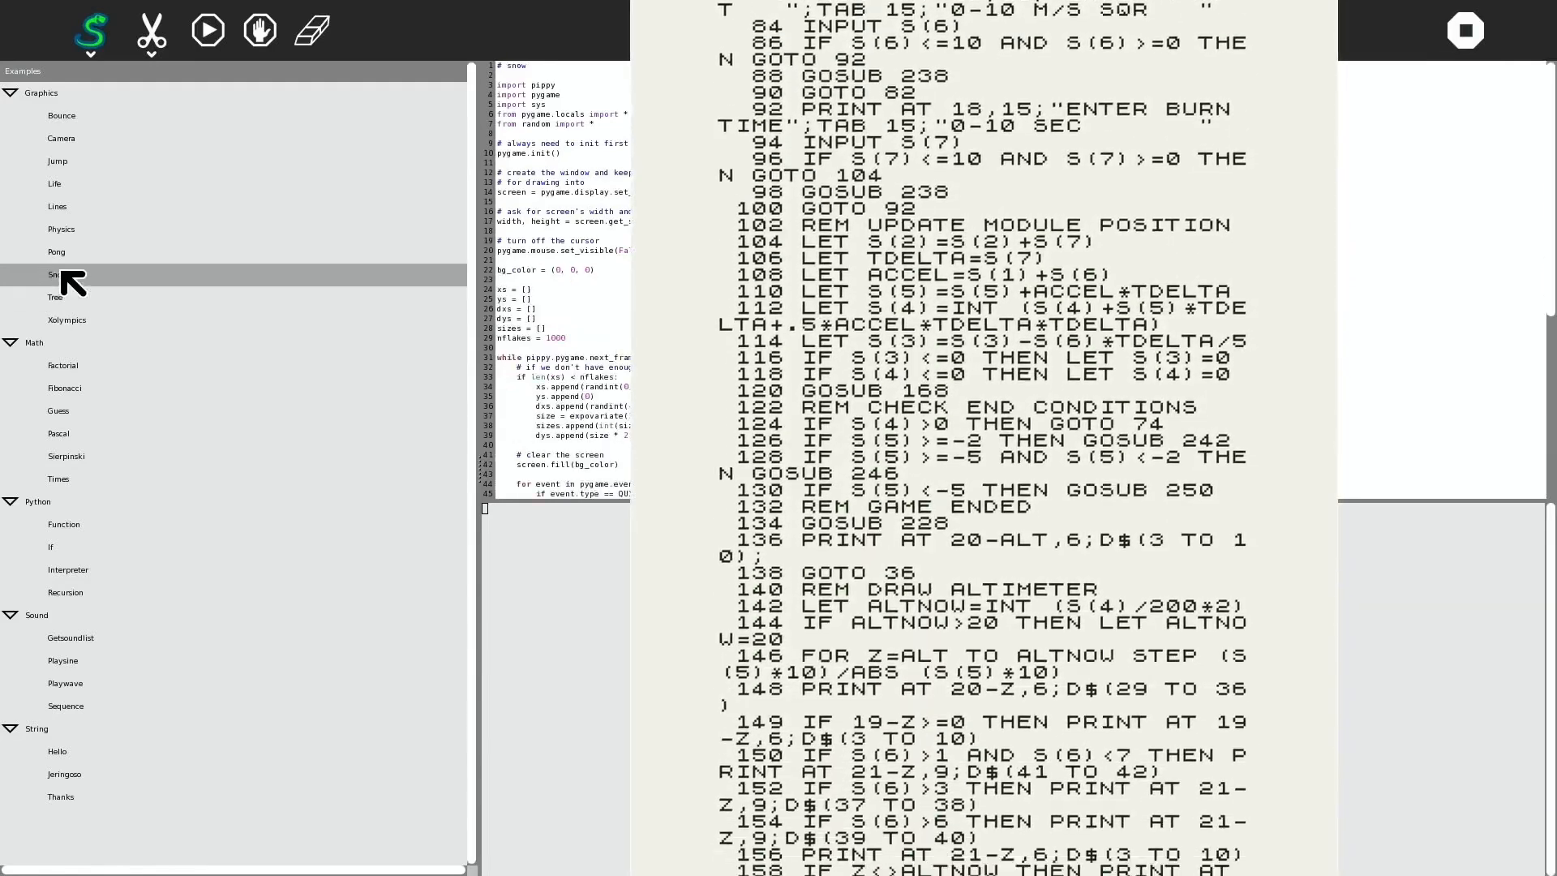
scroll("down", 3)
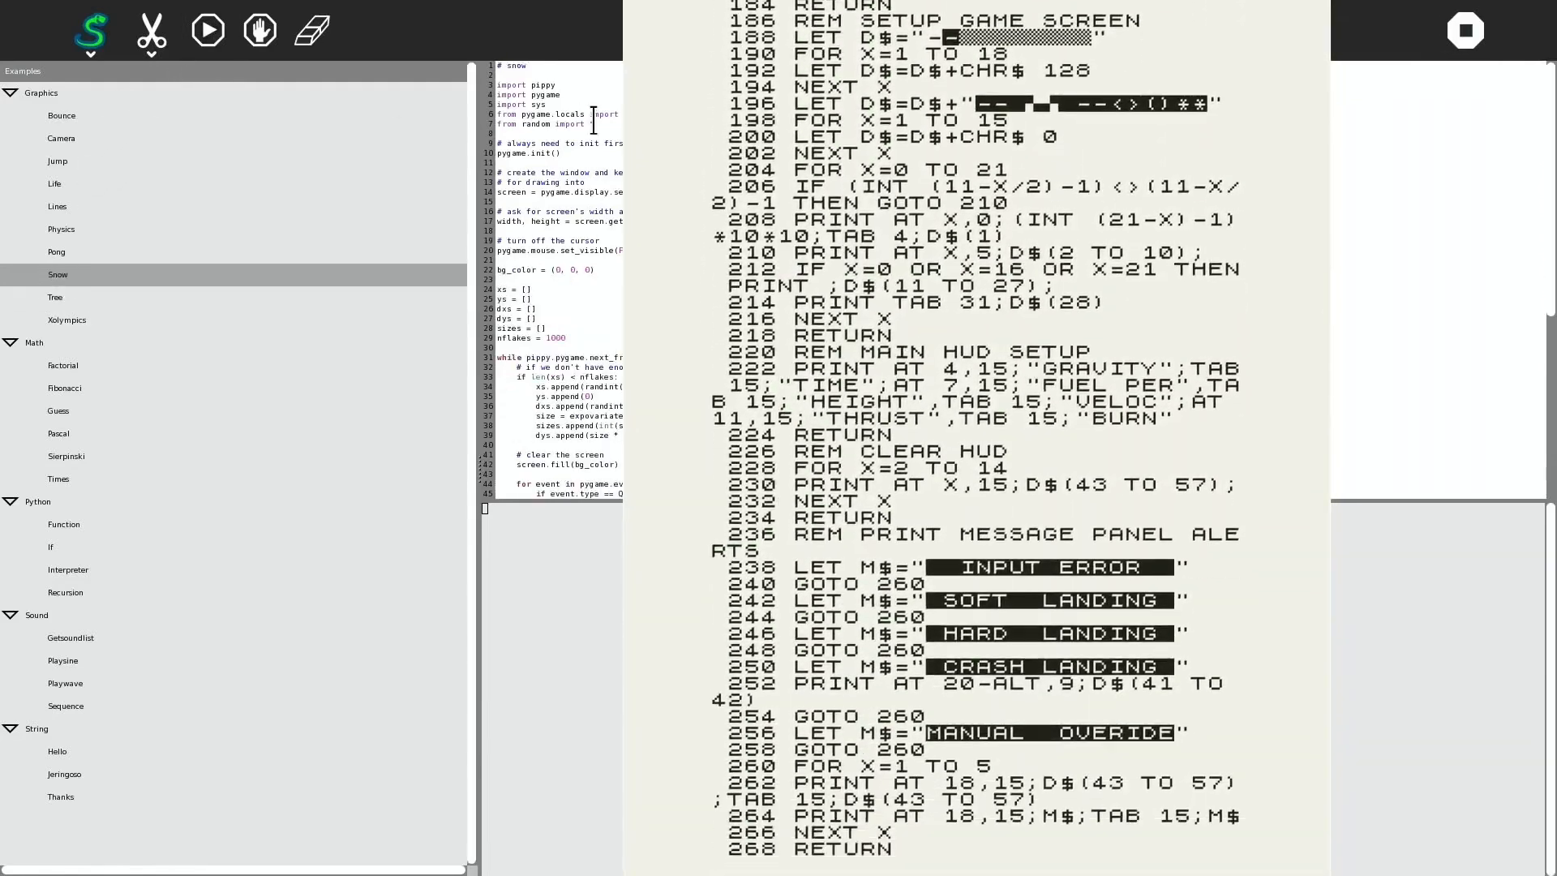
left_click(209, 29)
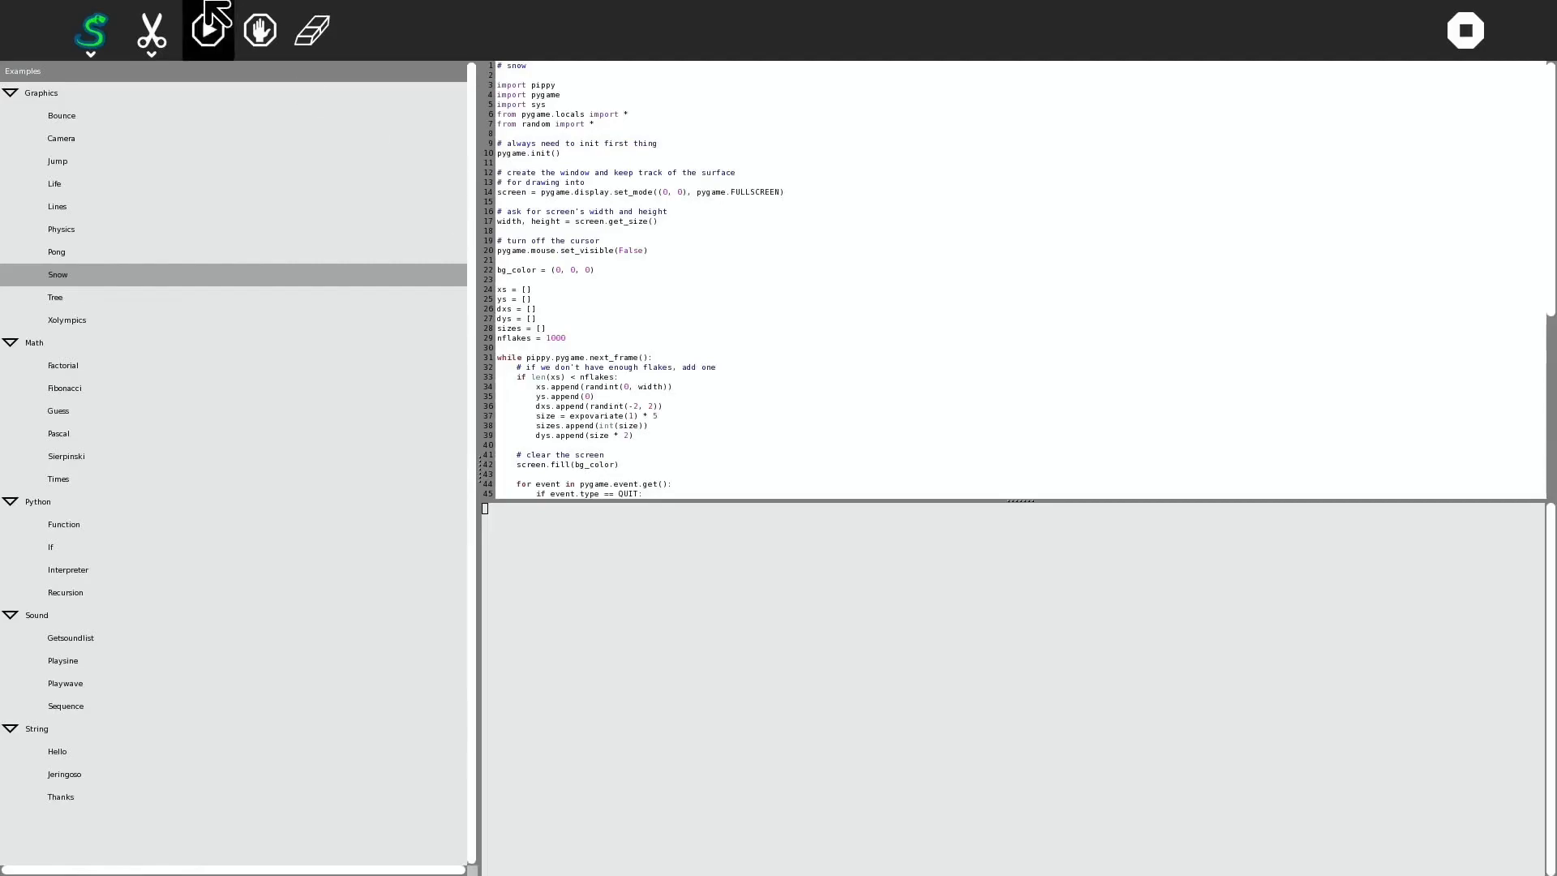
left_click(208, 29)
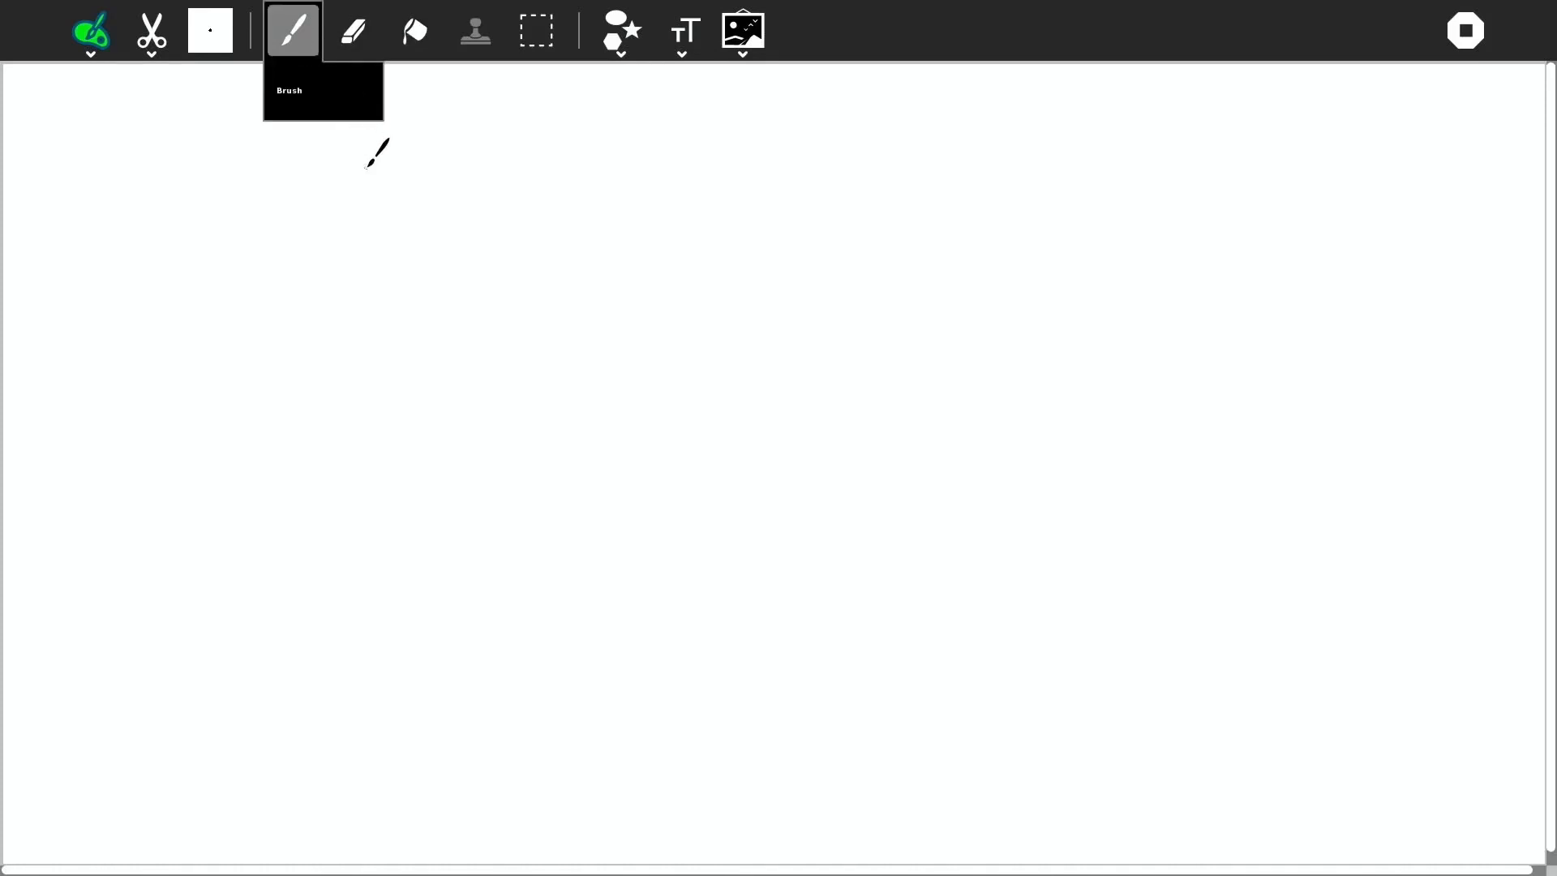
Draw a closed freehand outline and bucket-fill it solid black
left_click_drag(378, 159, 580, 605)
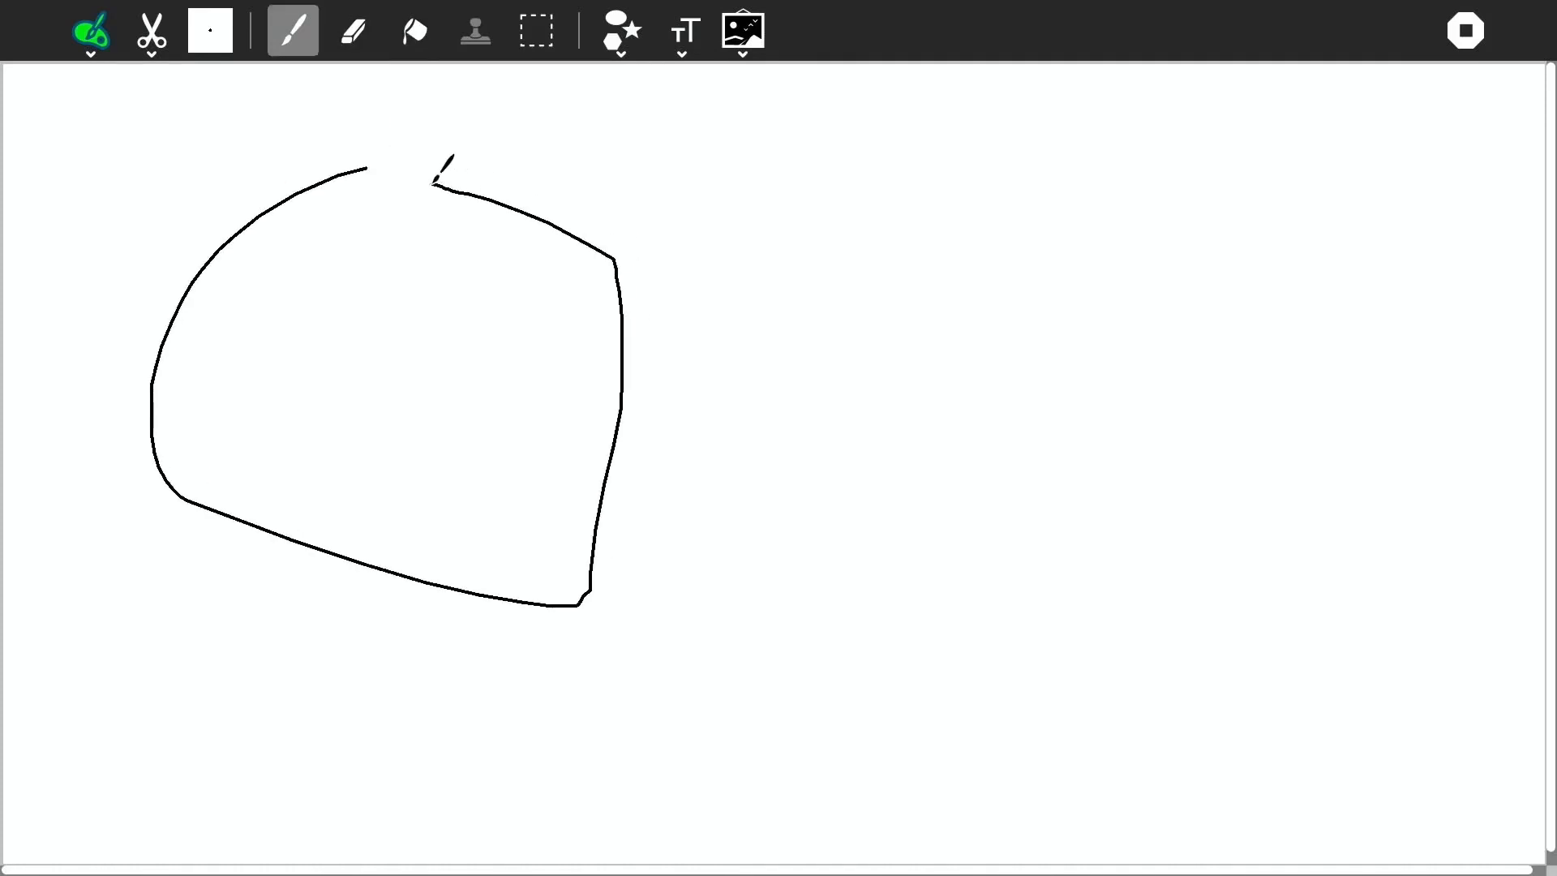
left_click(413, 30)
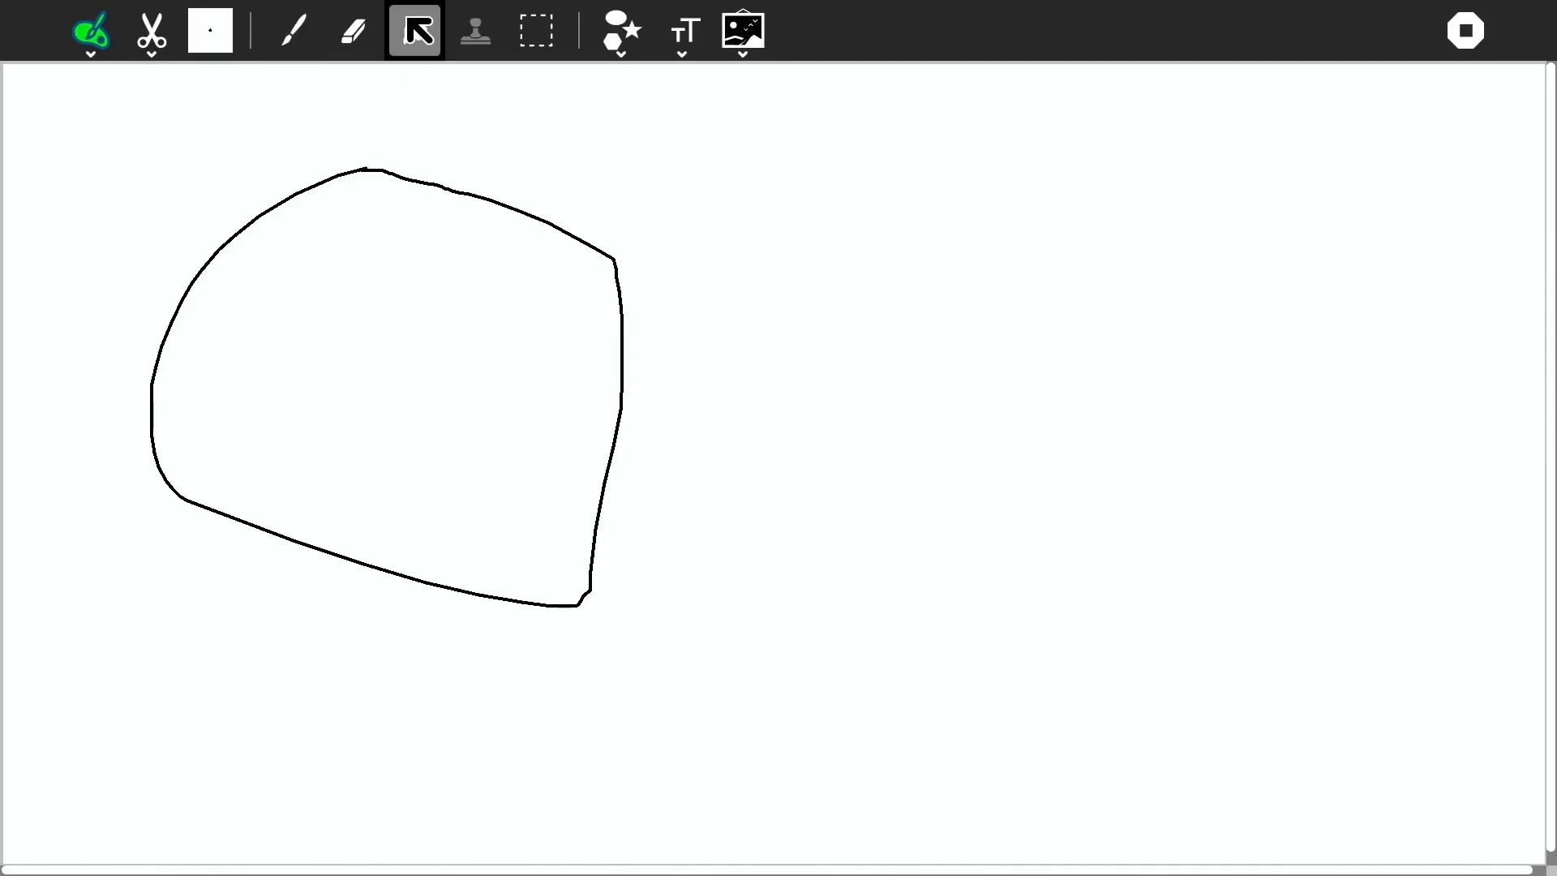
left_click(388, 397)
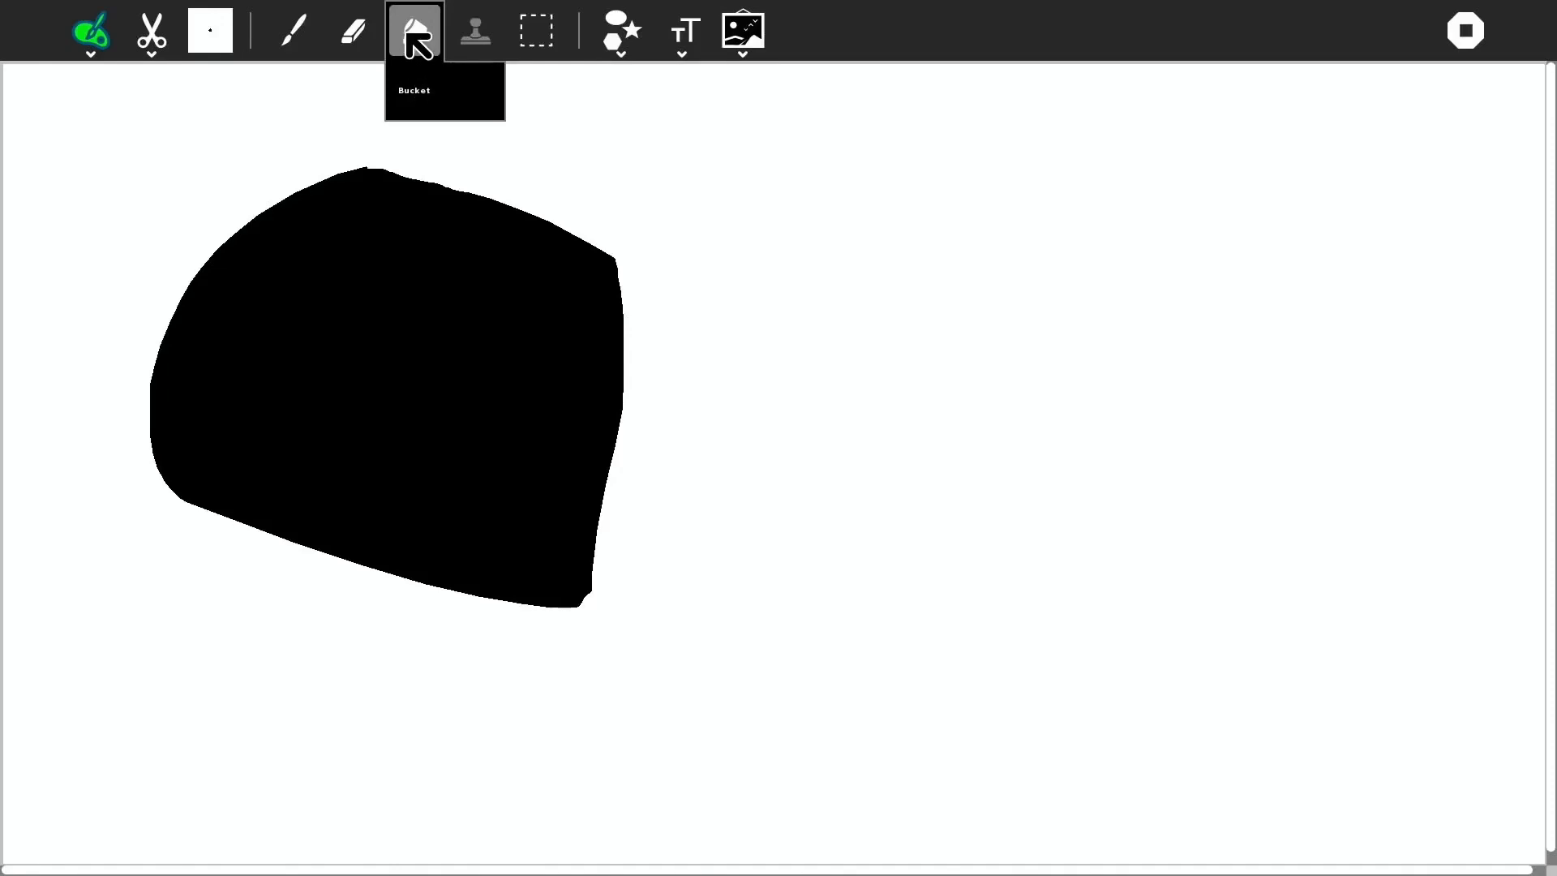
Pick blue as the fill colour for the surrounding background
left_click(413, 29)
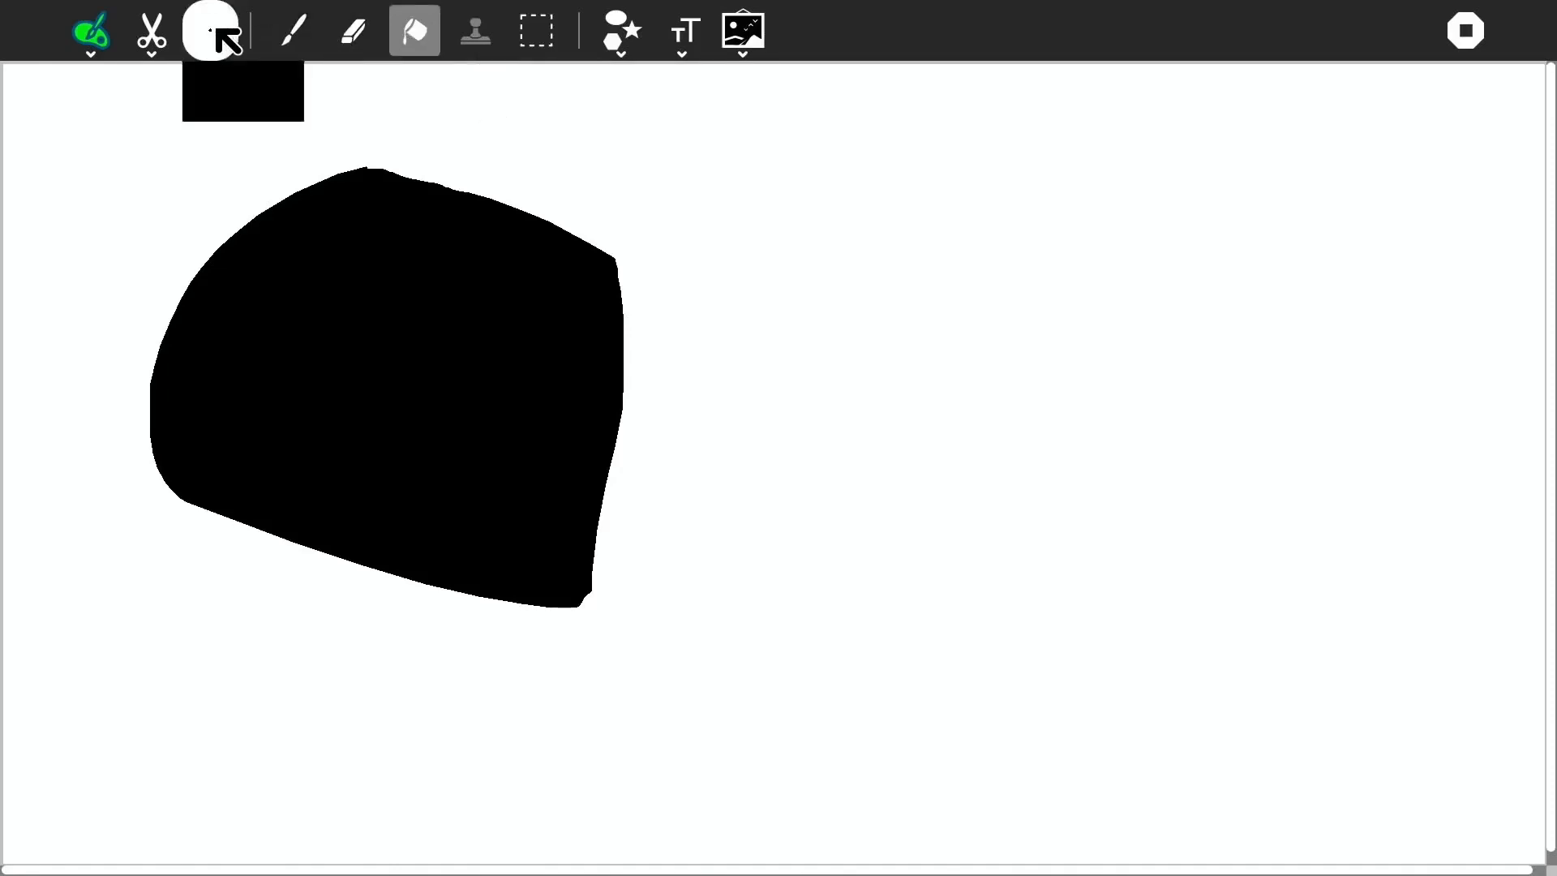
left_click(209, 30)
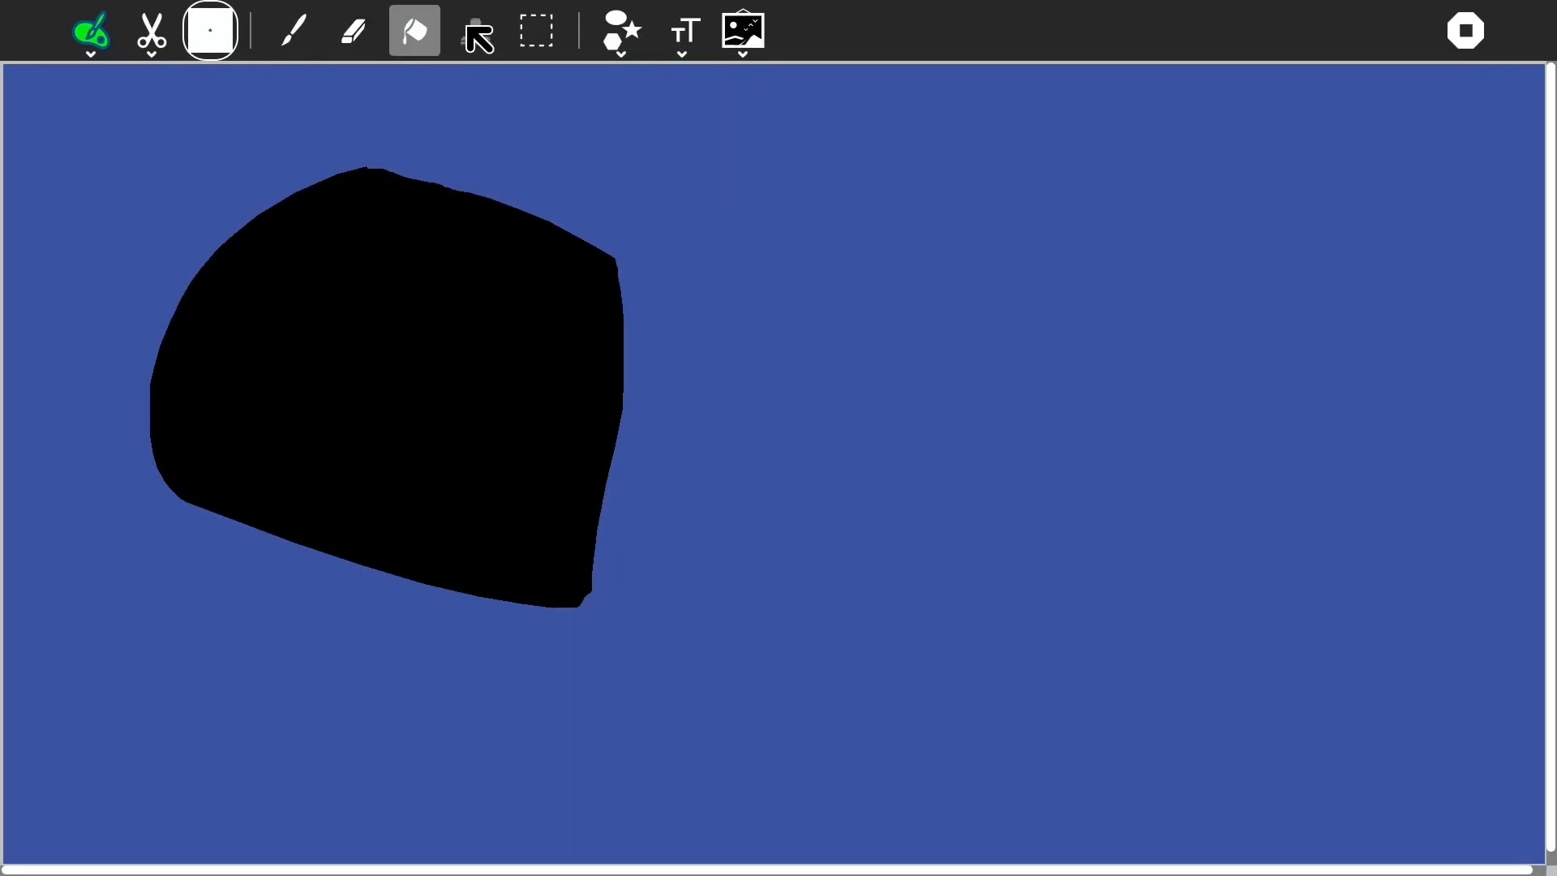
Choose the star shape and draw three stars, then switch to the Eraser for the scribble
left_click(618, 29)
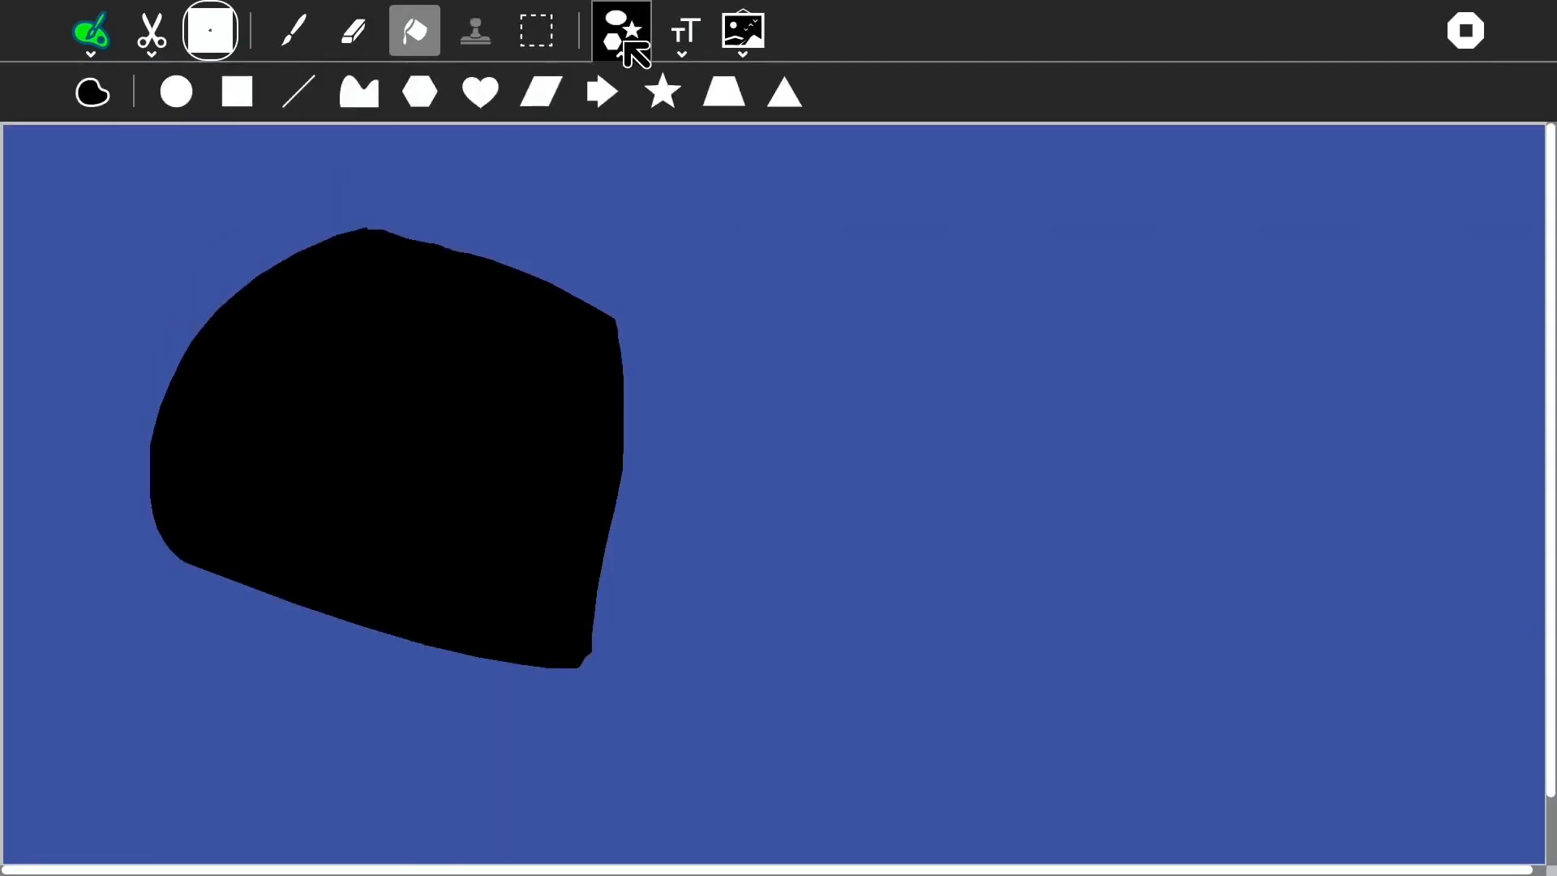
left_click(662, 91)
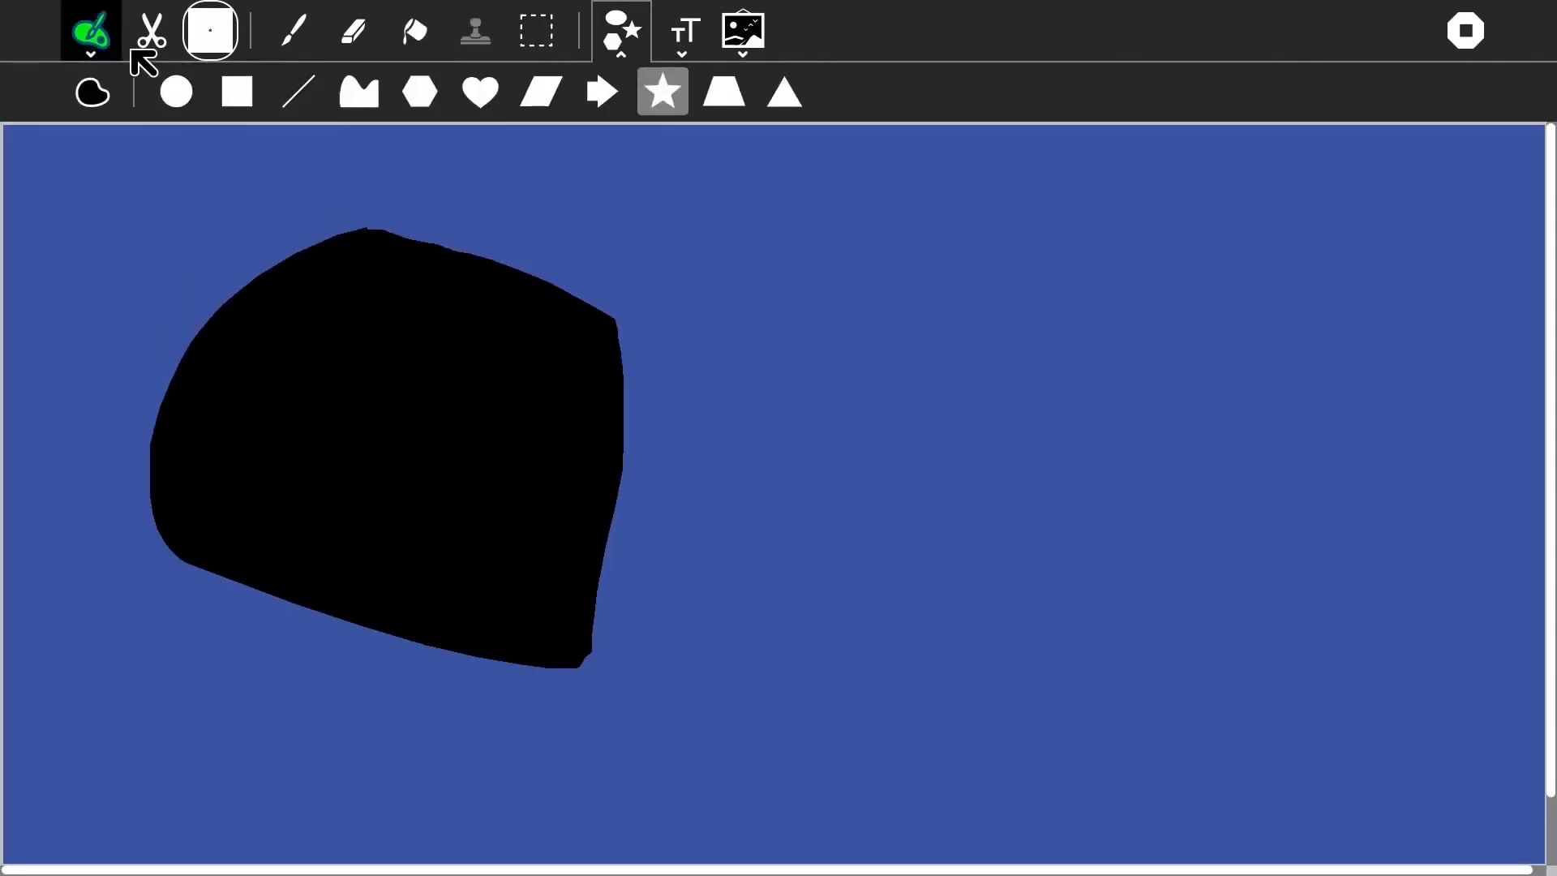
left_click(209, 30)
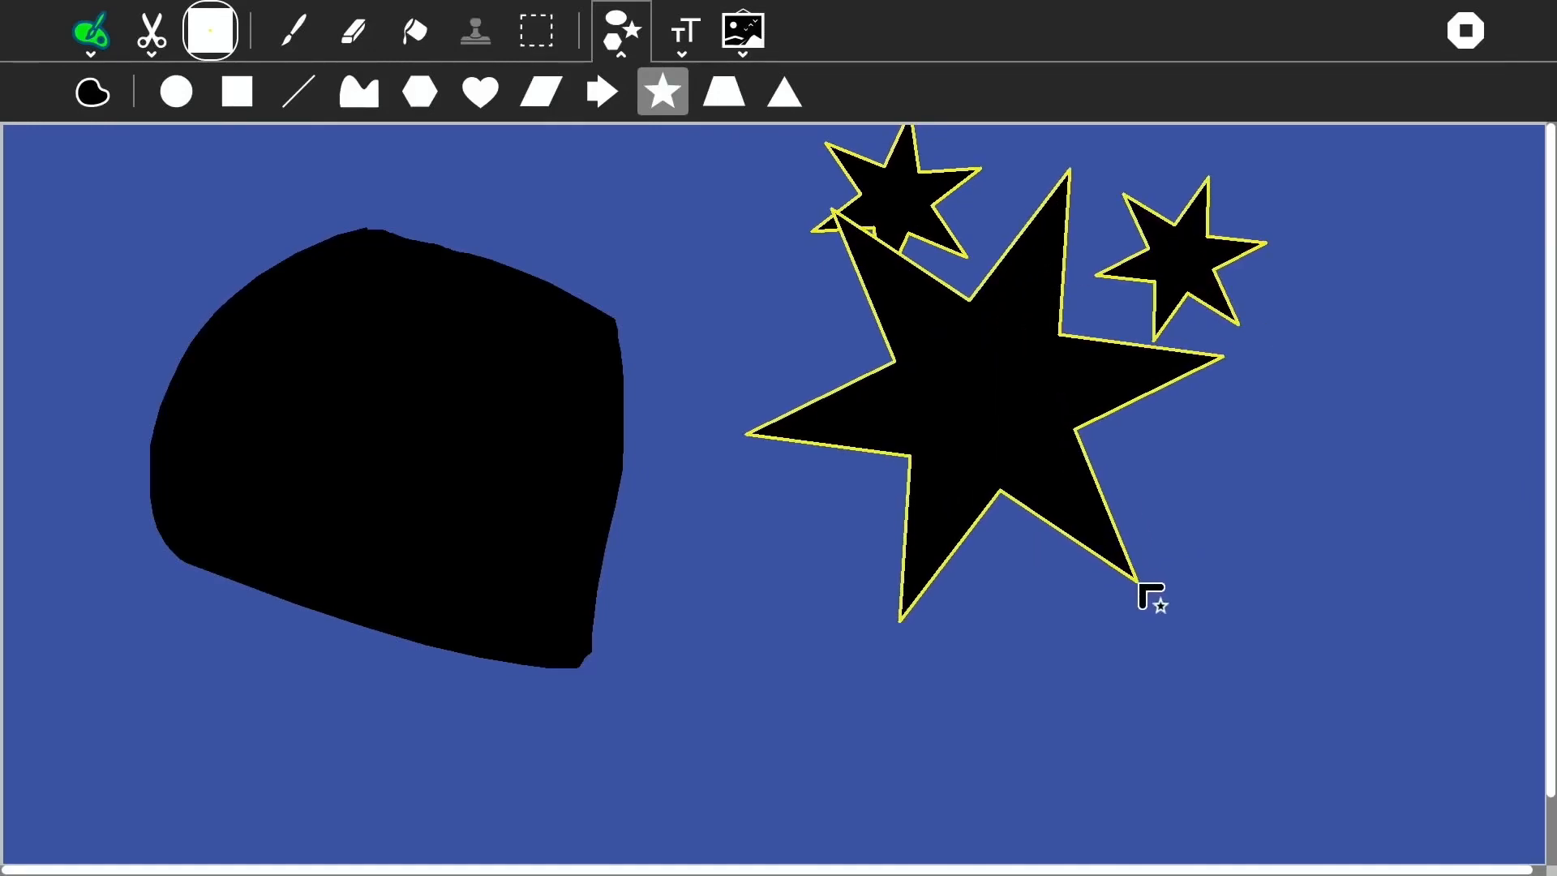
left_click(237, 91)
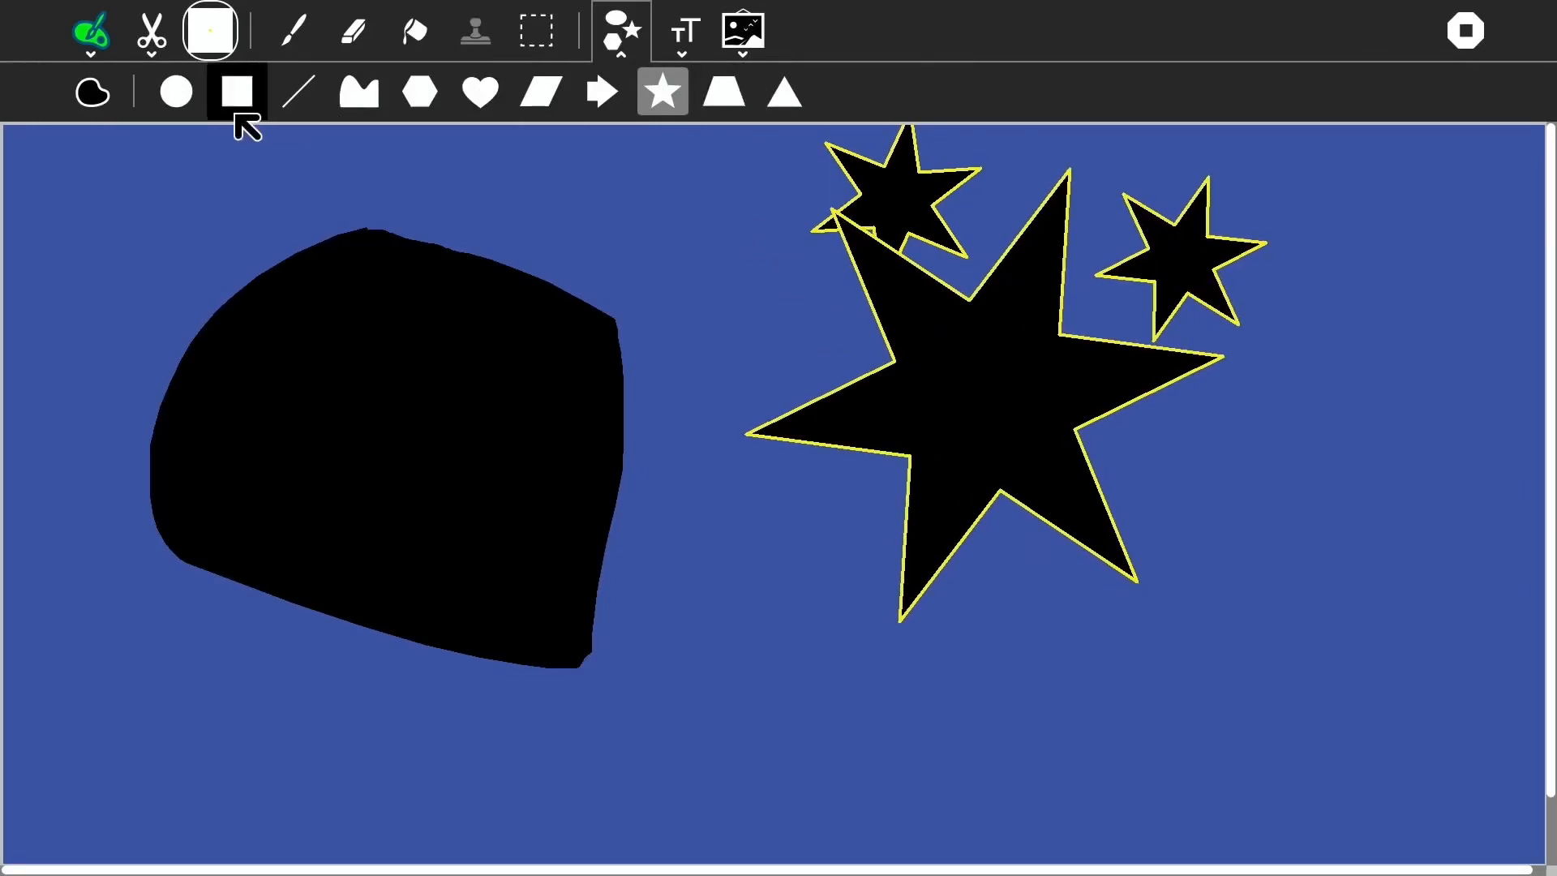
left_click(352, 29)
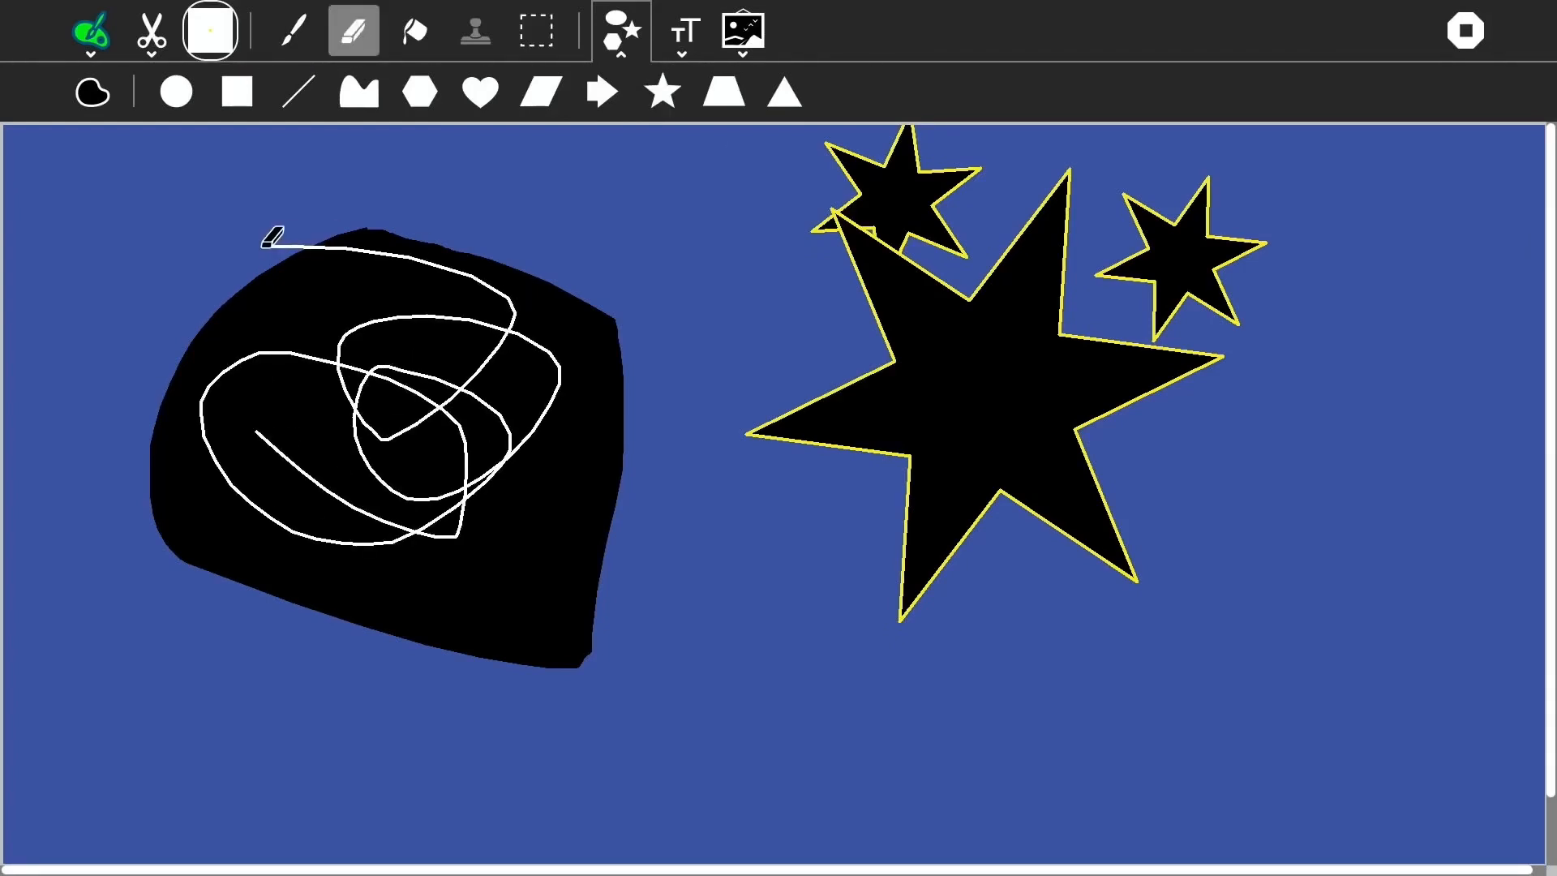
mouse_move(1058, 14)
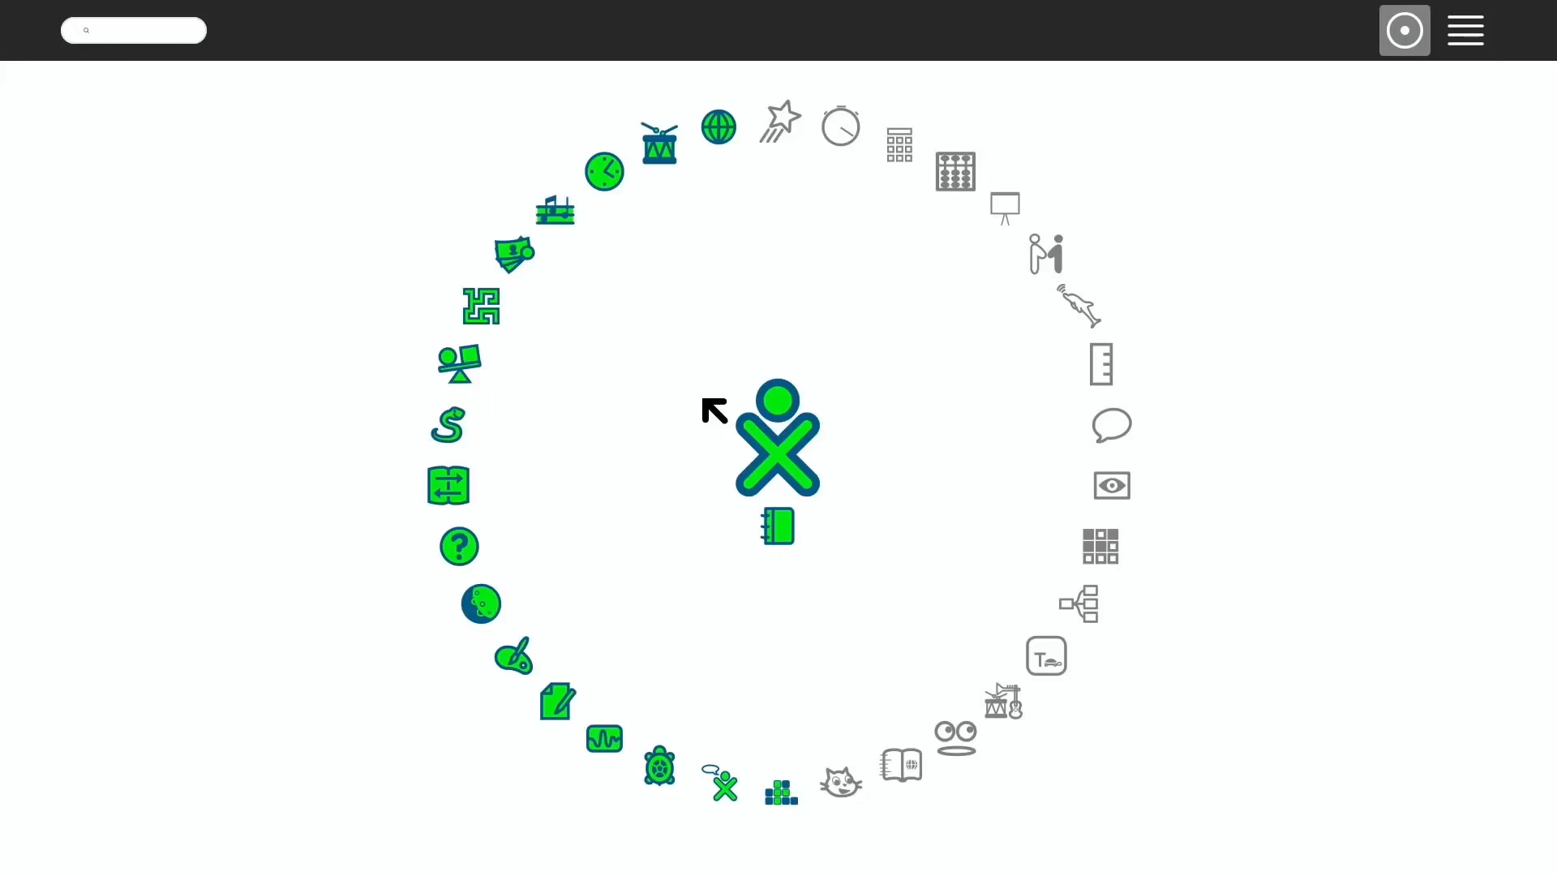
Return from Paint to the Sugar Home view activity ring
left_click(135, 29)
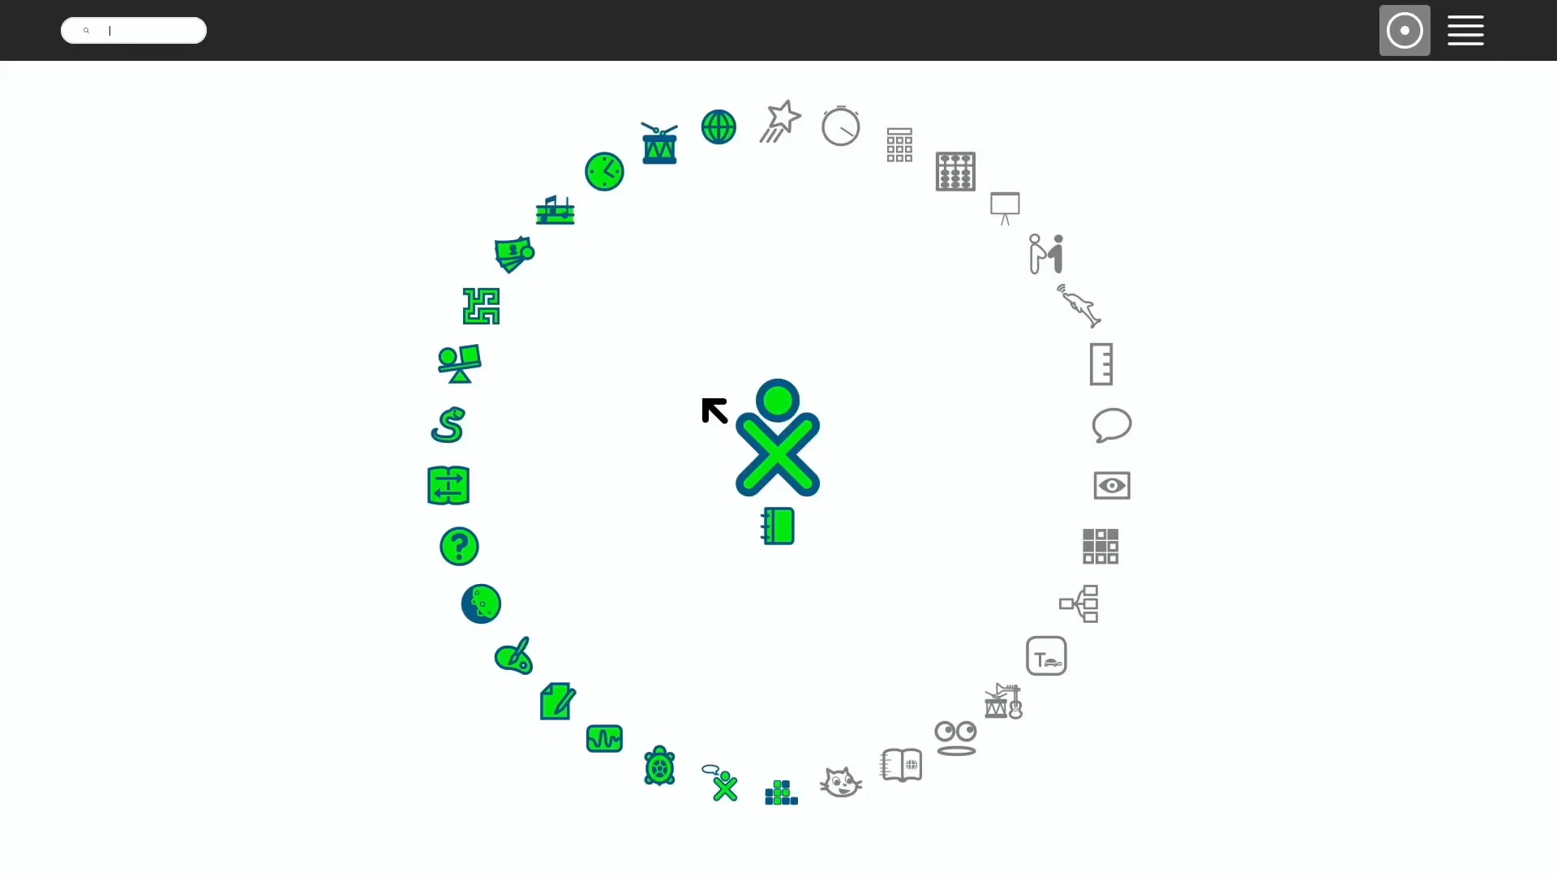
mouse_move(681, 487)
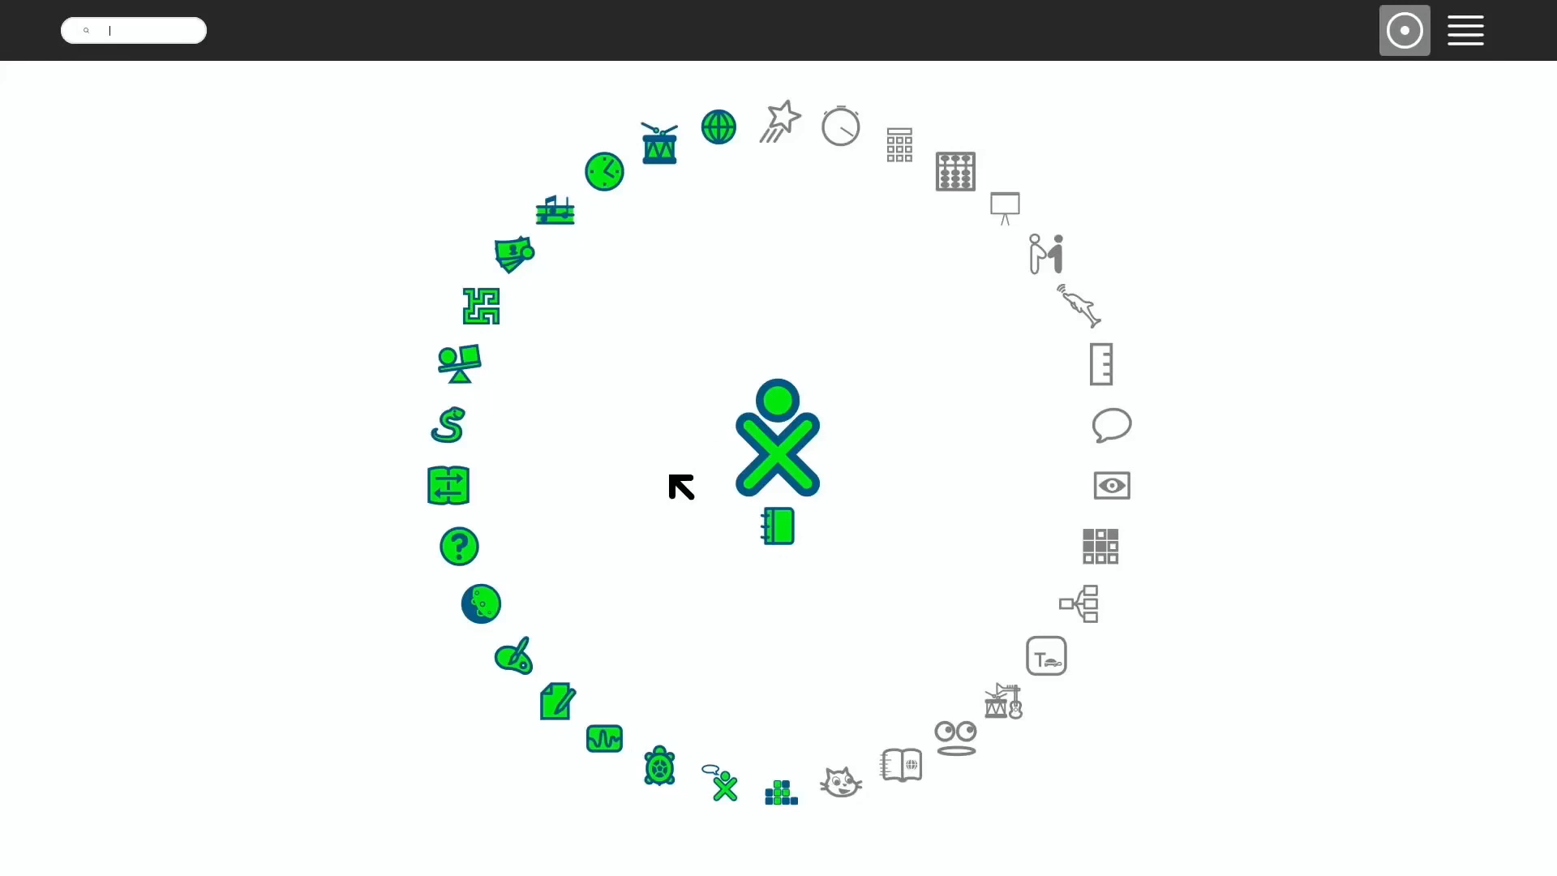
mouse_move(653, 272)
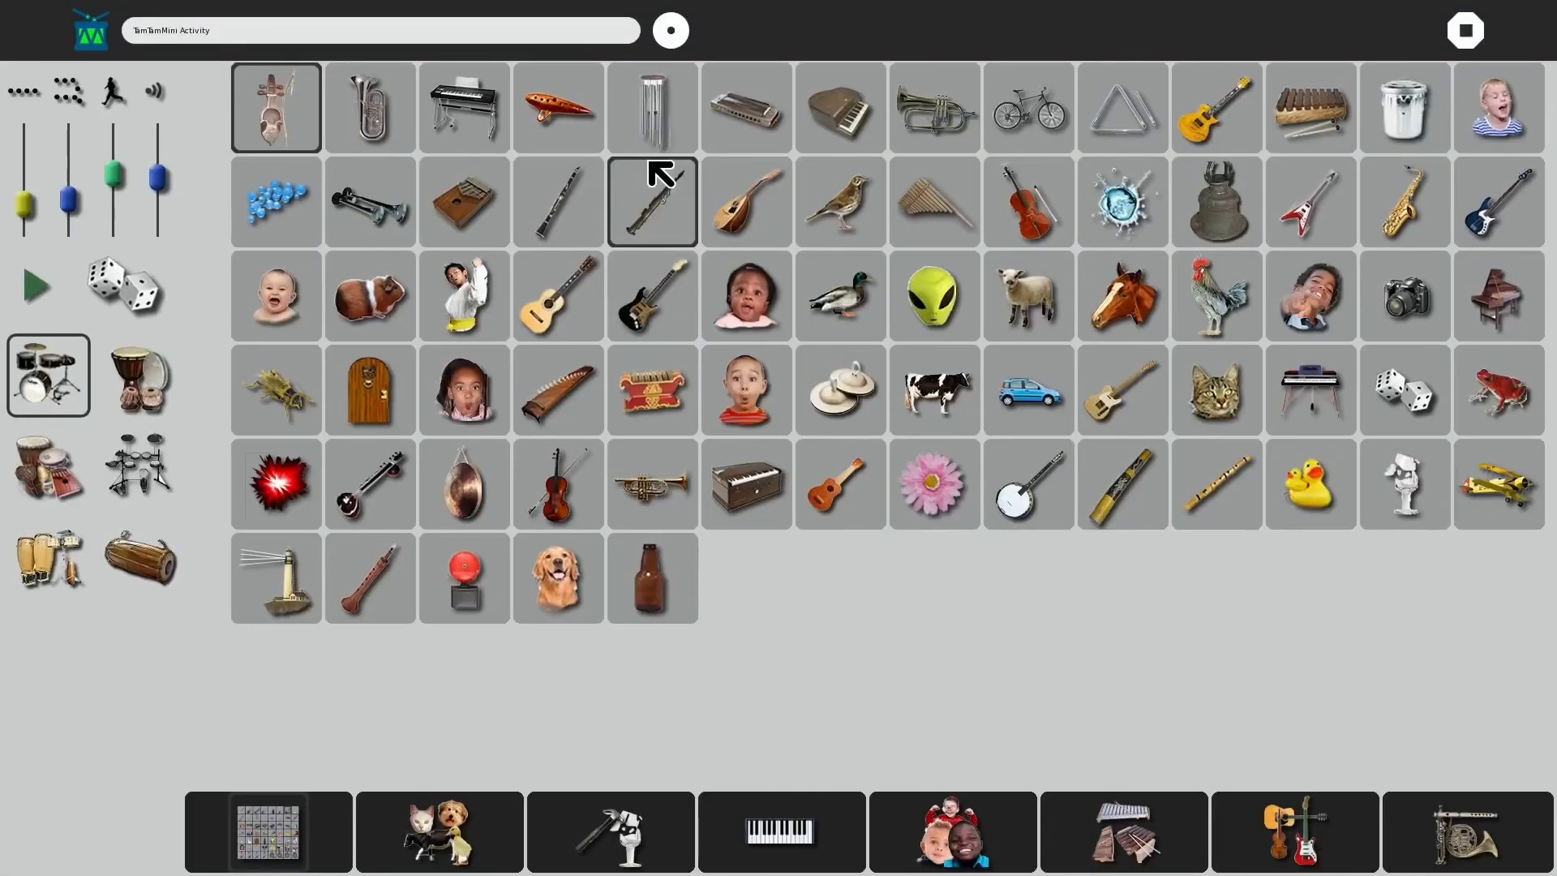
Try the flute and alien sounds, switch the beat to the hand drum, then quit TamTam Mini
left_click(556, 296)
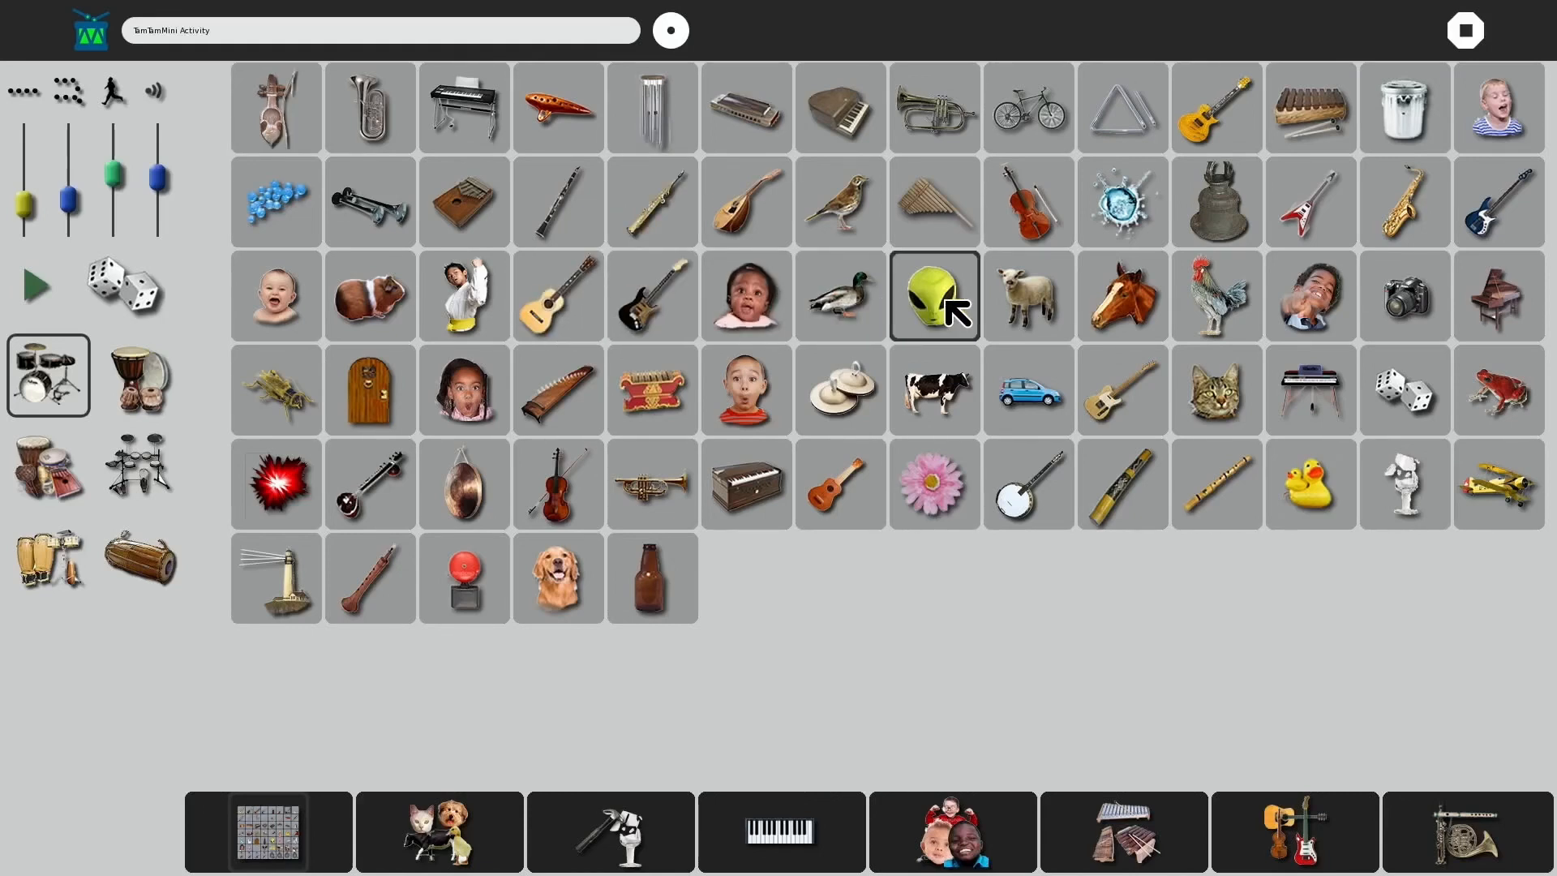
left_click(1028, 295)
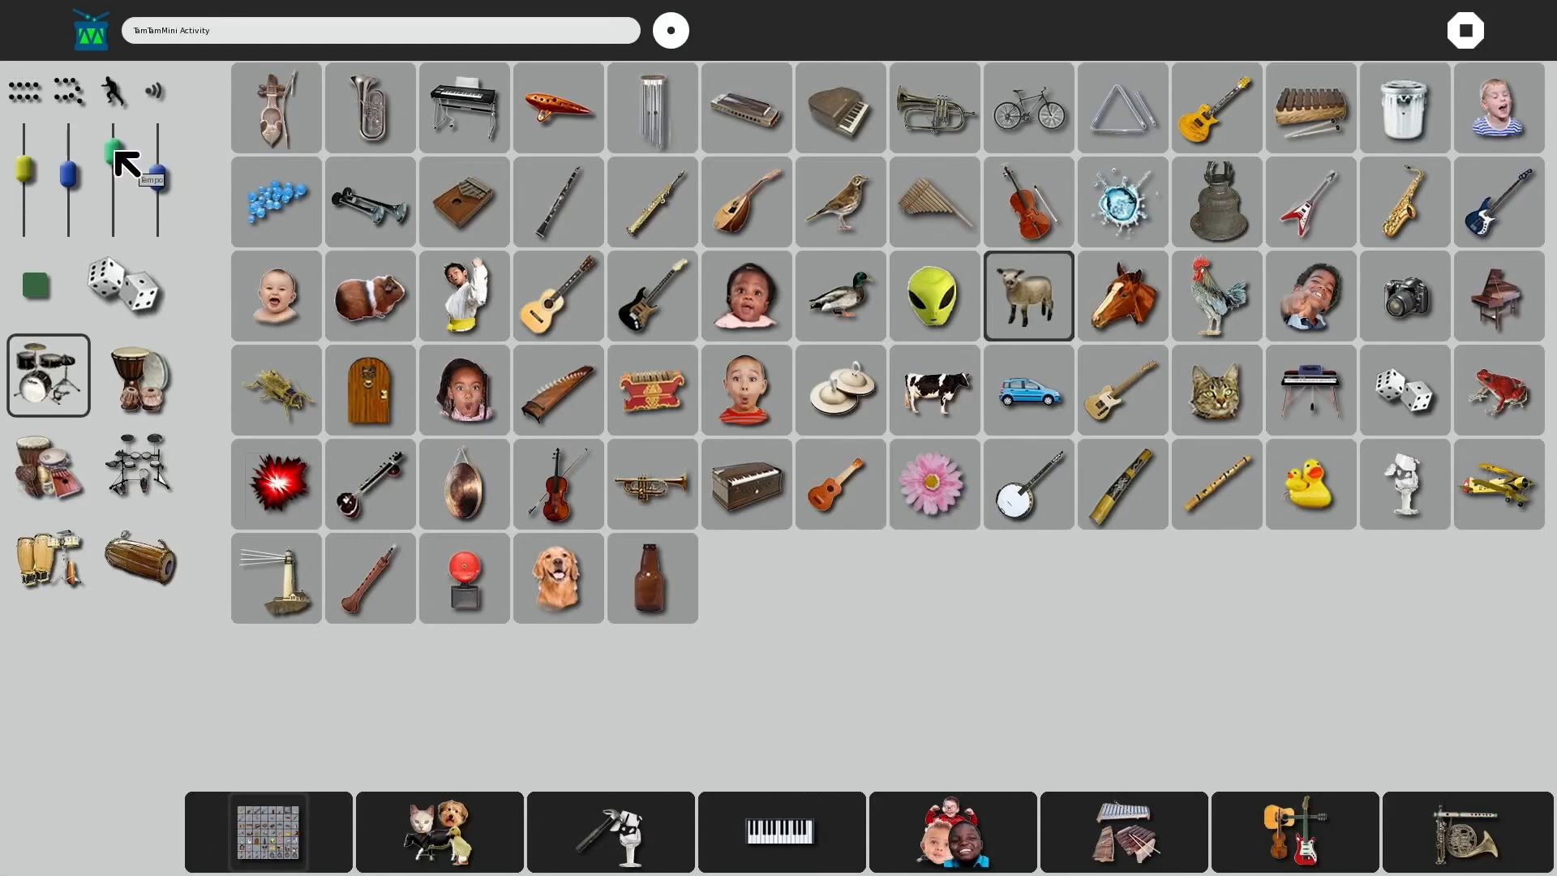
left_click(139, 375)
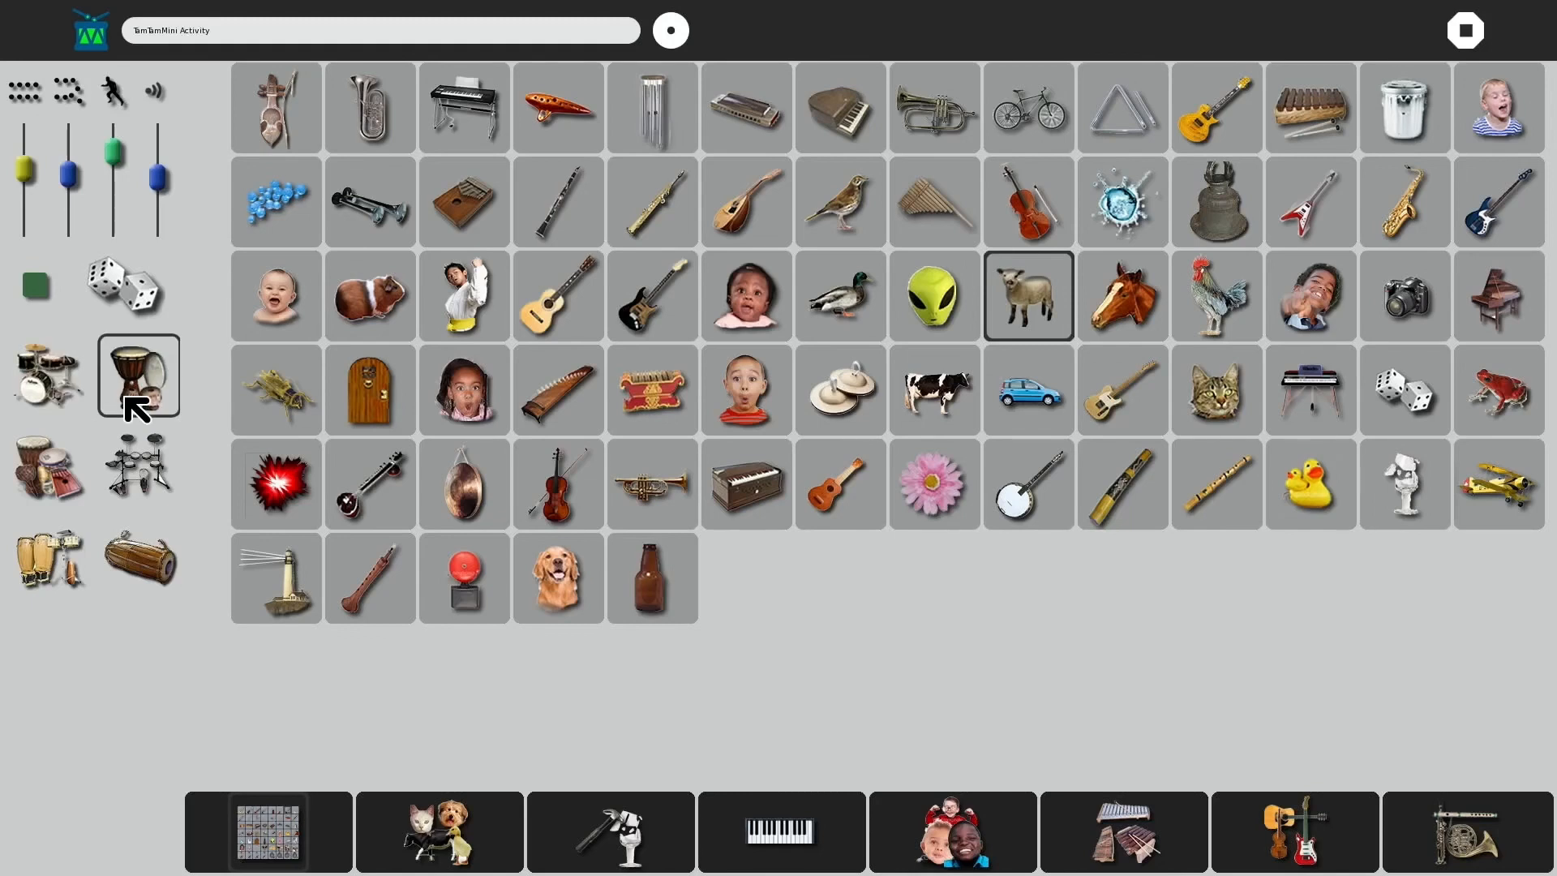
mouse_move(140, 188)
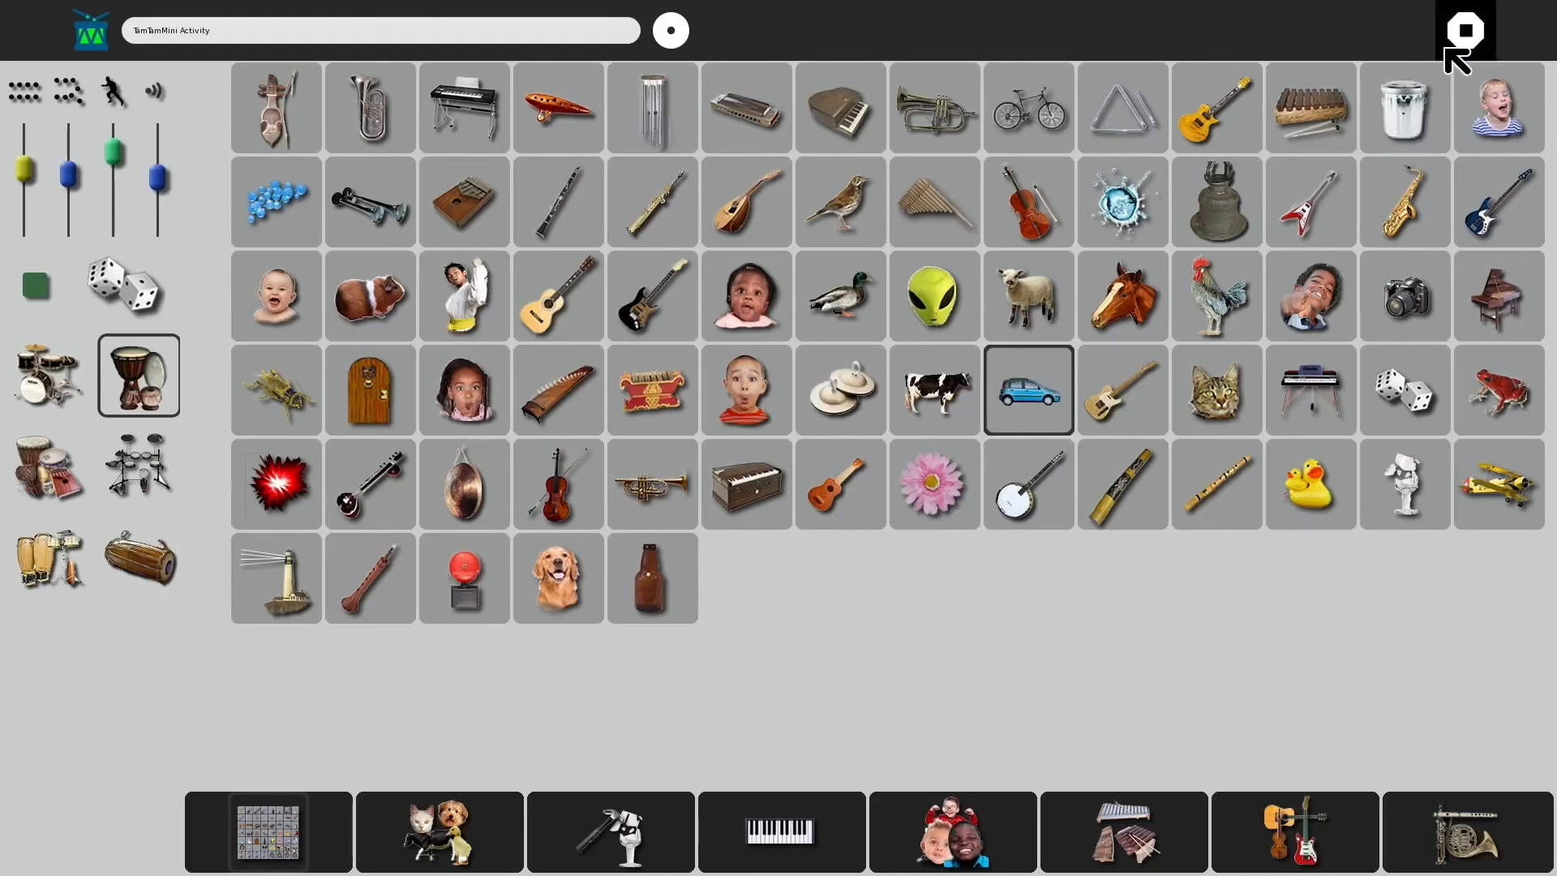
left_click(1463, 29)
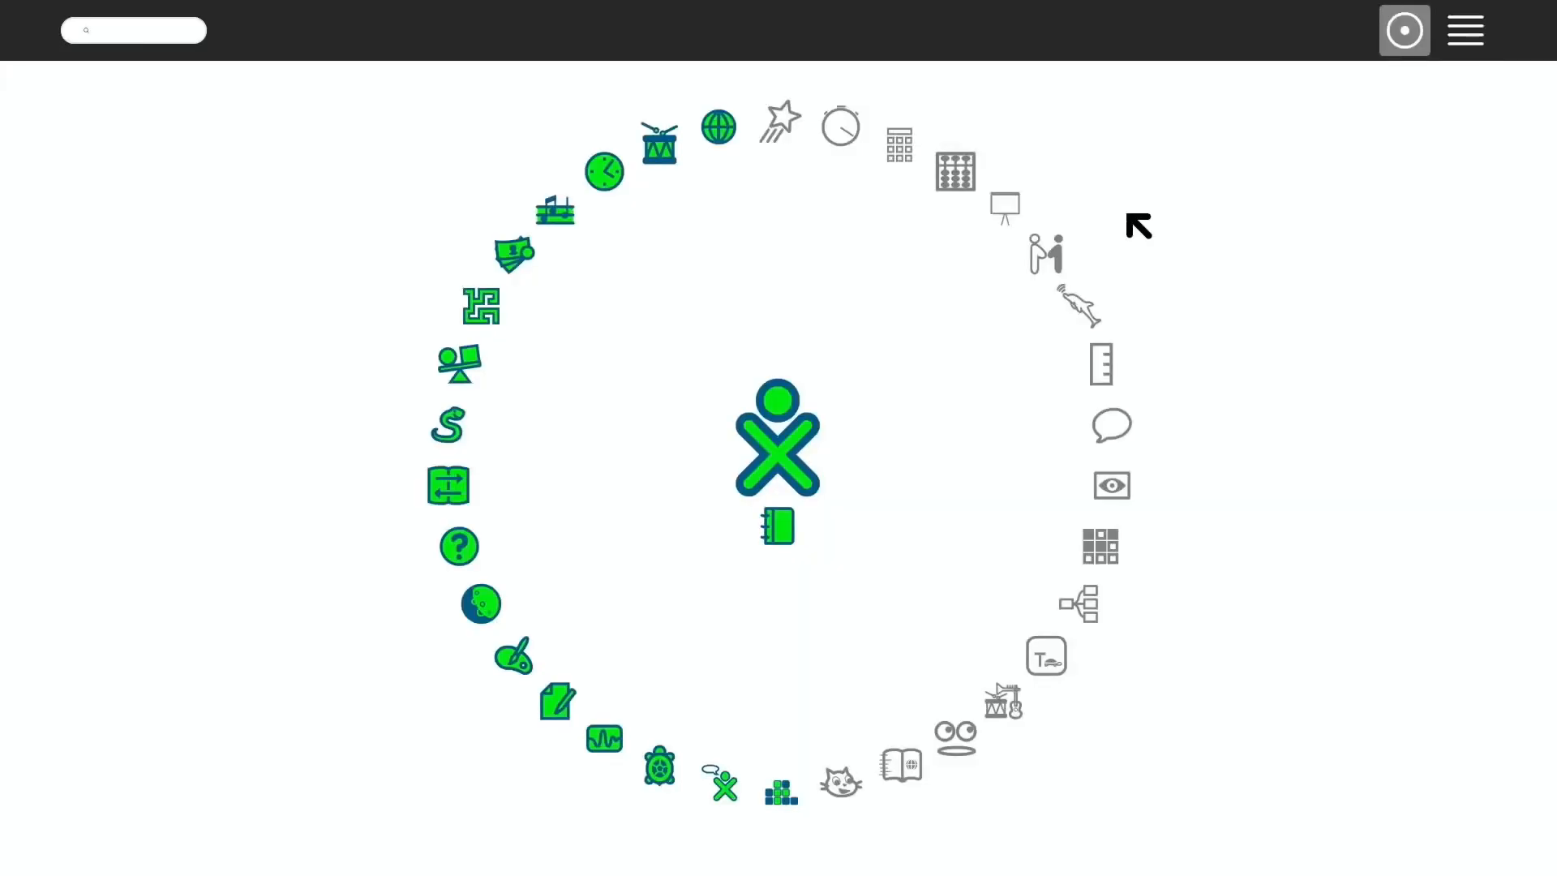
Launch the Browse activity from the Home ring, landing on Wikipedia's warning page
left_click(133, 29)
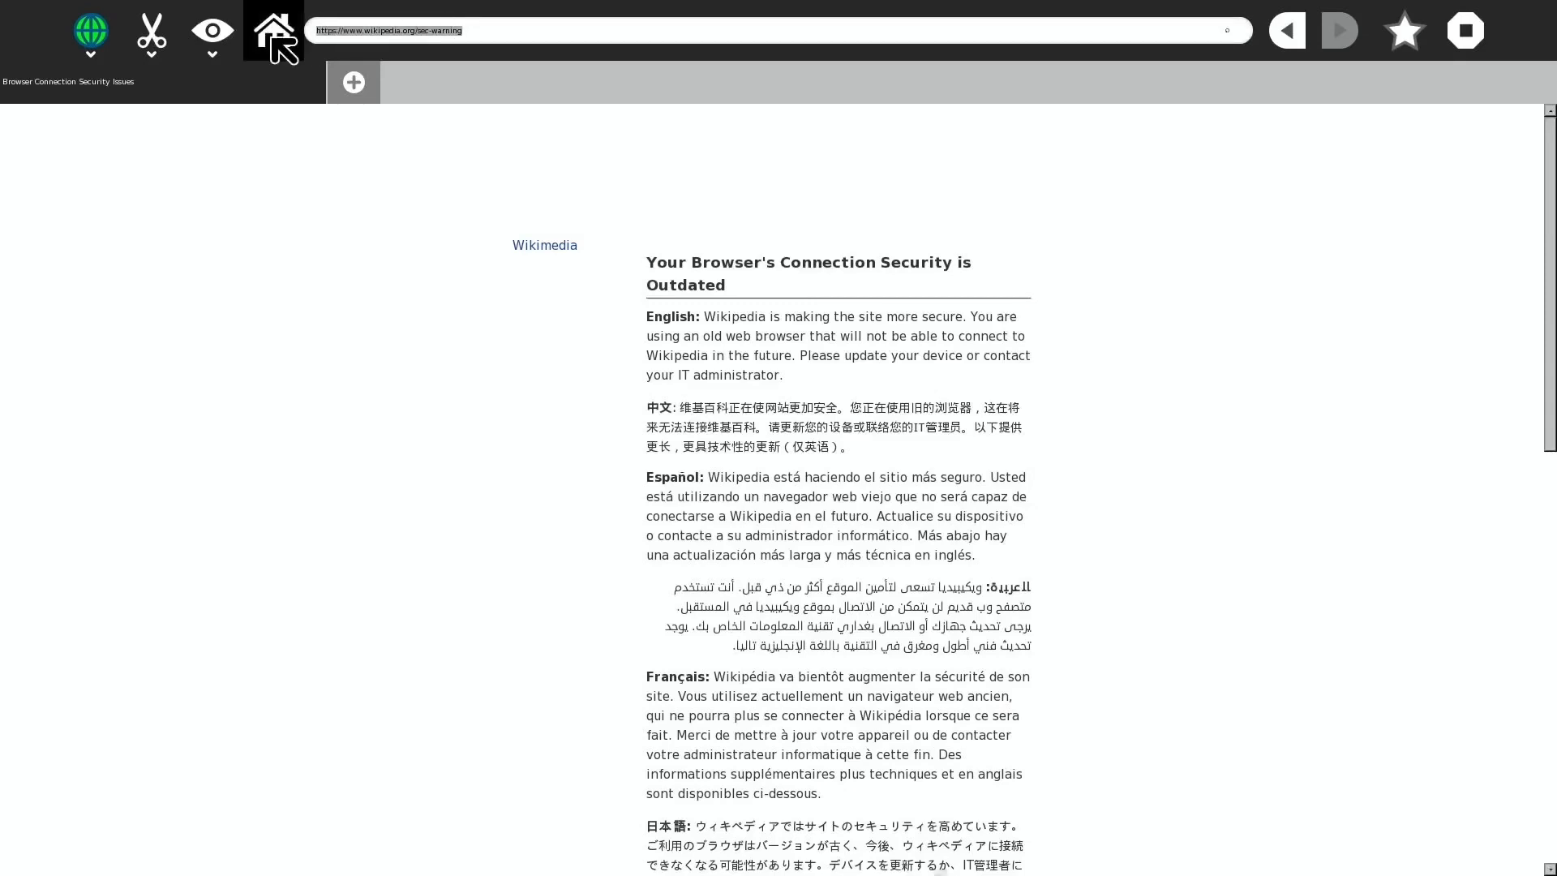
Go to YouTube via the 'yout' address suggestion and open the Bentley Turbo R video
type("yout")
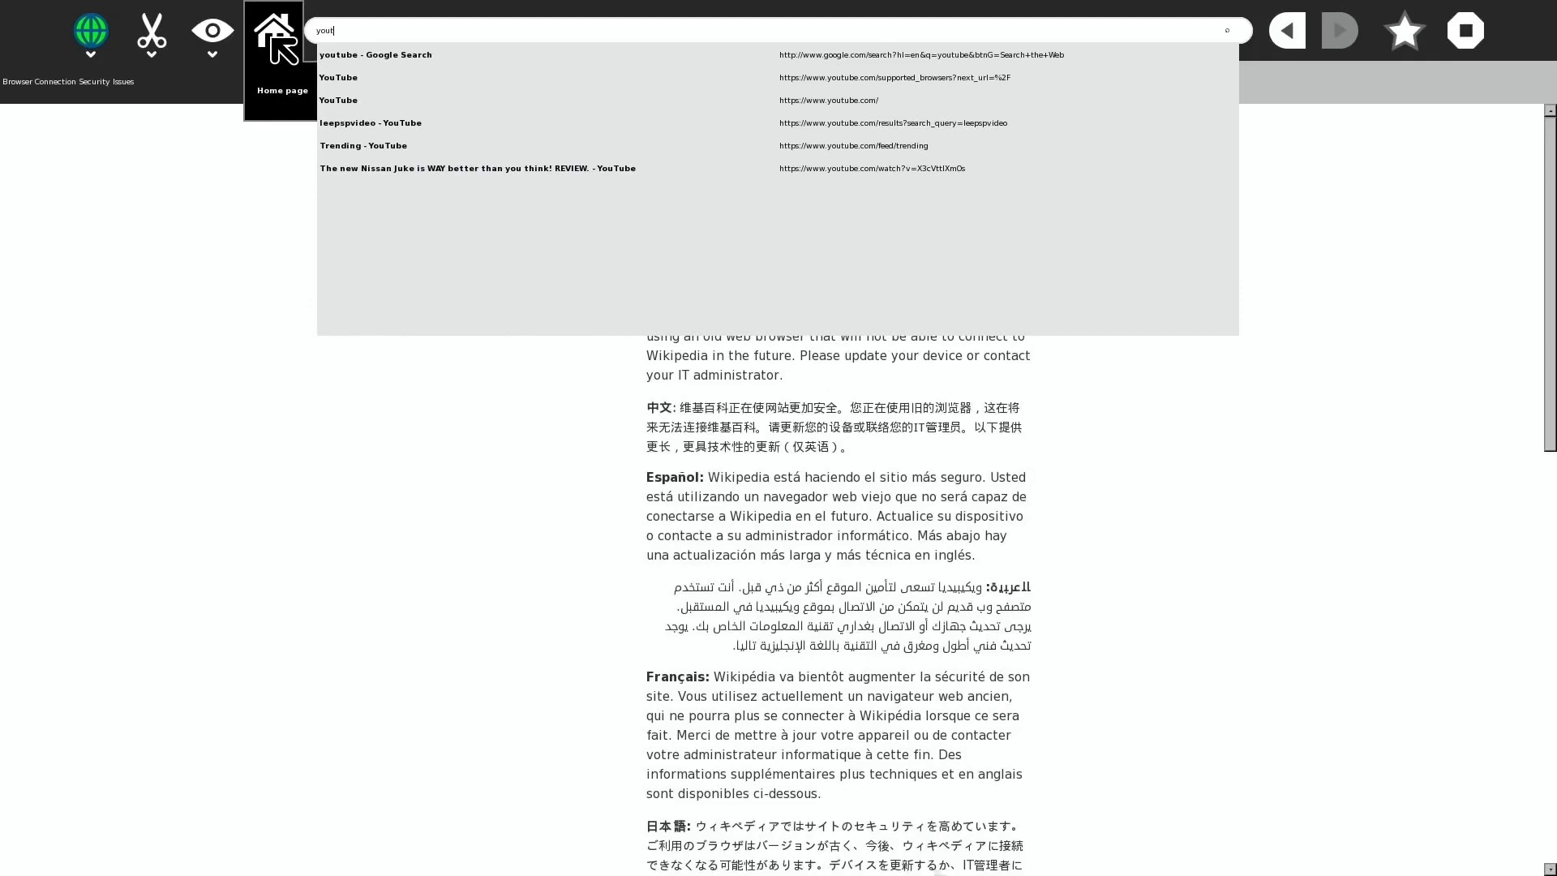
left_click(337, 77)
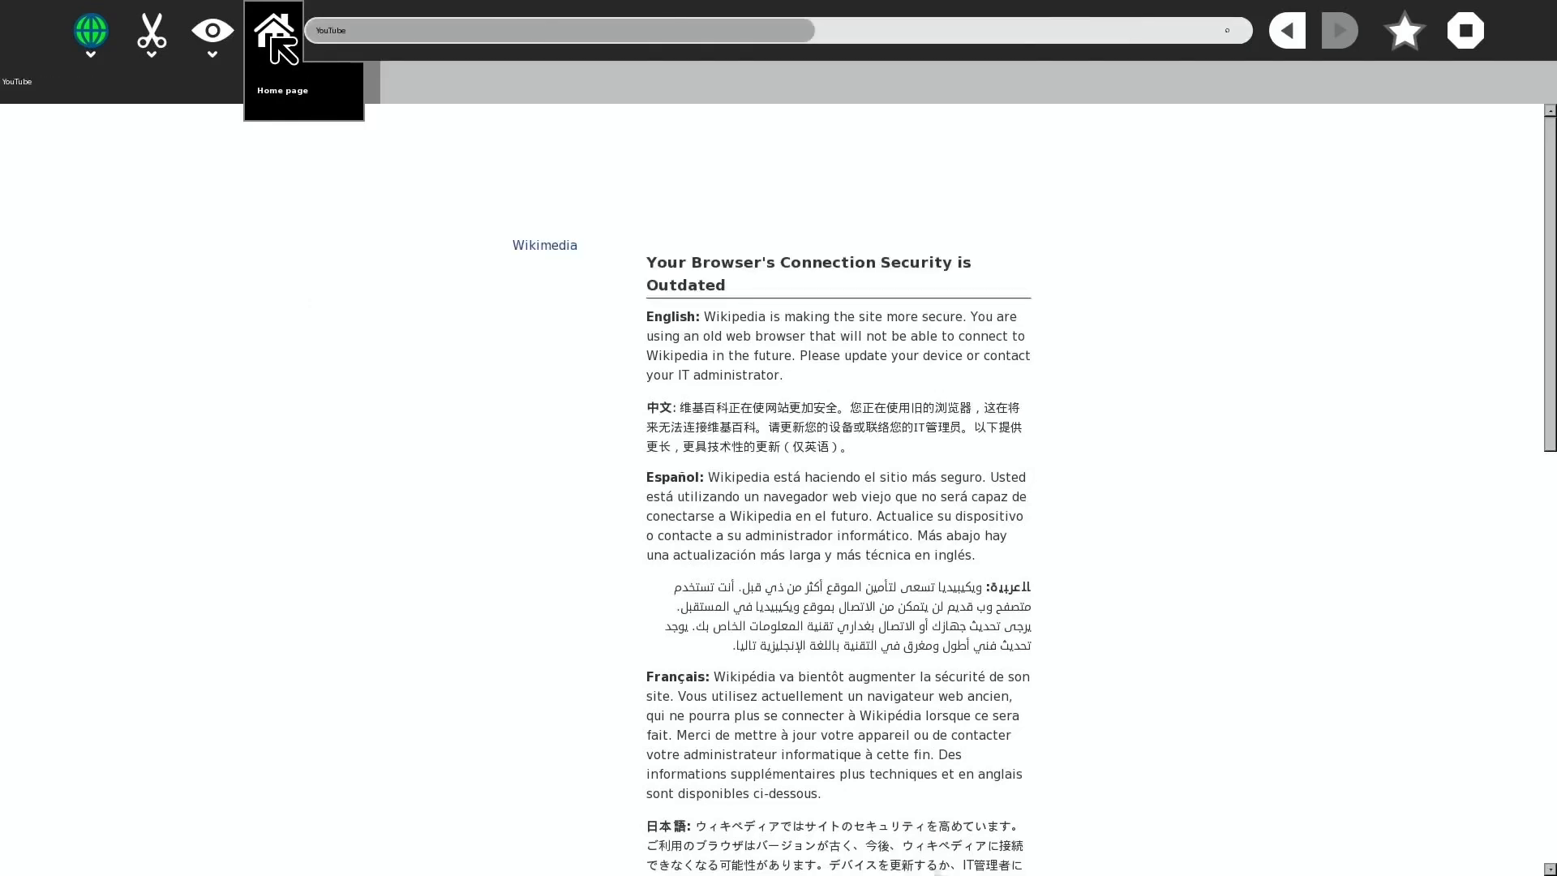
left_click(273, 29)
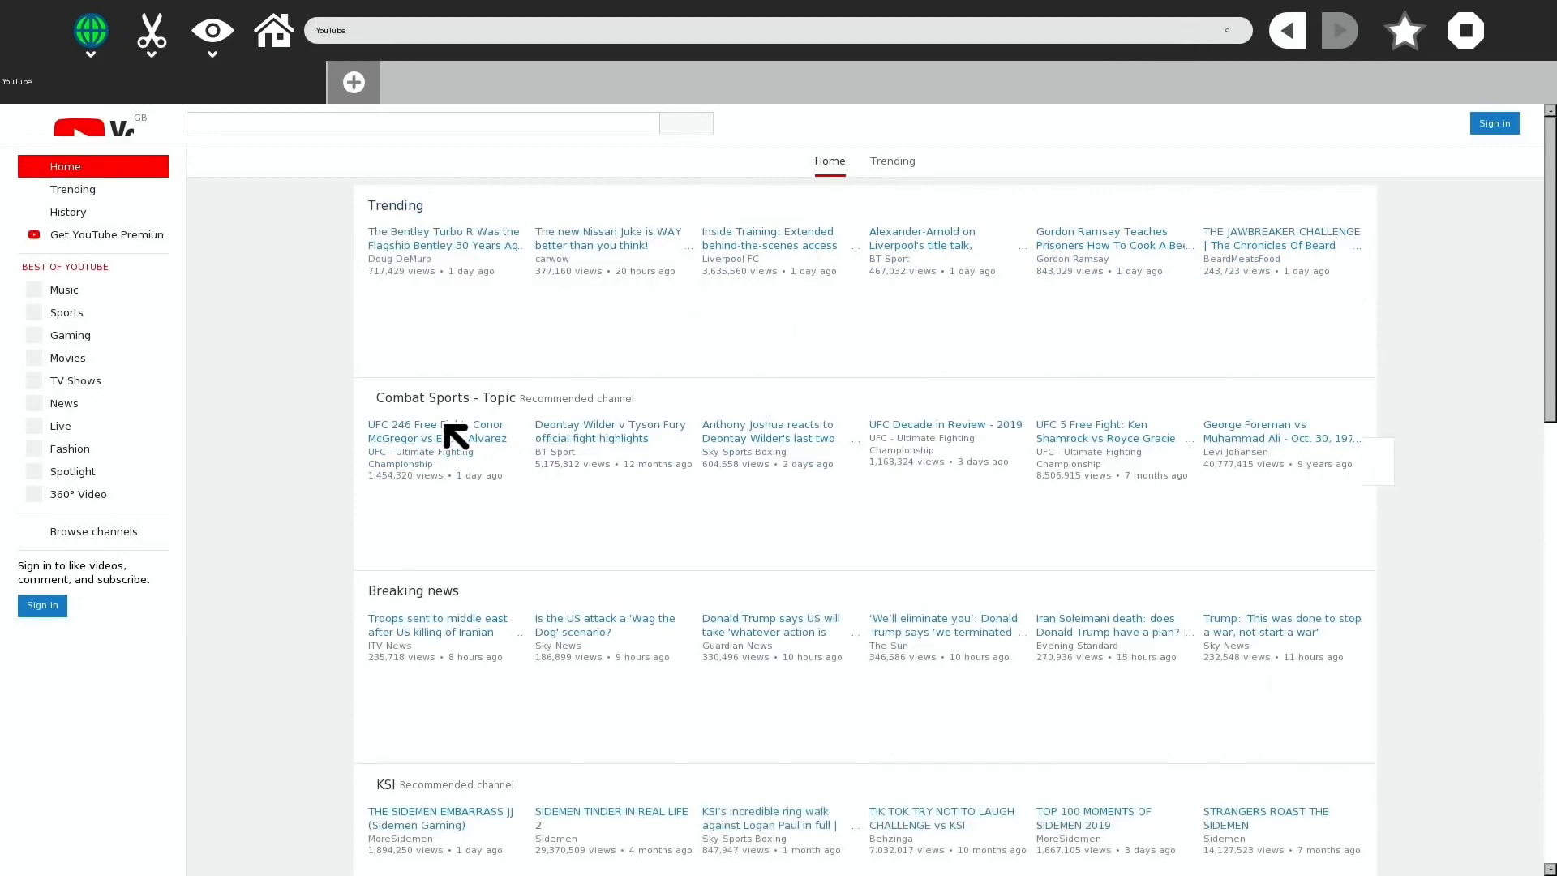
mouse_move(529, 345)
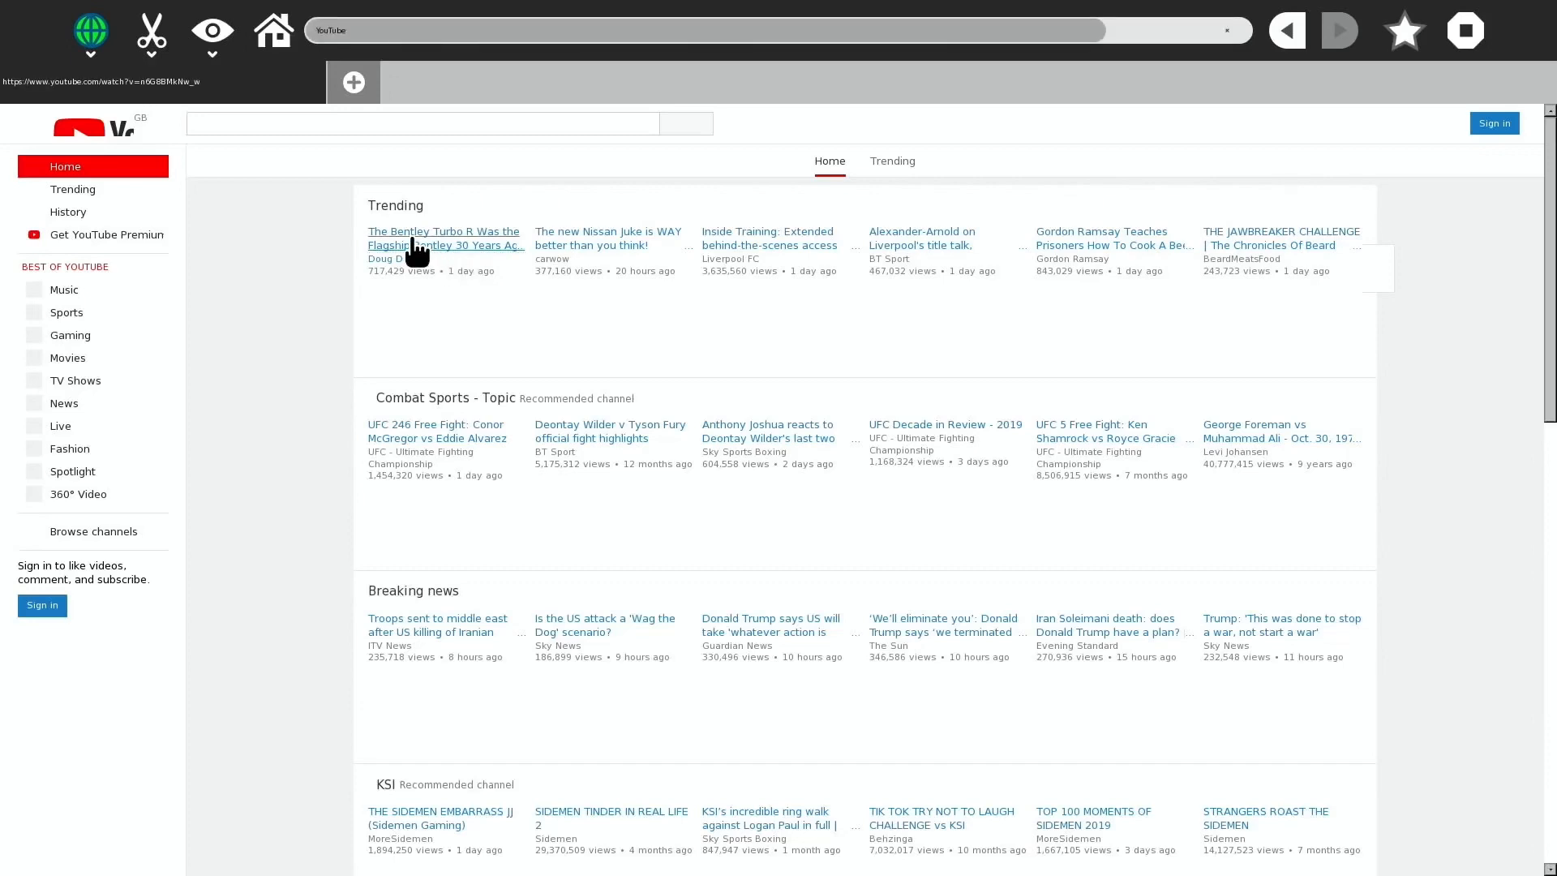
left_click(444, 238)
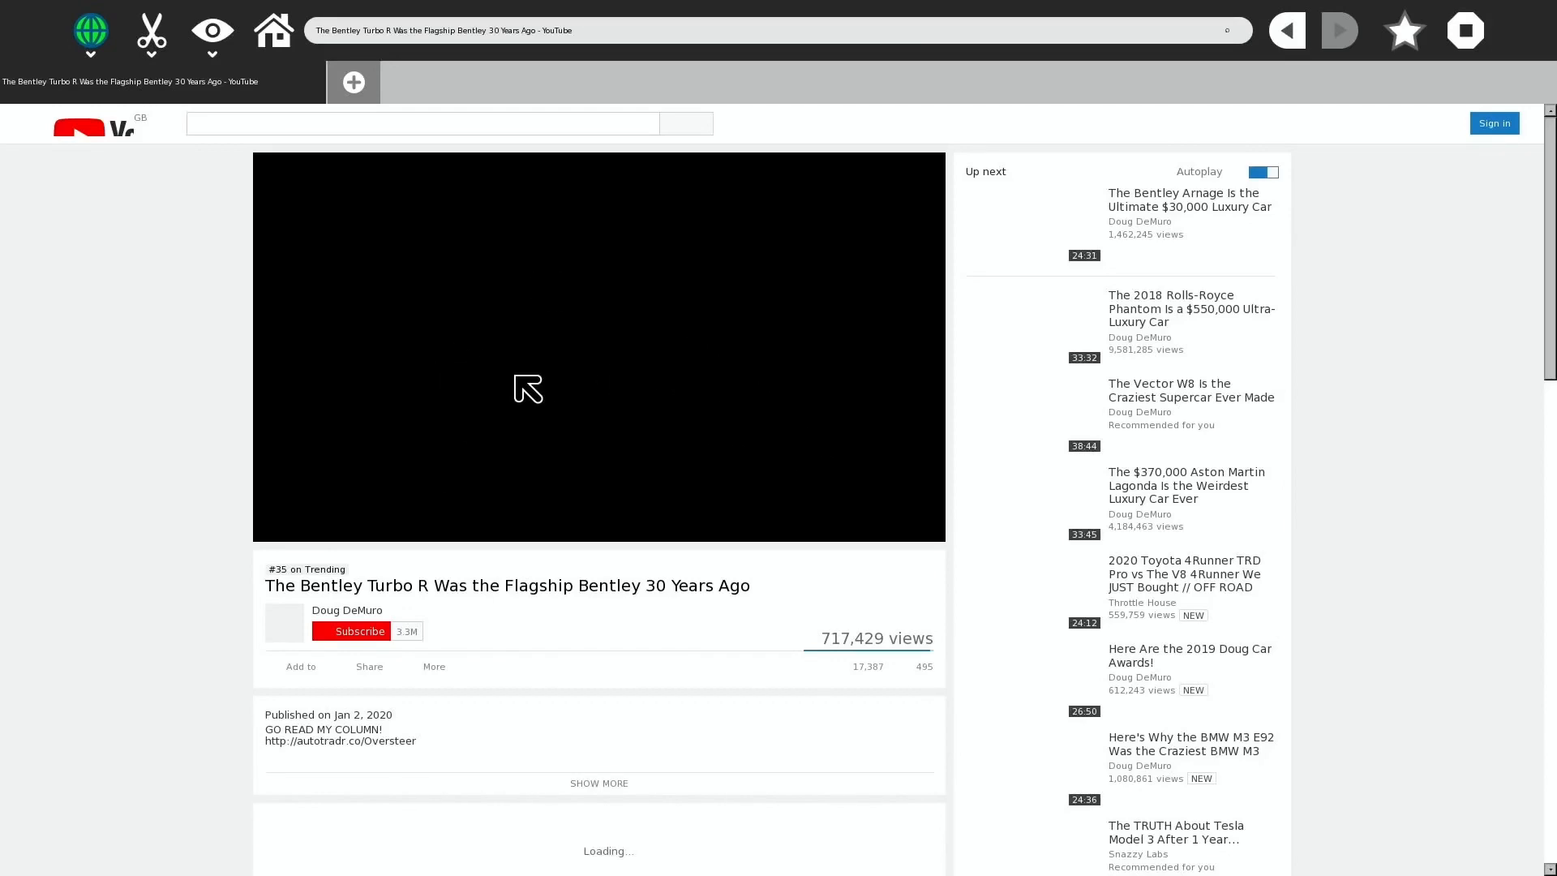
mouse_move(1039, 224)
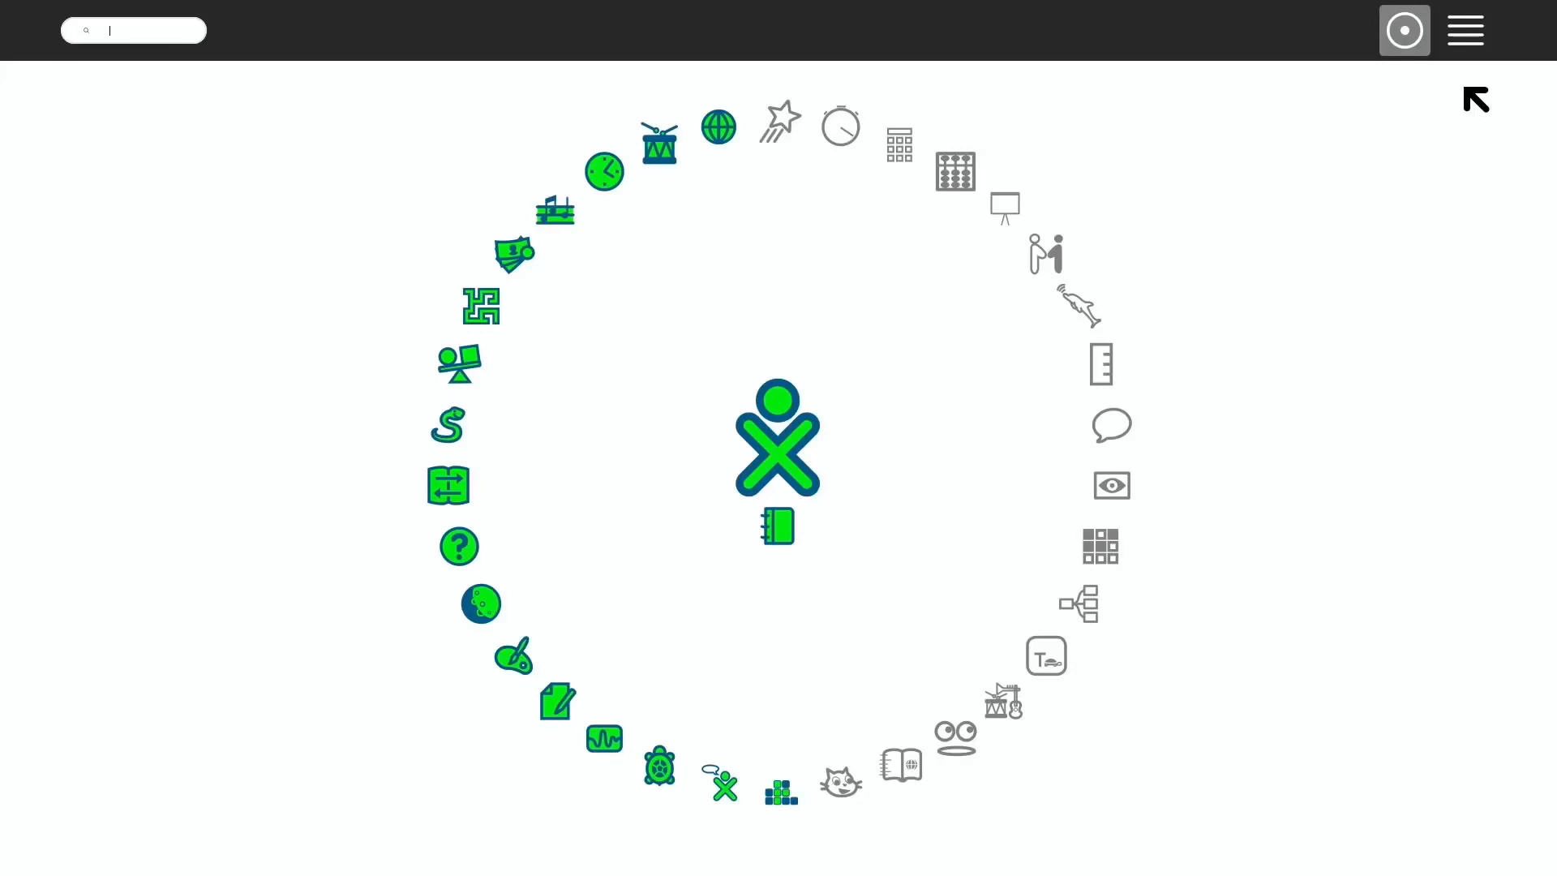
mouse_move(827, 344)
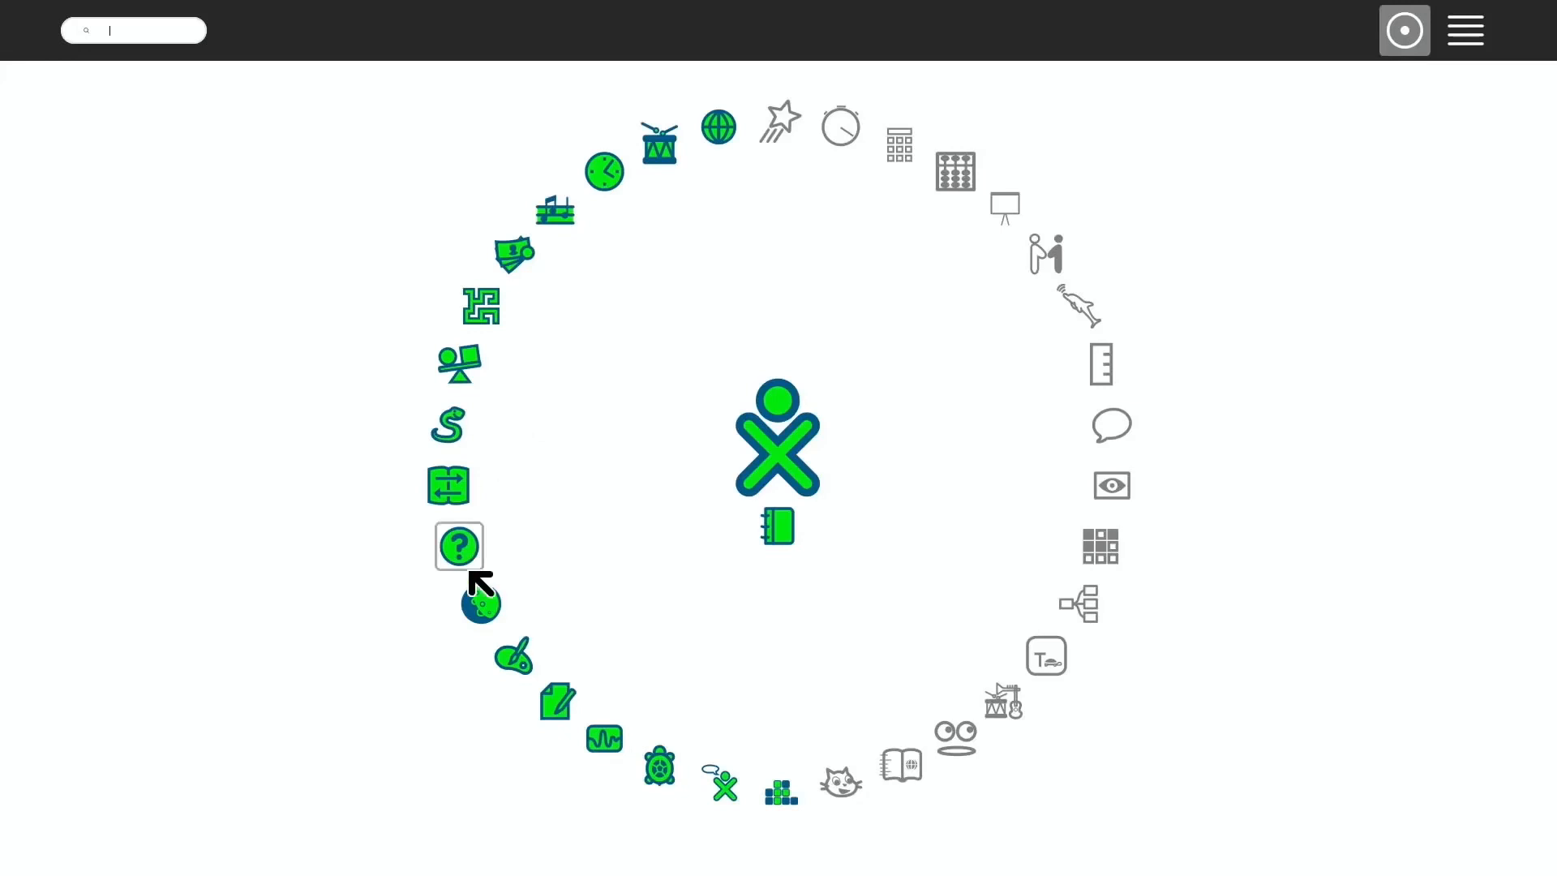
mouse_move(643, 270)
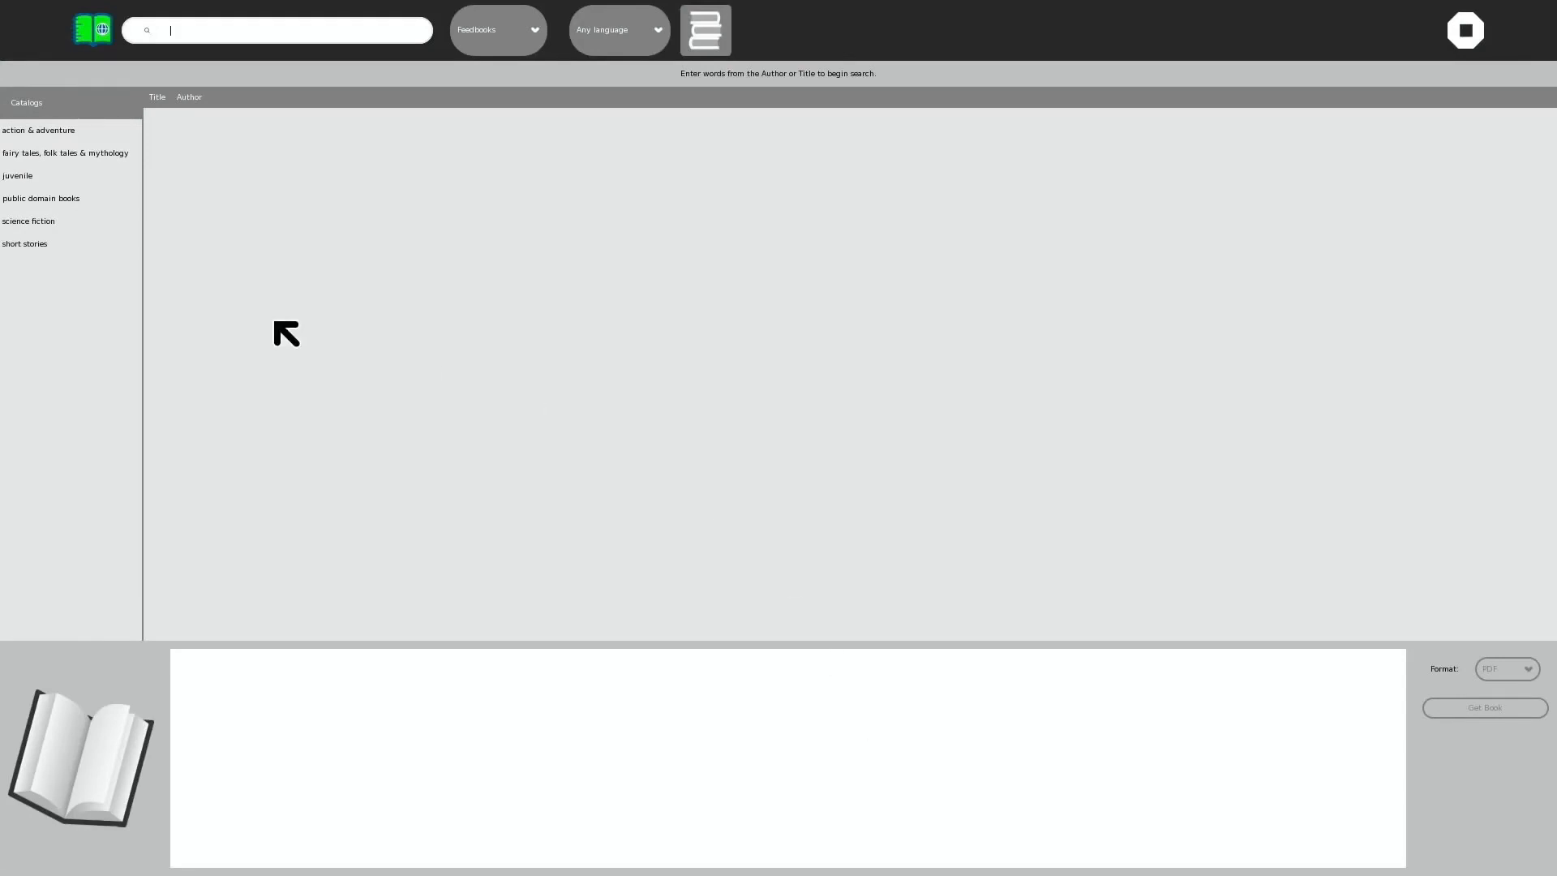
Browse action & adventure, get Treasure Island, and show The Three Musketeers in the Journal
left_click(47, 127)
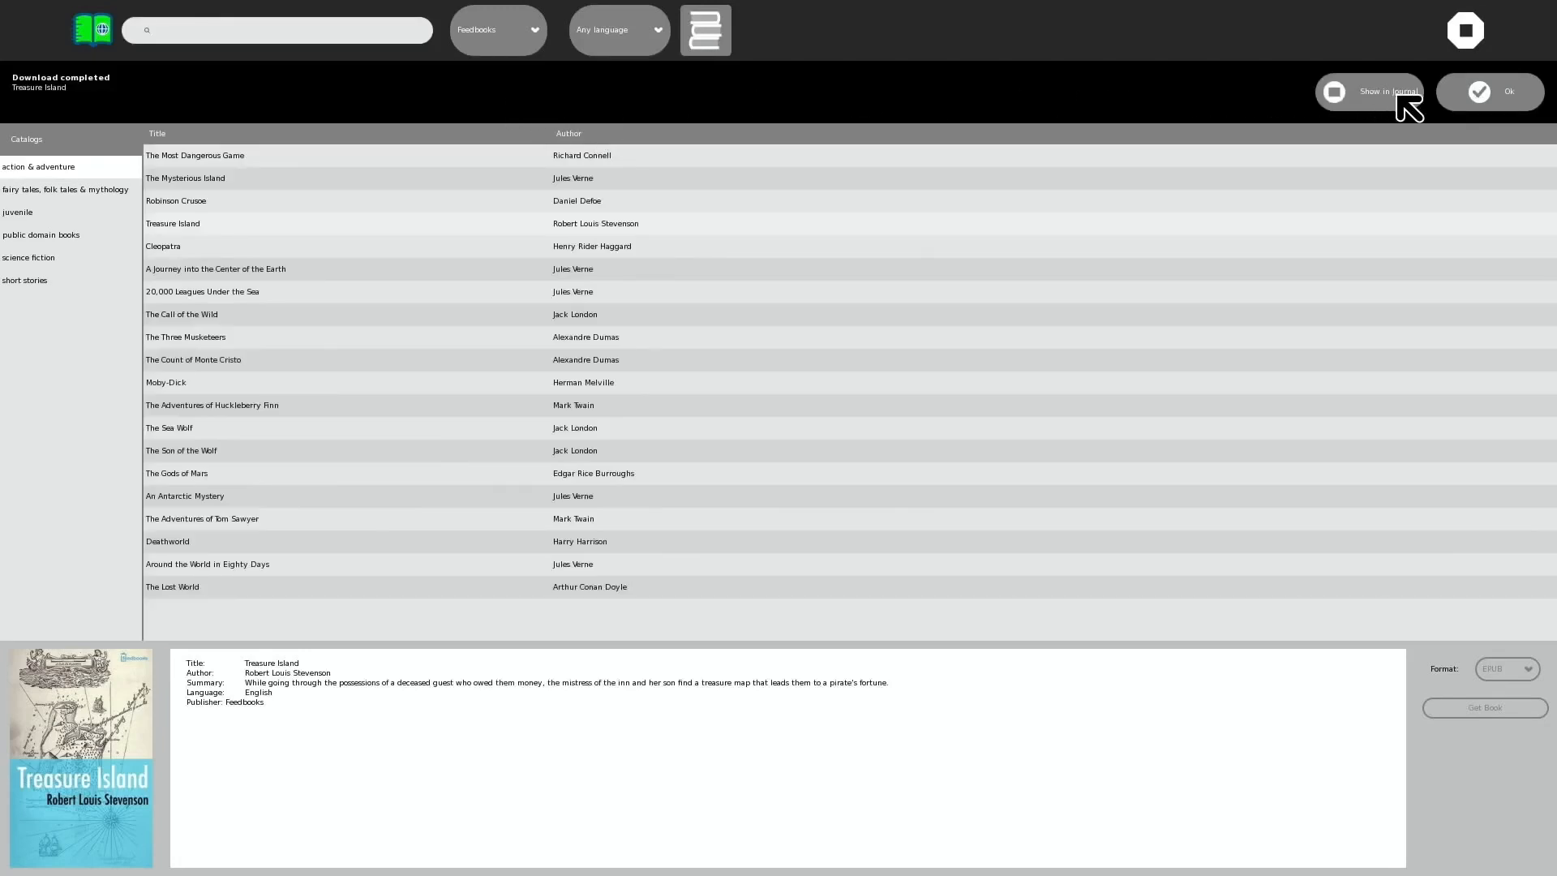
left_click(1508, 91)
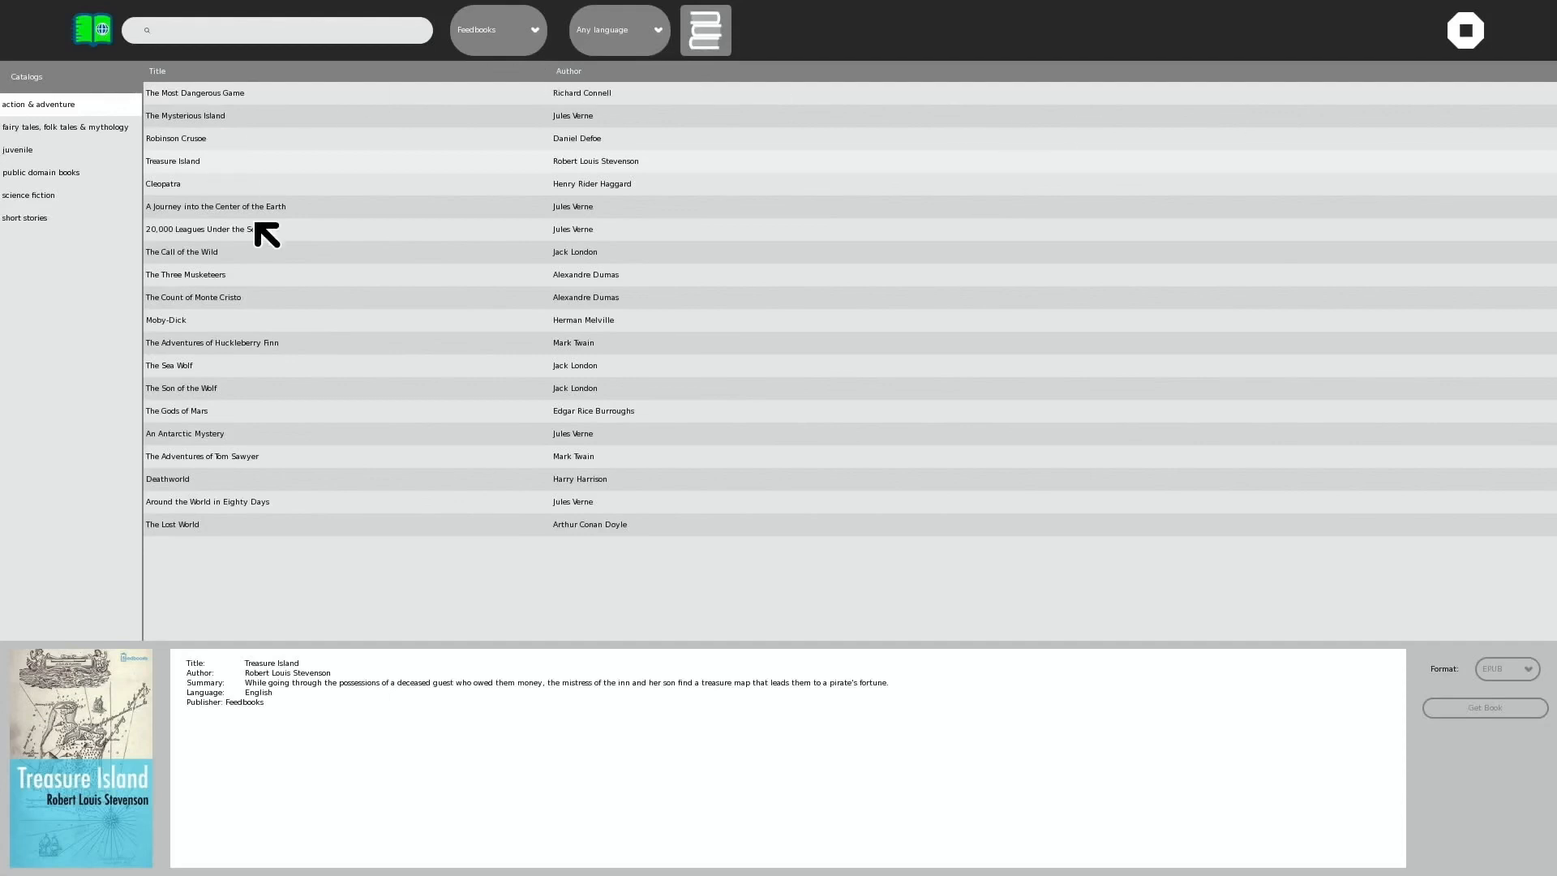
left_click(184, 274)
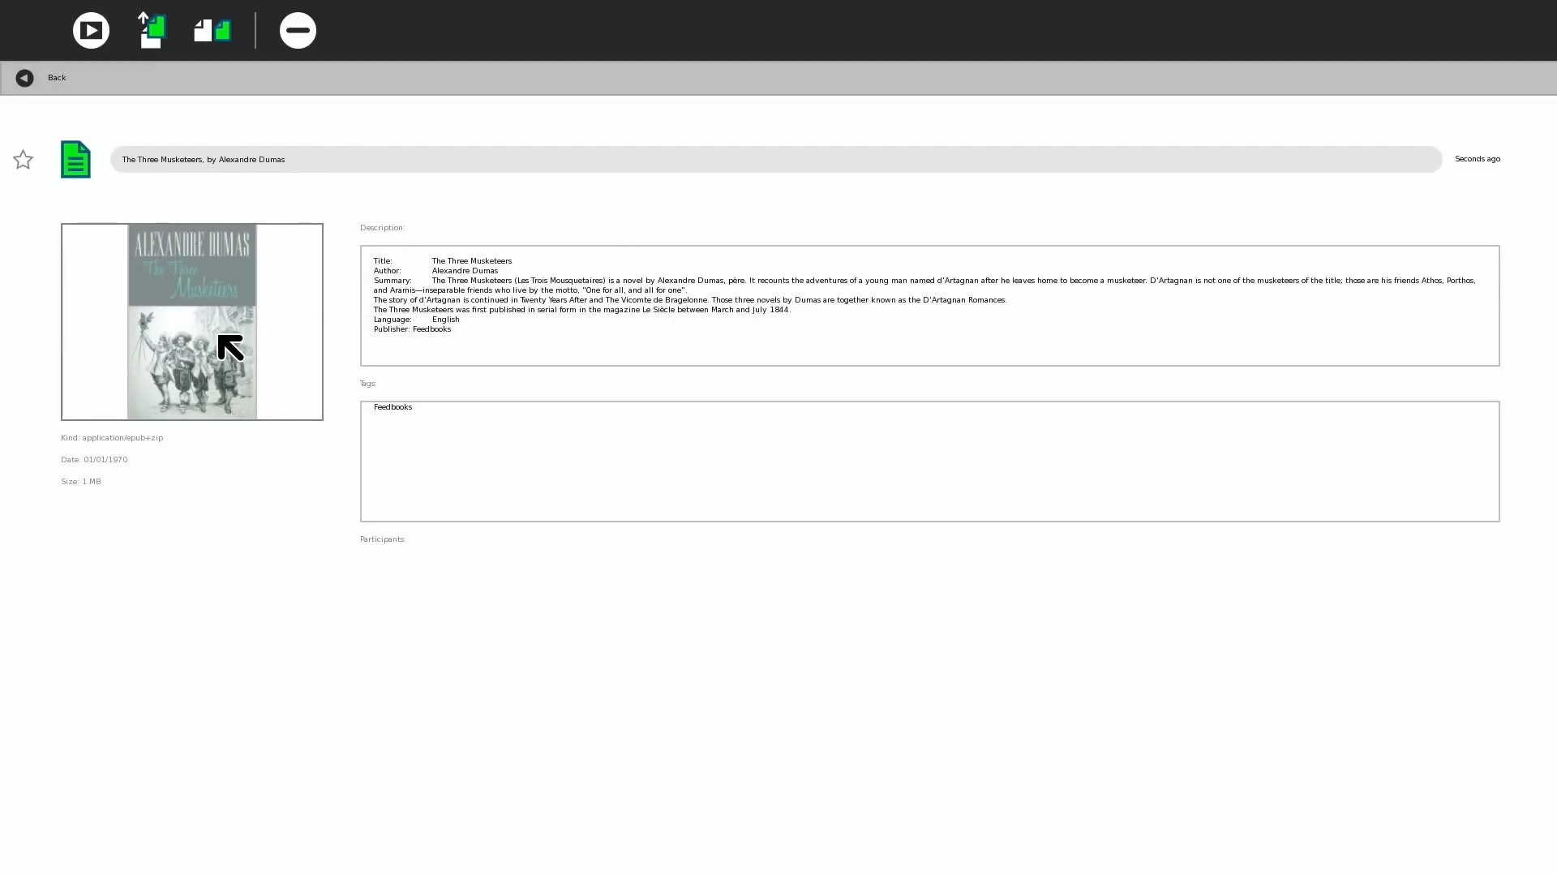
Read The Three Musketeers, paging forward to the Preface, then stop back to its Journal details
left_click(91, 30)
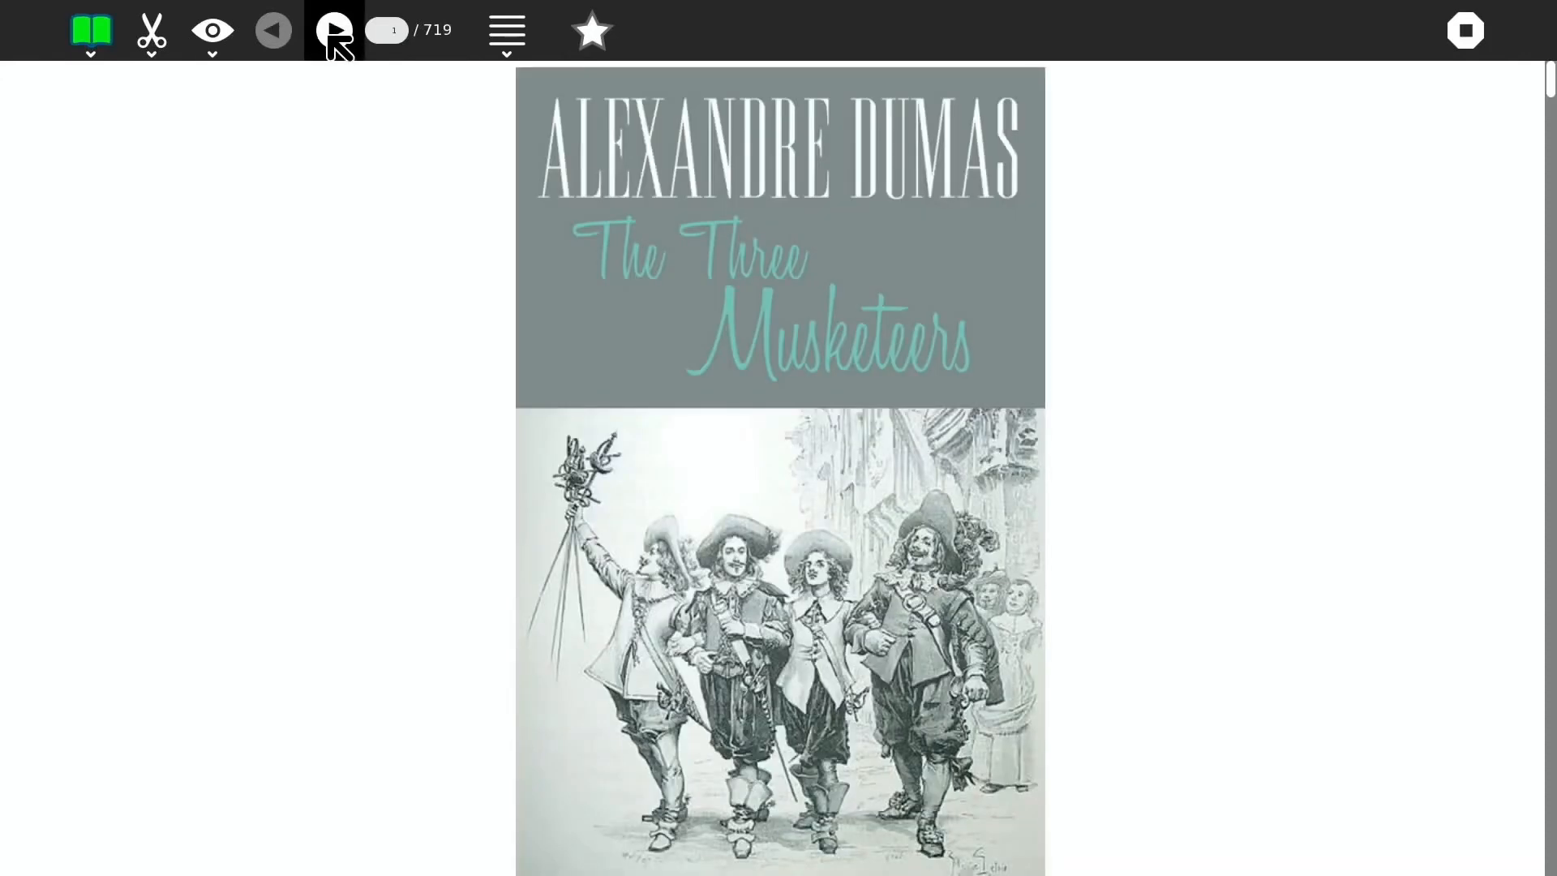
left_click(333, 29)
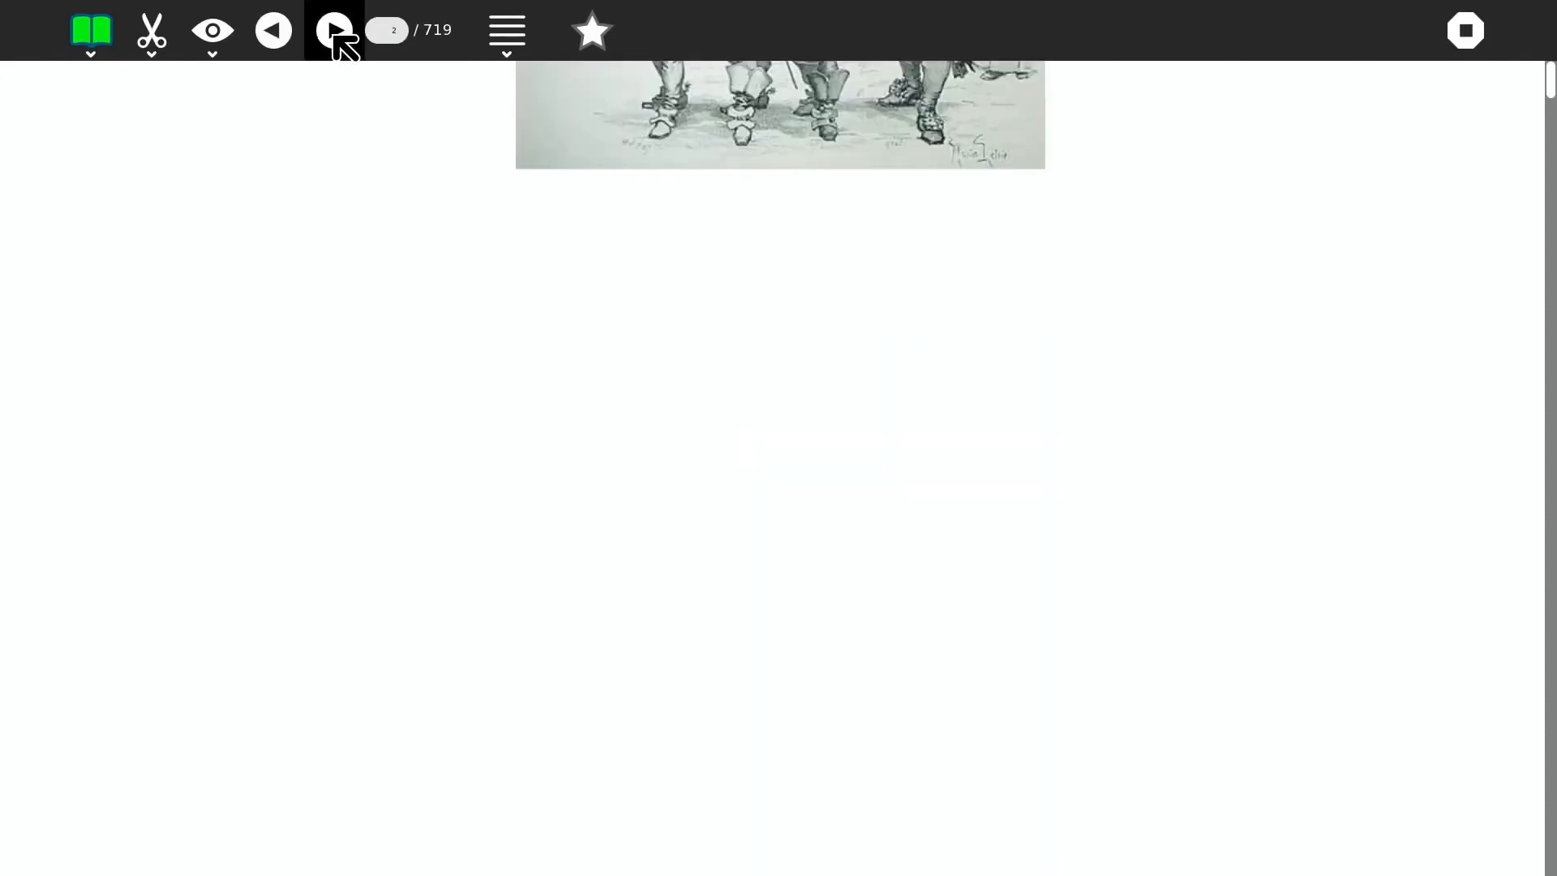
left_click(332, 29)
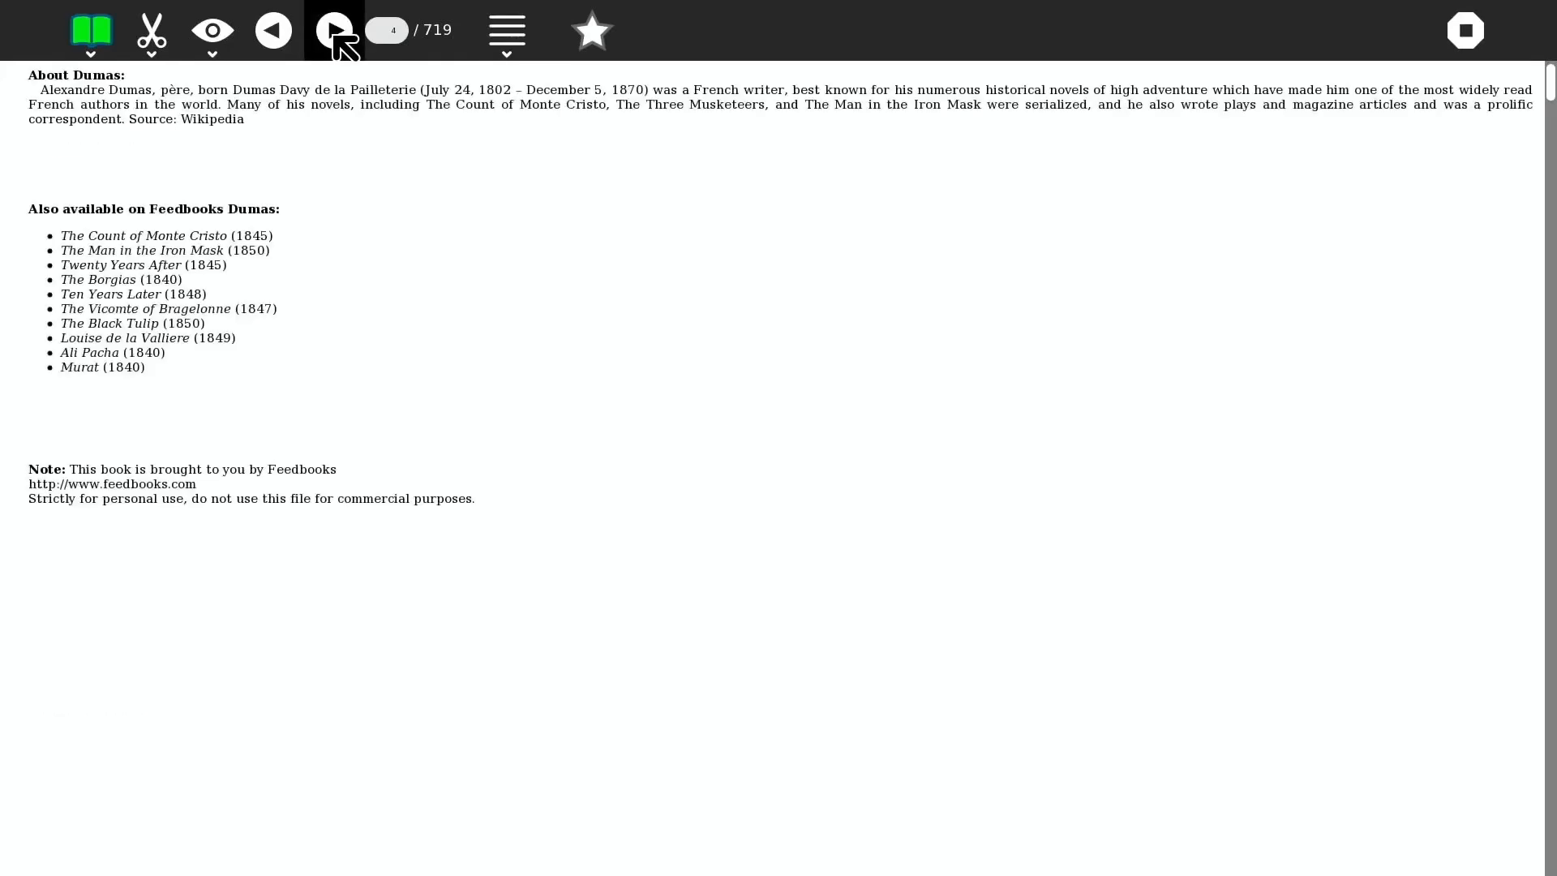
left_click(332, 29)
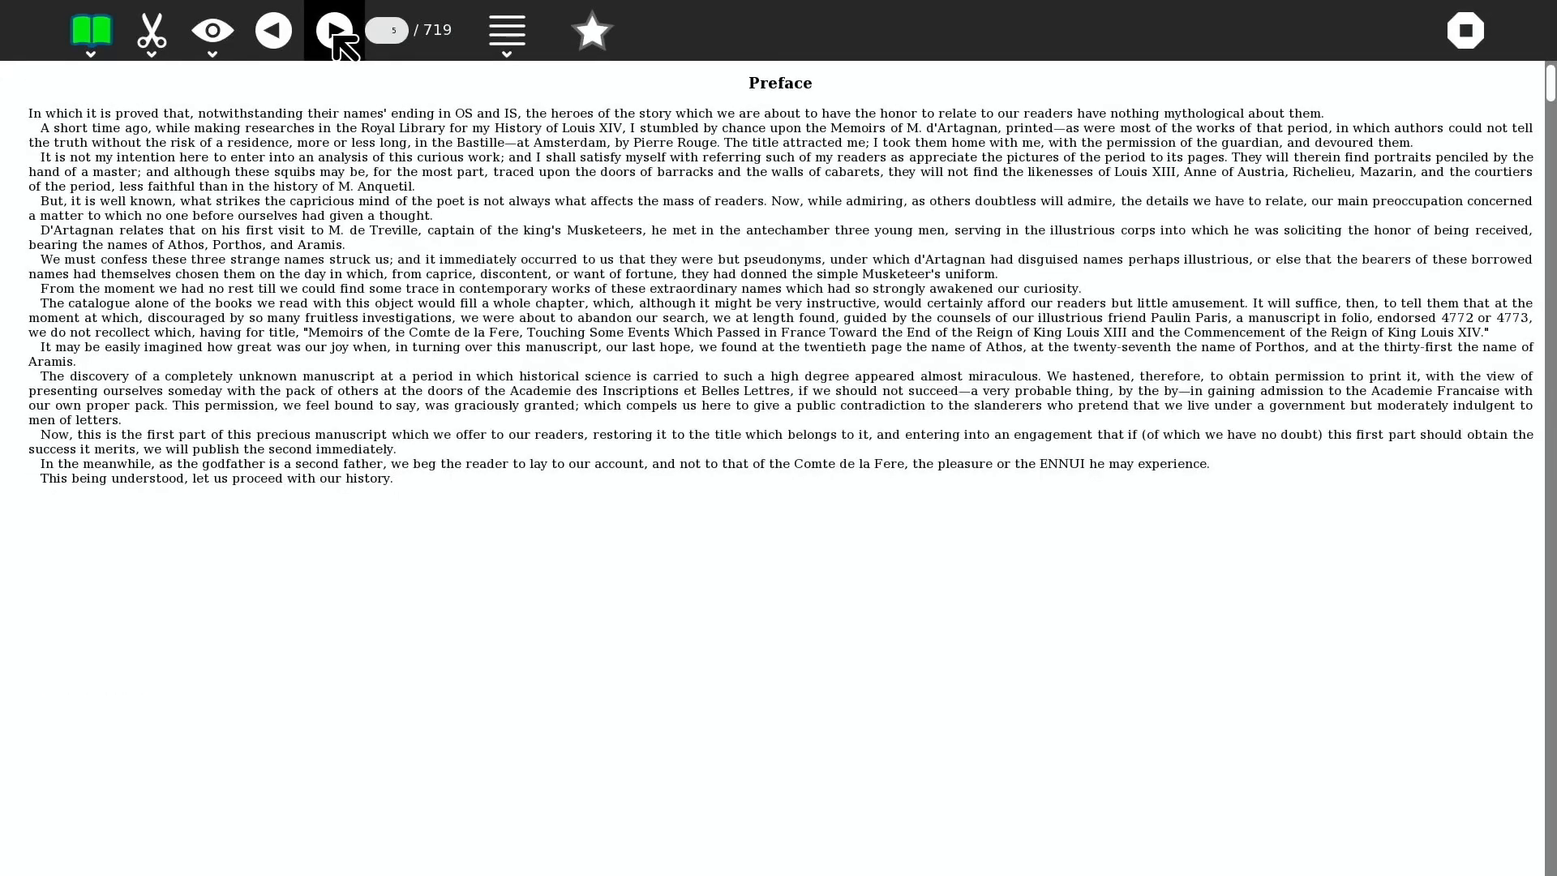
left_click(334, 29)
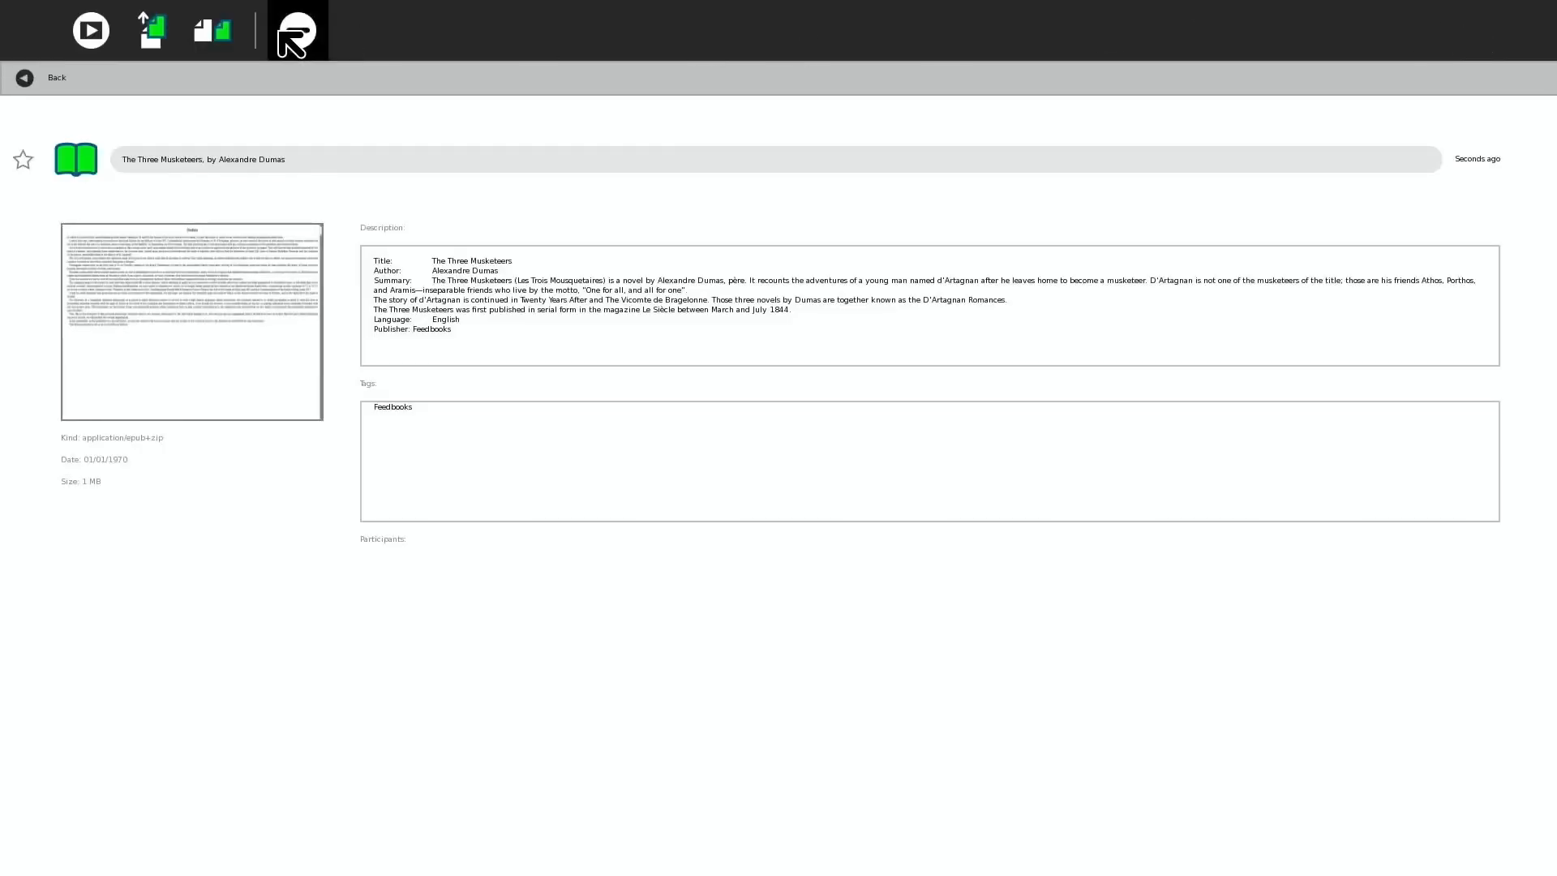
Return to the Journal list, then switch to the Neighborhood view of nearby networks and people
left_click(46, 78)
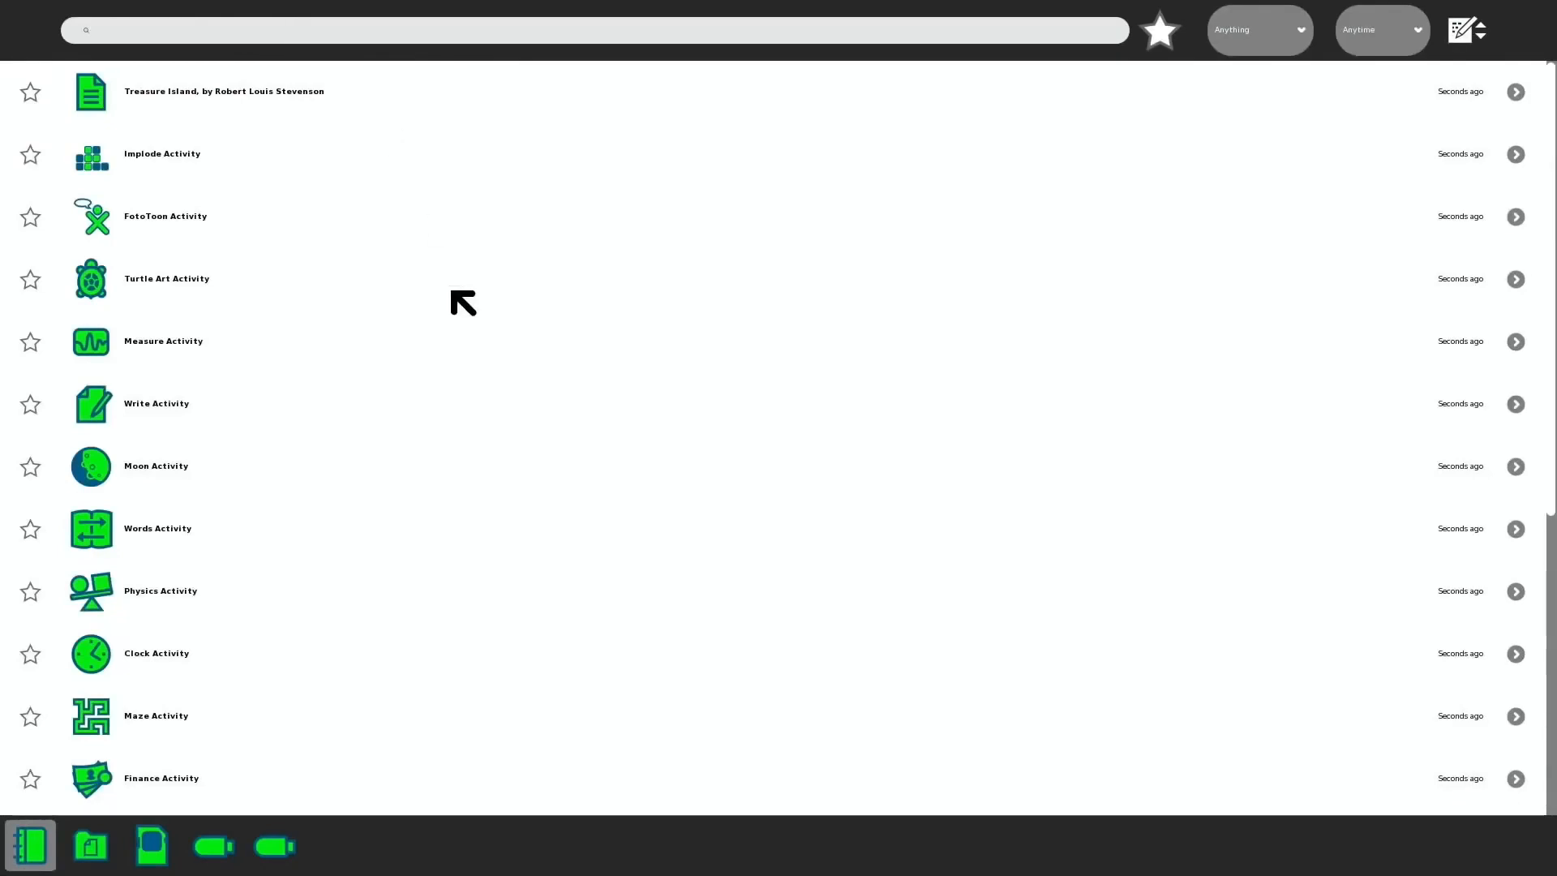
mouse_move(455, 464)
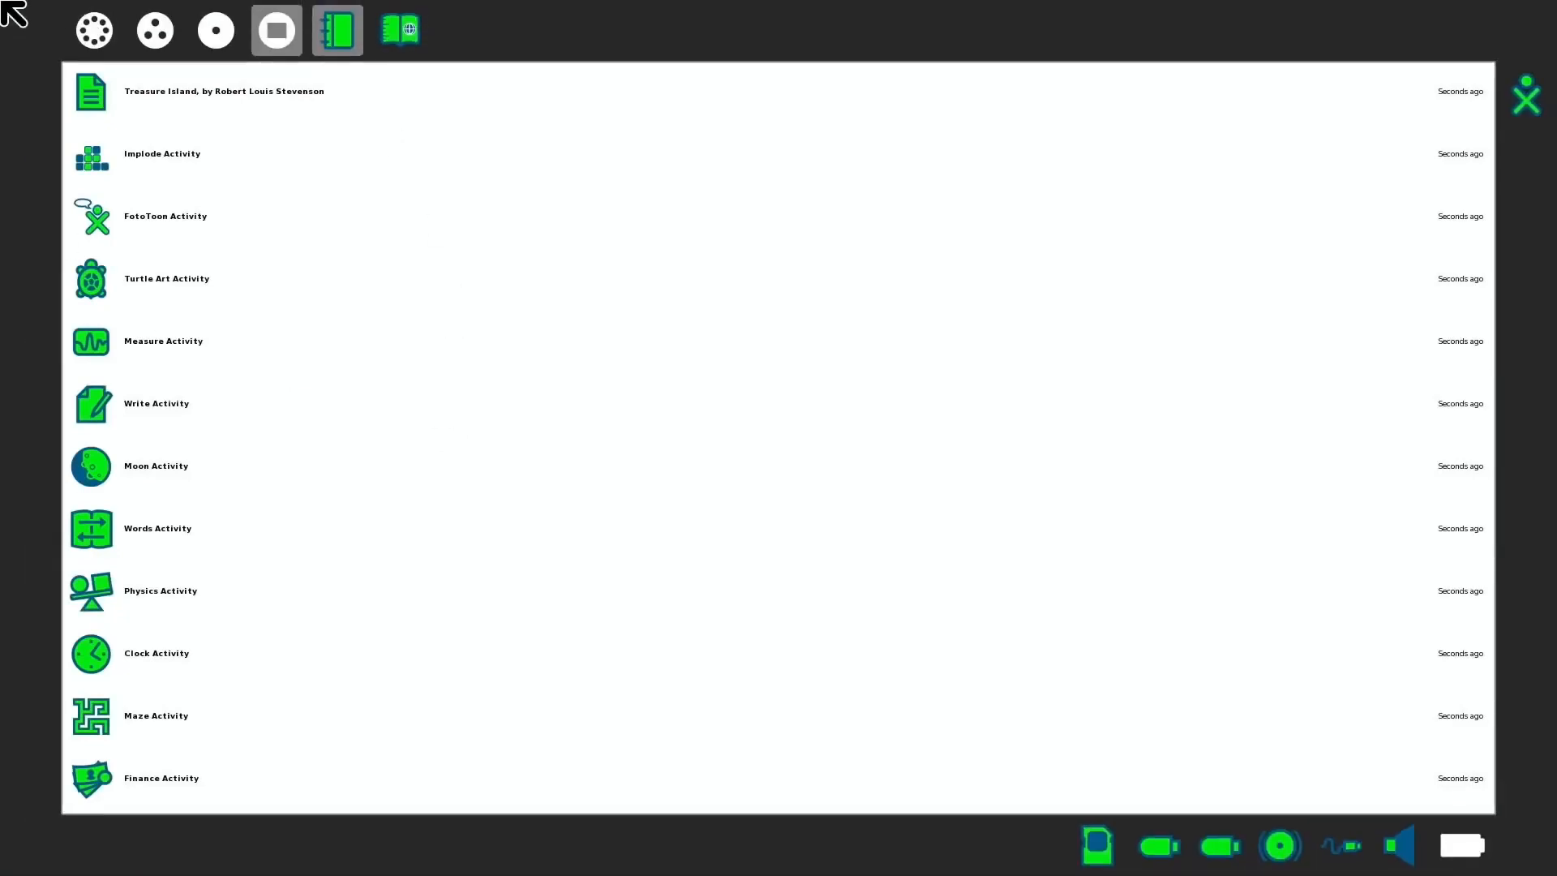
left_click(94, 29)
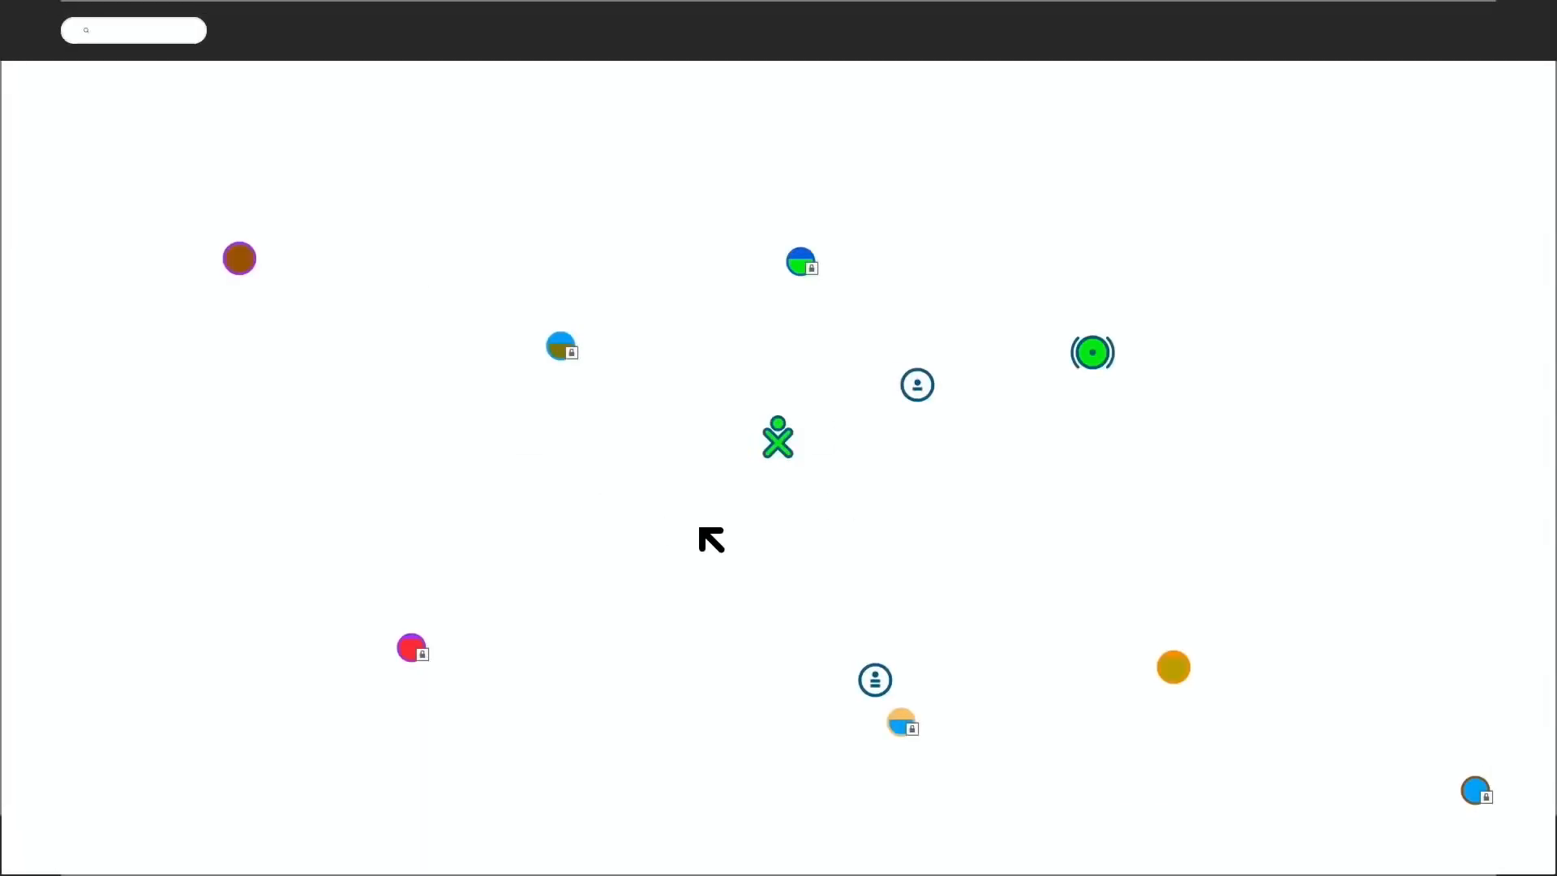
Focus the neighborhood search field, then return to the Home ring of activities
left_click(133, 29)
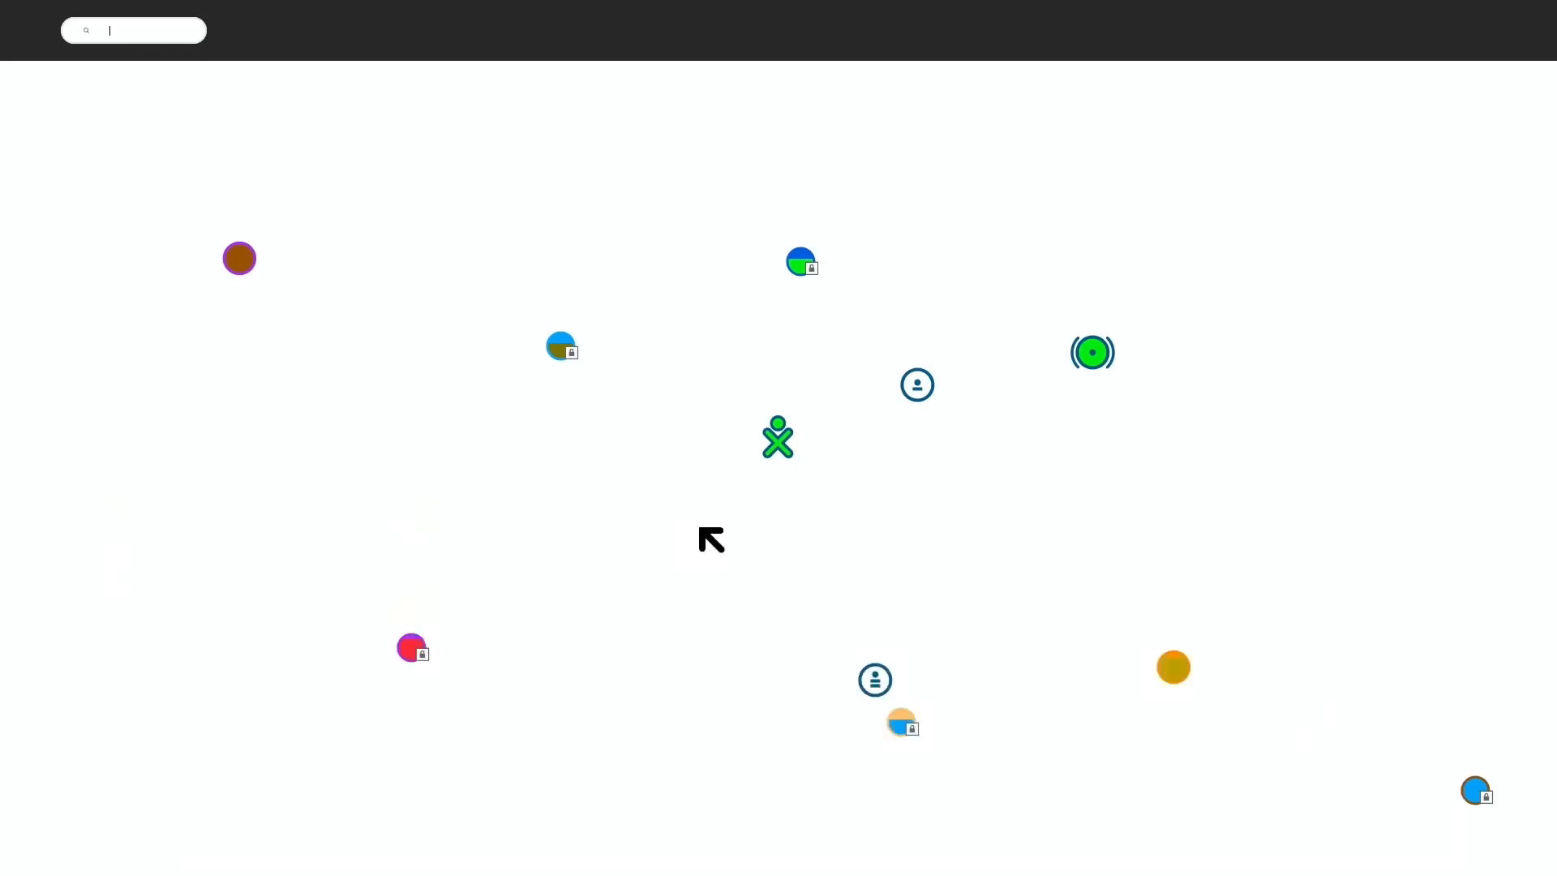
mouse_move(343, 313)
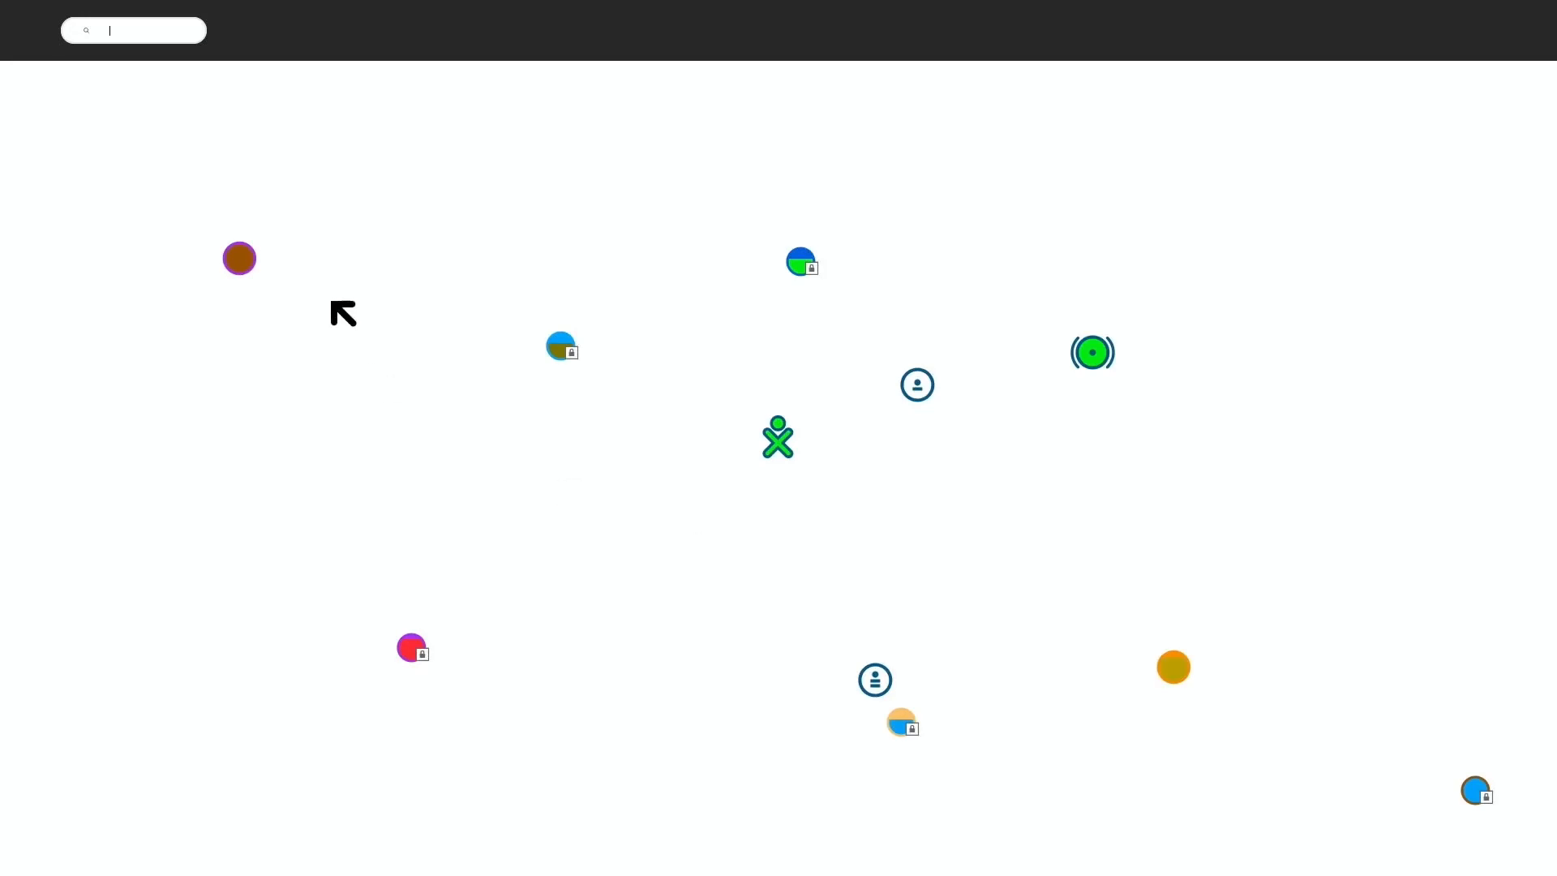
mouse_move(910, 514)
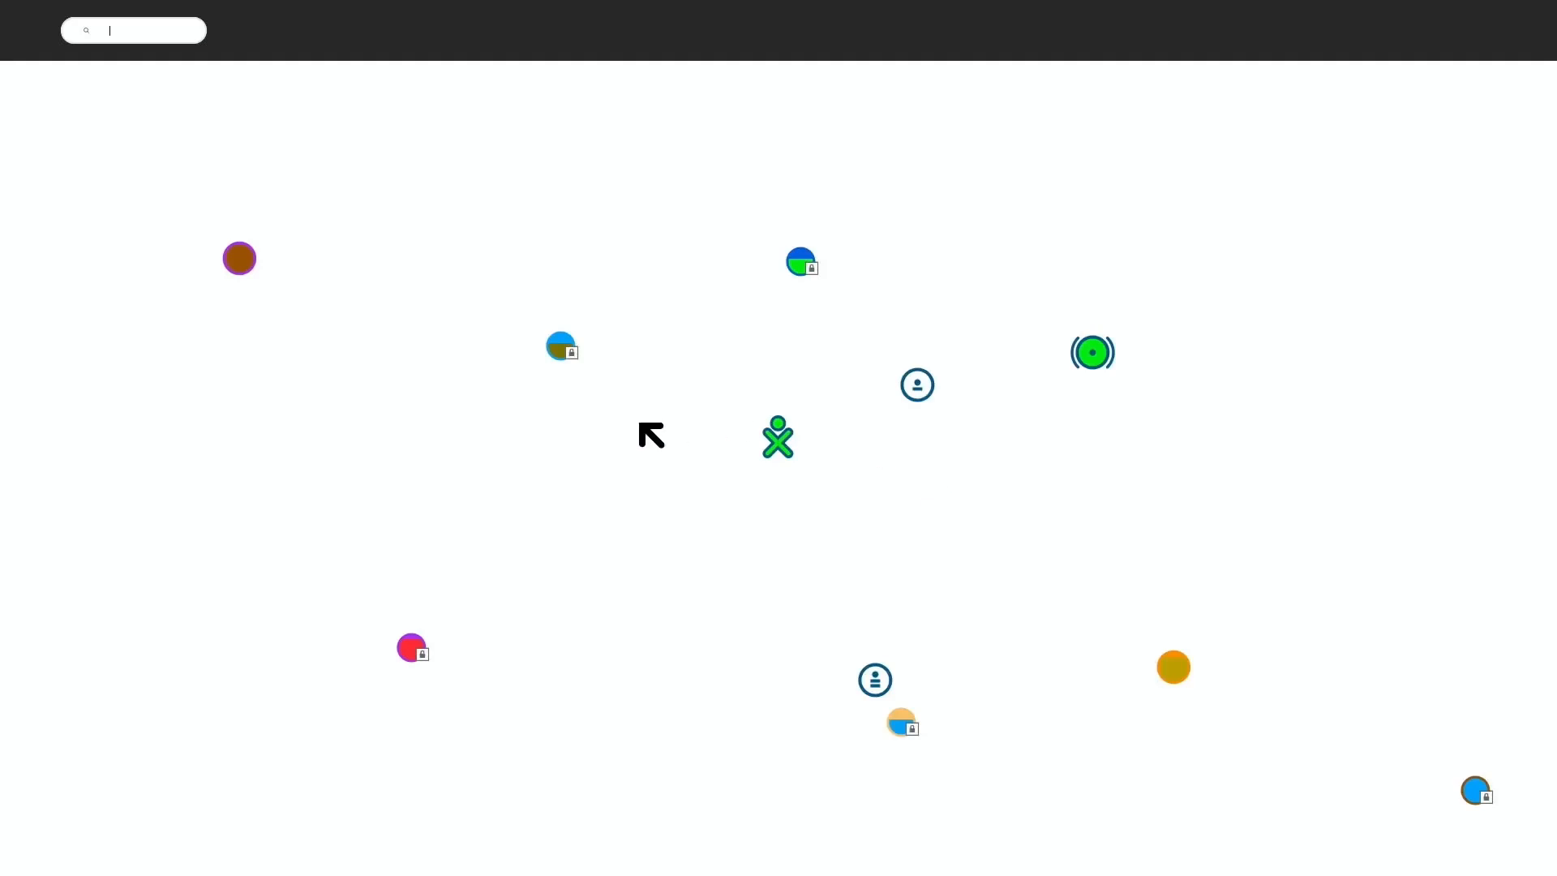
mouse_move(370, 305)
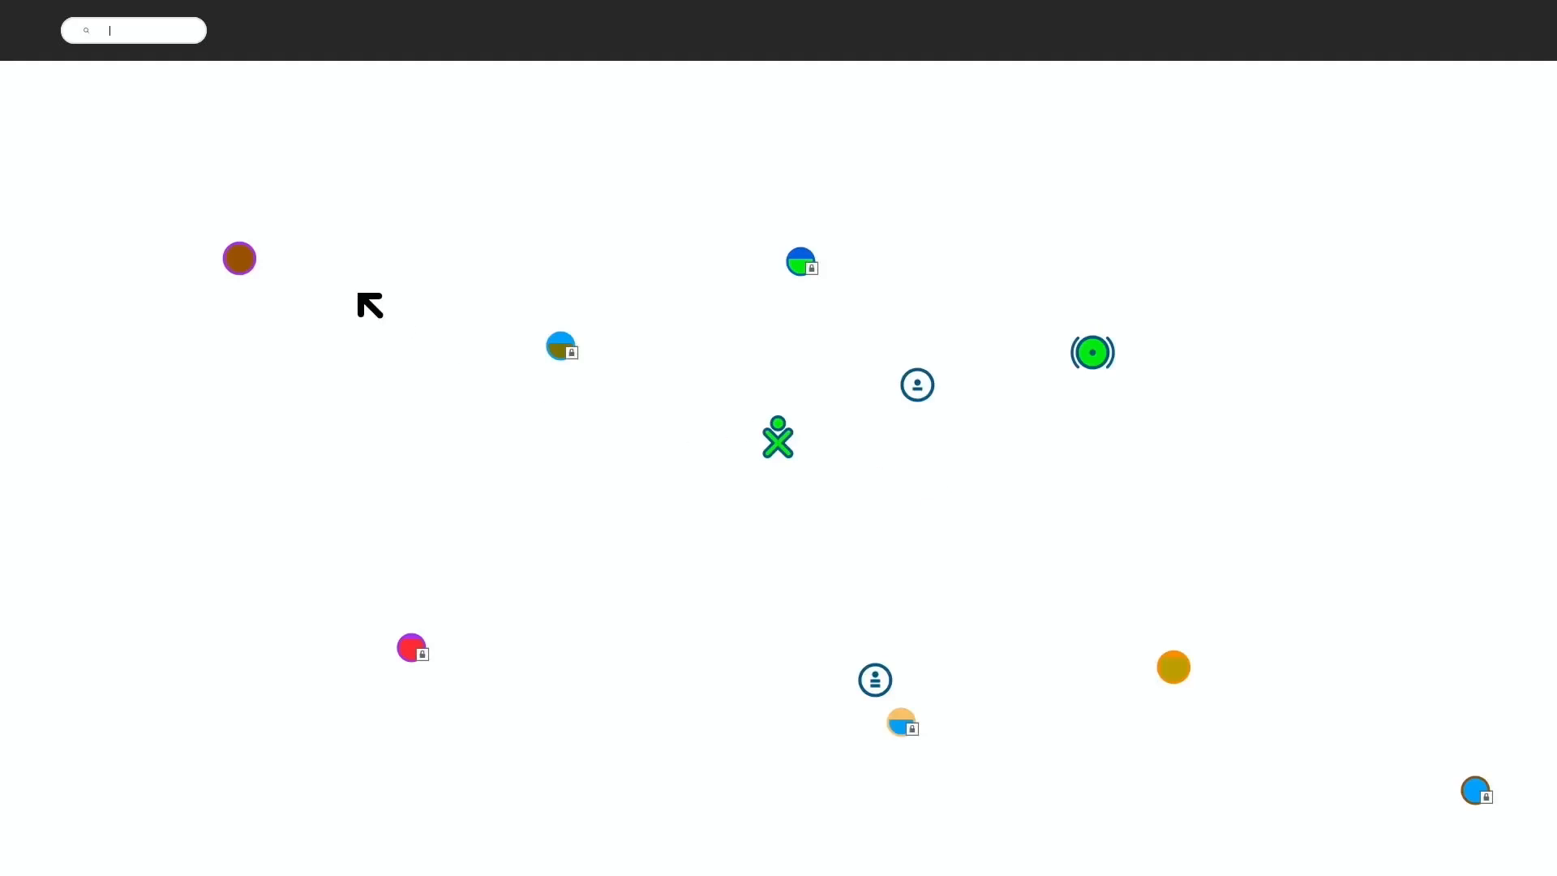
mouse_move(59, 133)
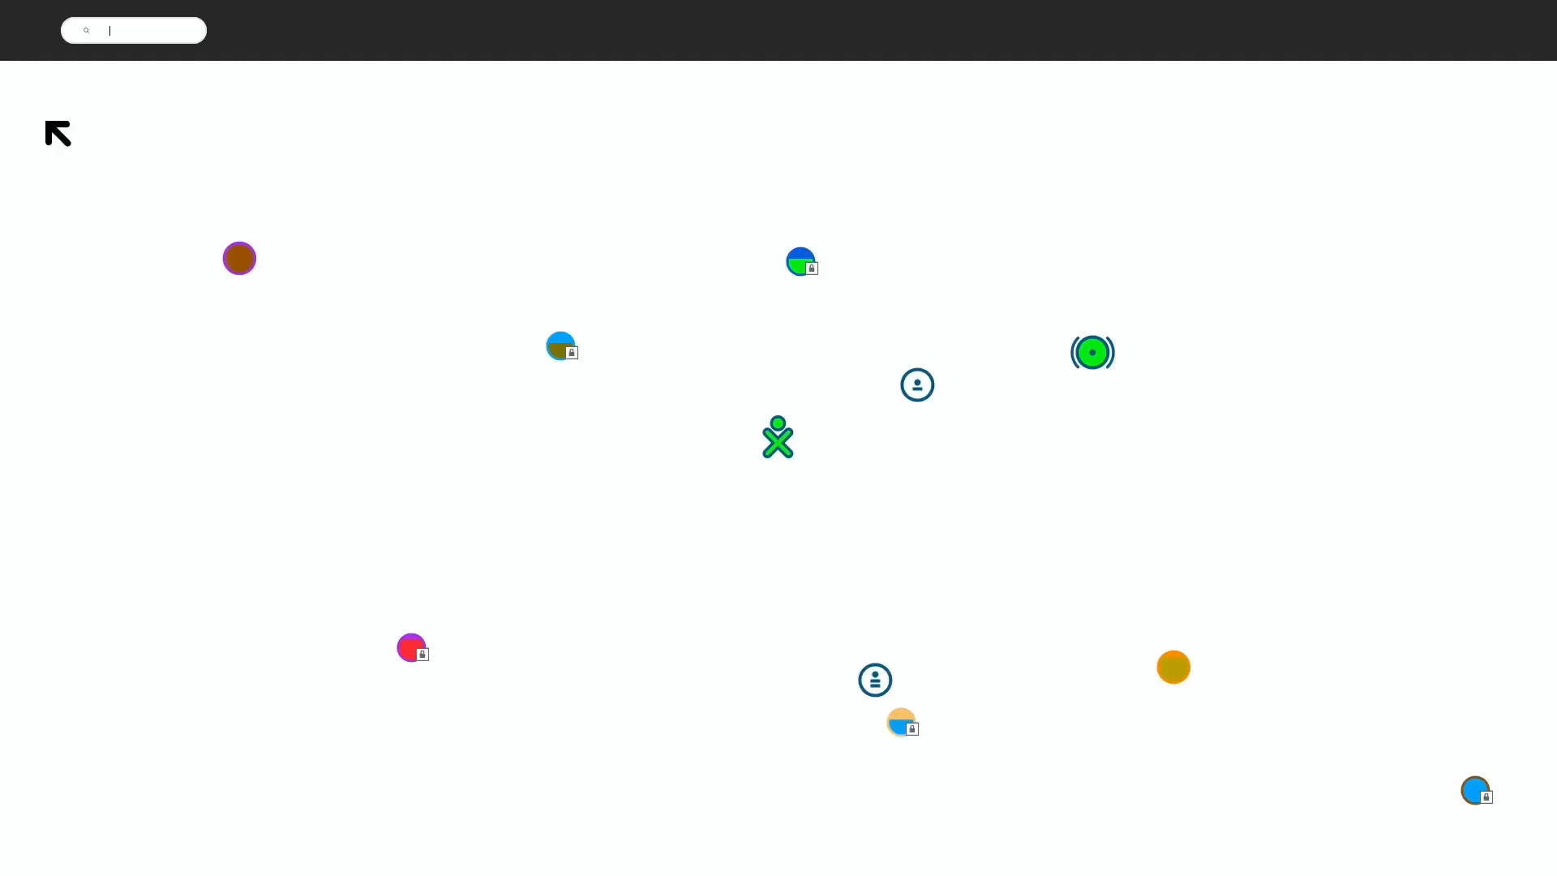
left_click(216, 29)
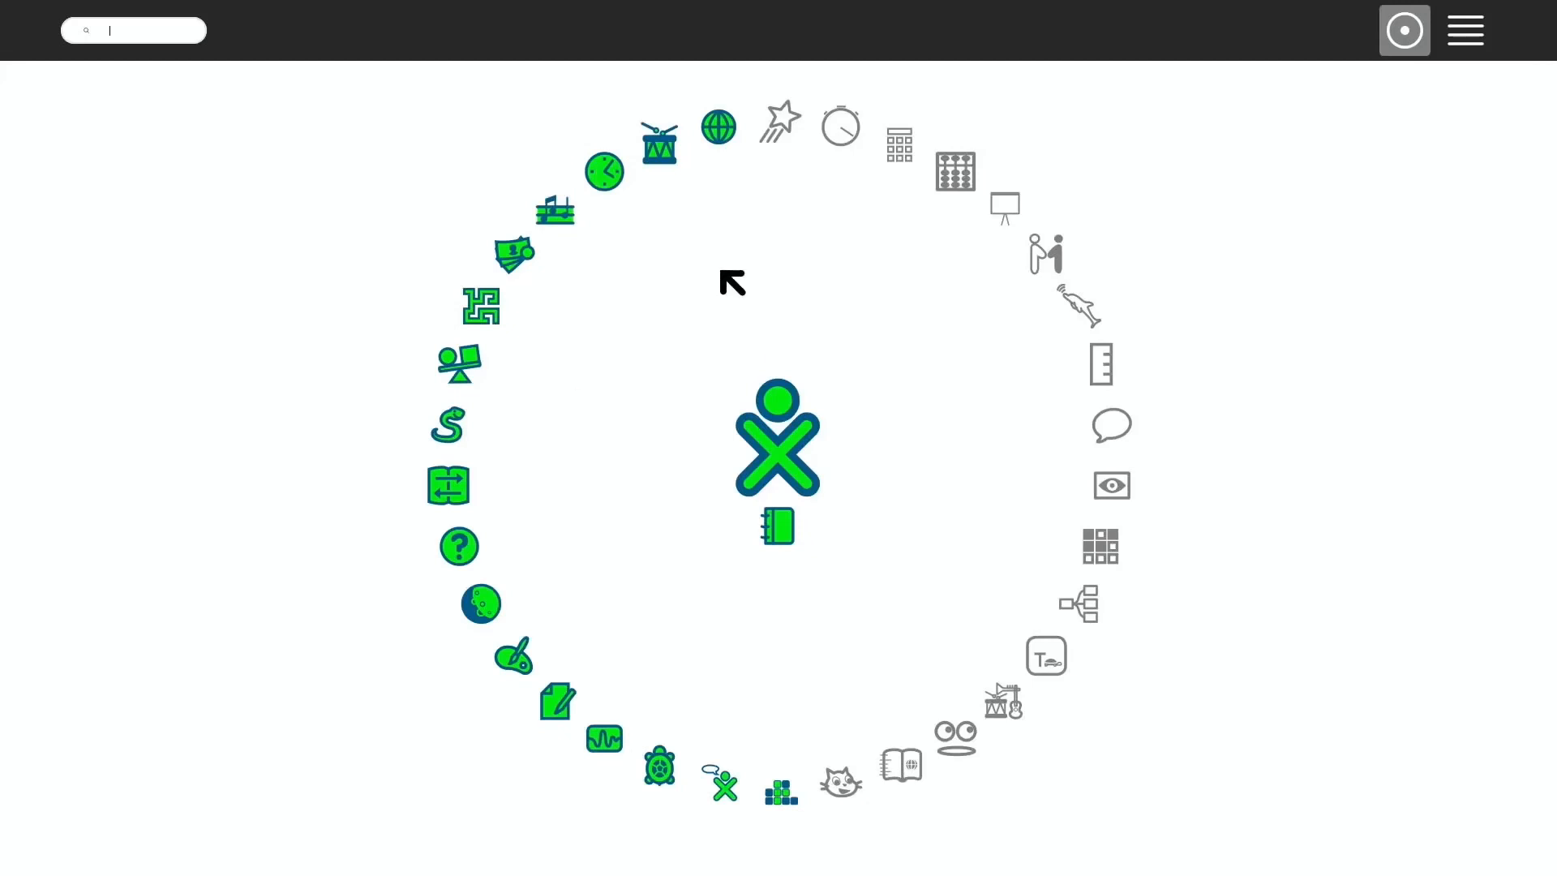
mouse_move(621, 552)
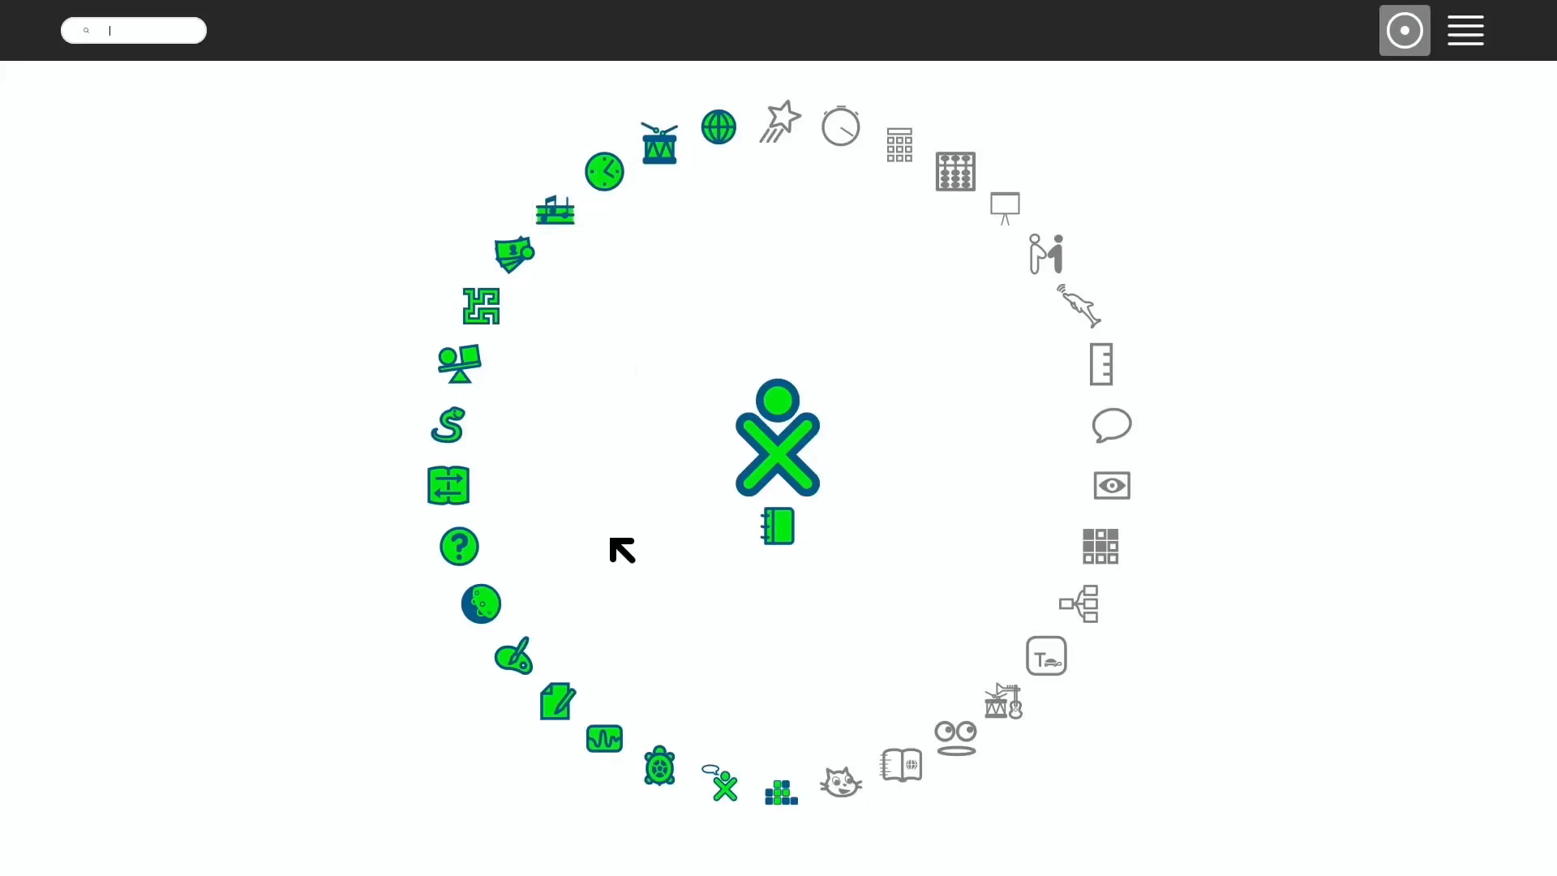
mouse_move(913, 624)
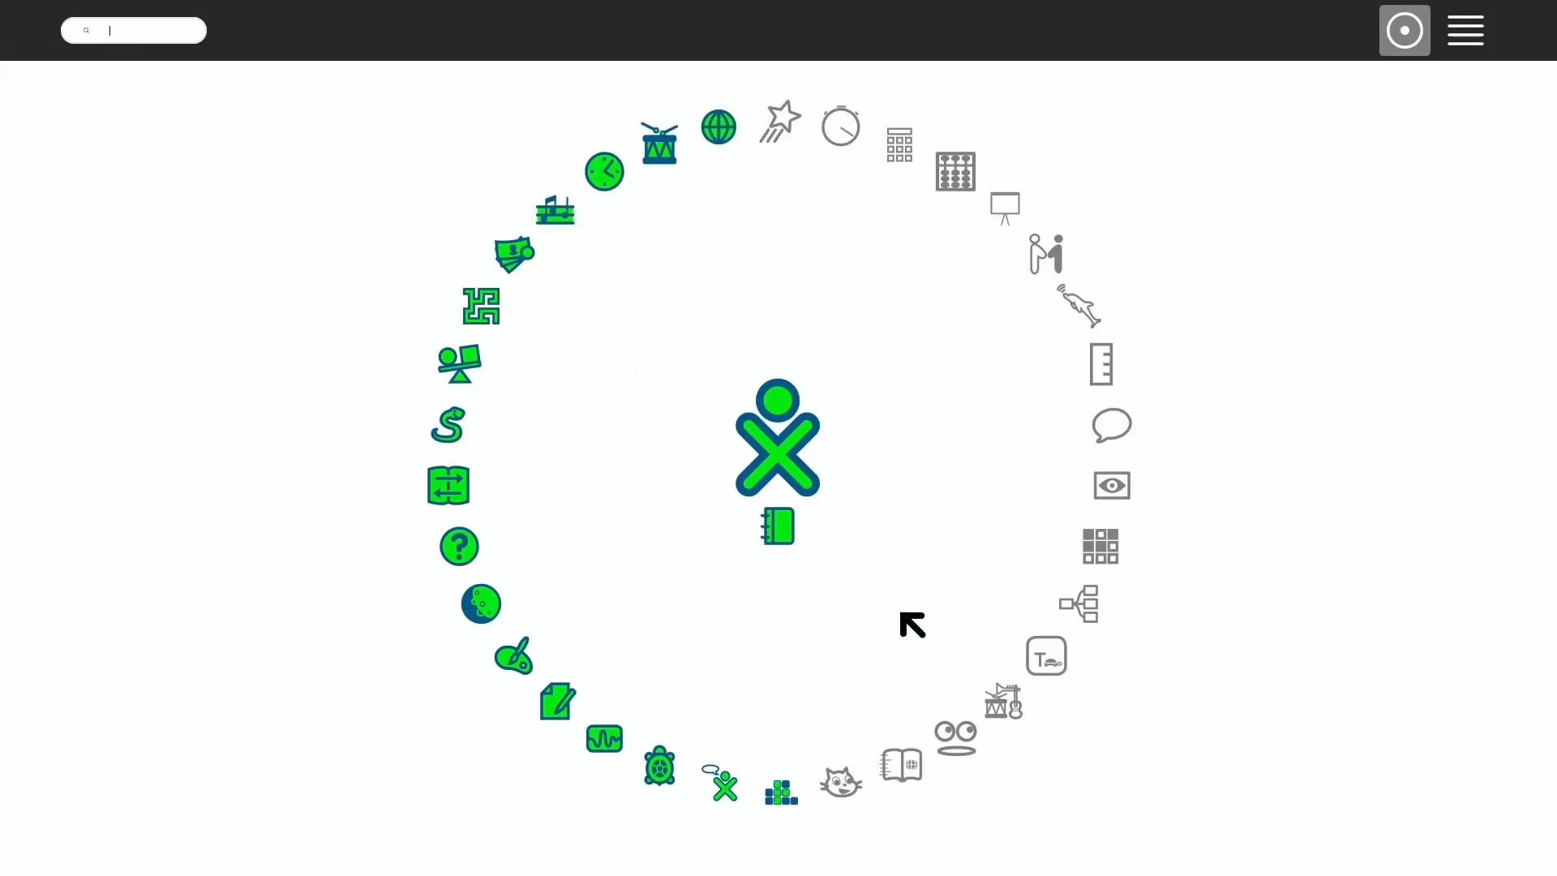
mouse_move(561, 600)
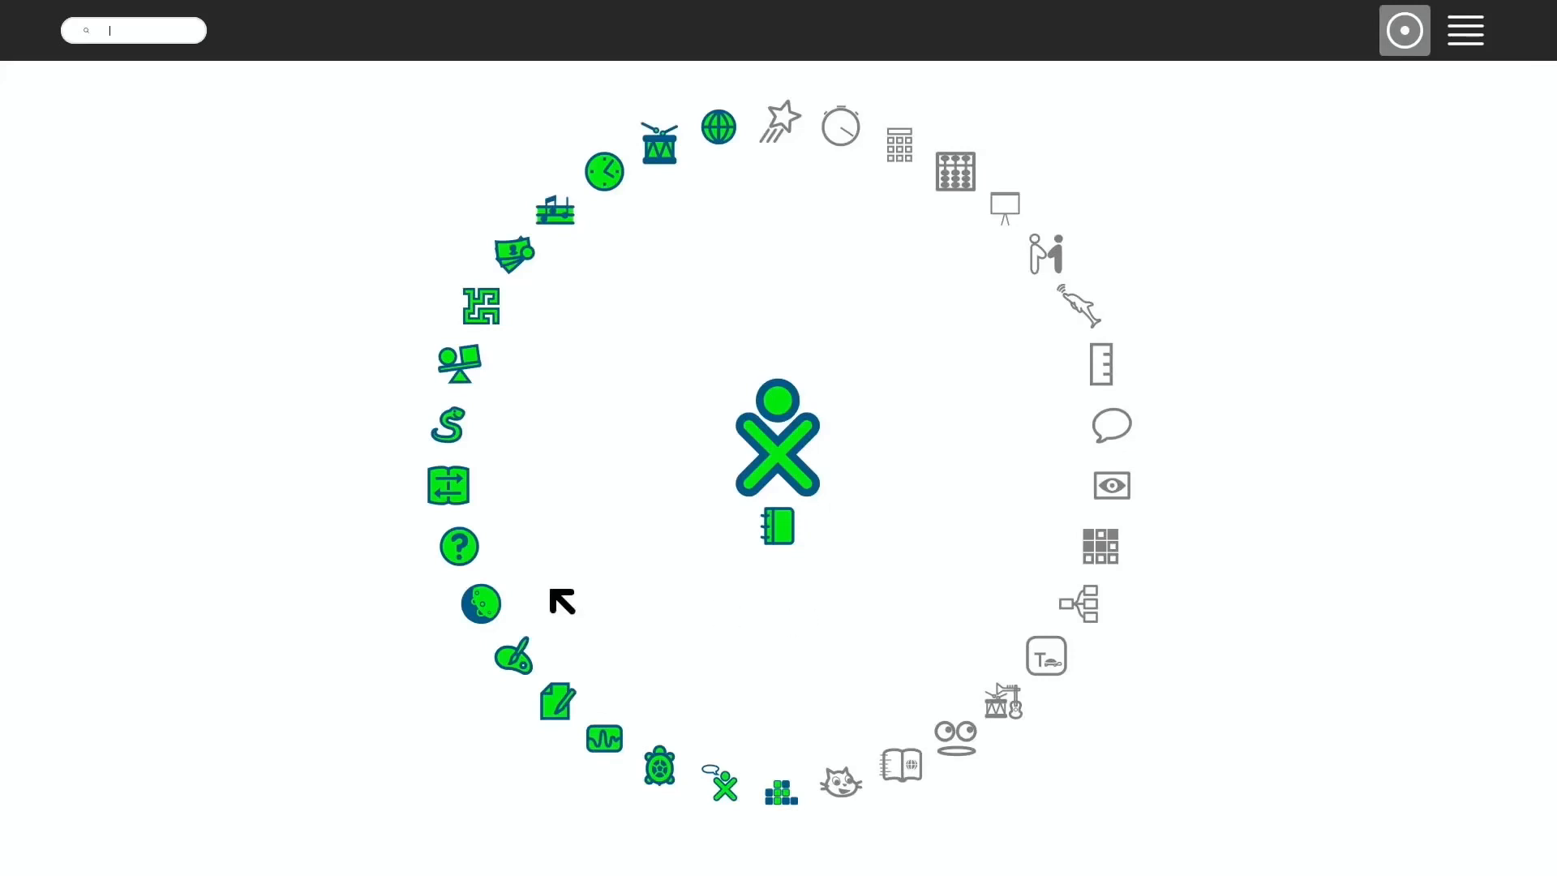
mouse_move(593, 493)
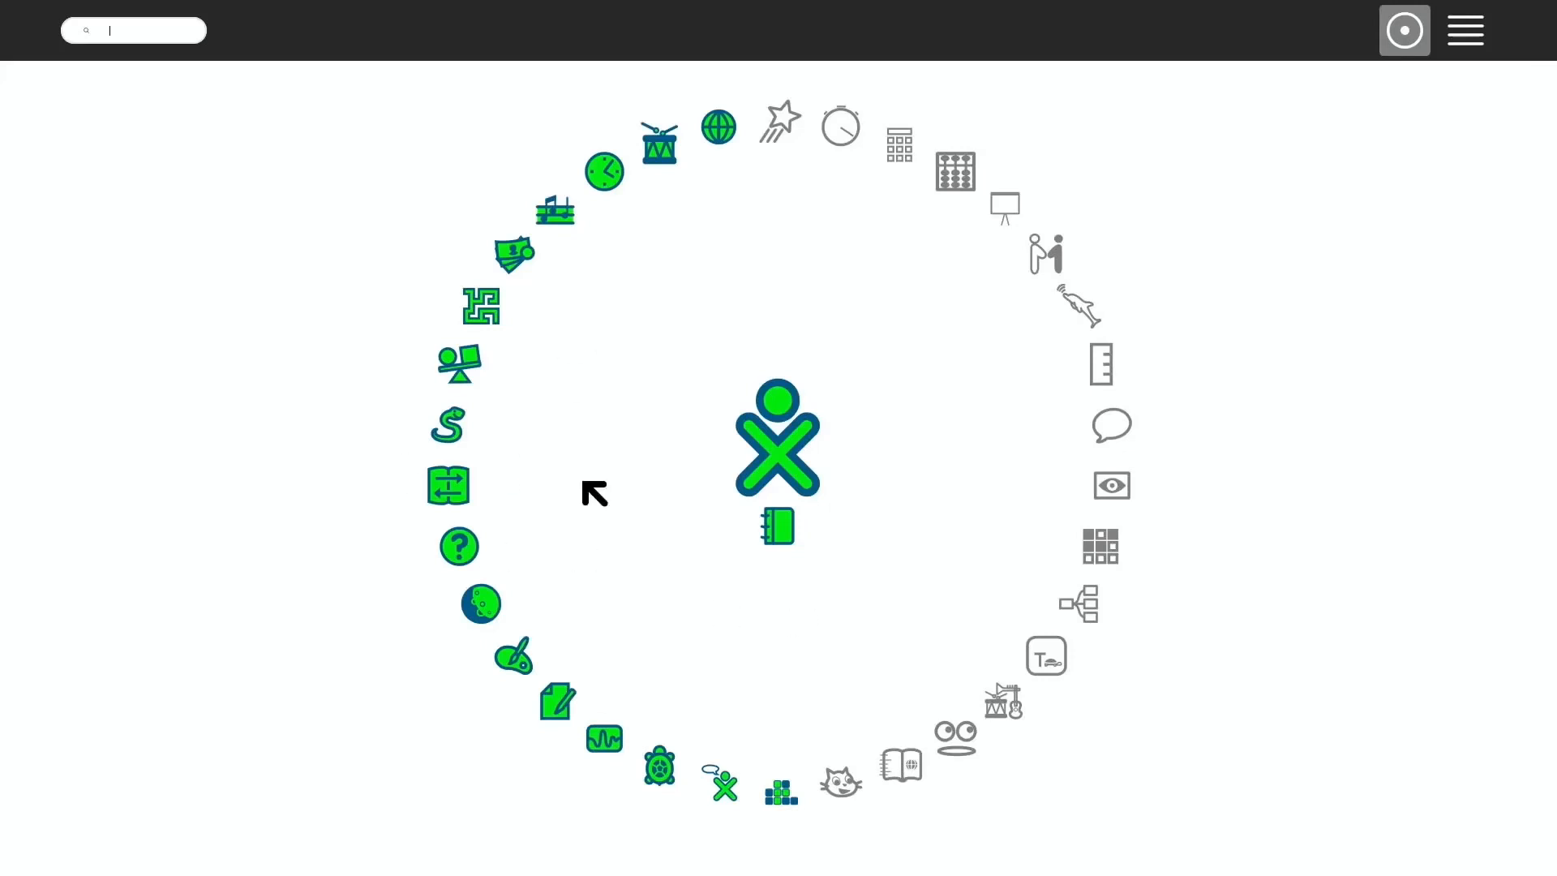
mouse_move(695, 404)
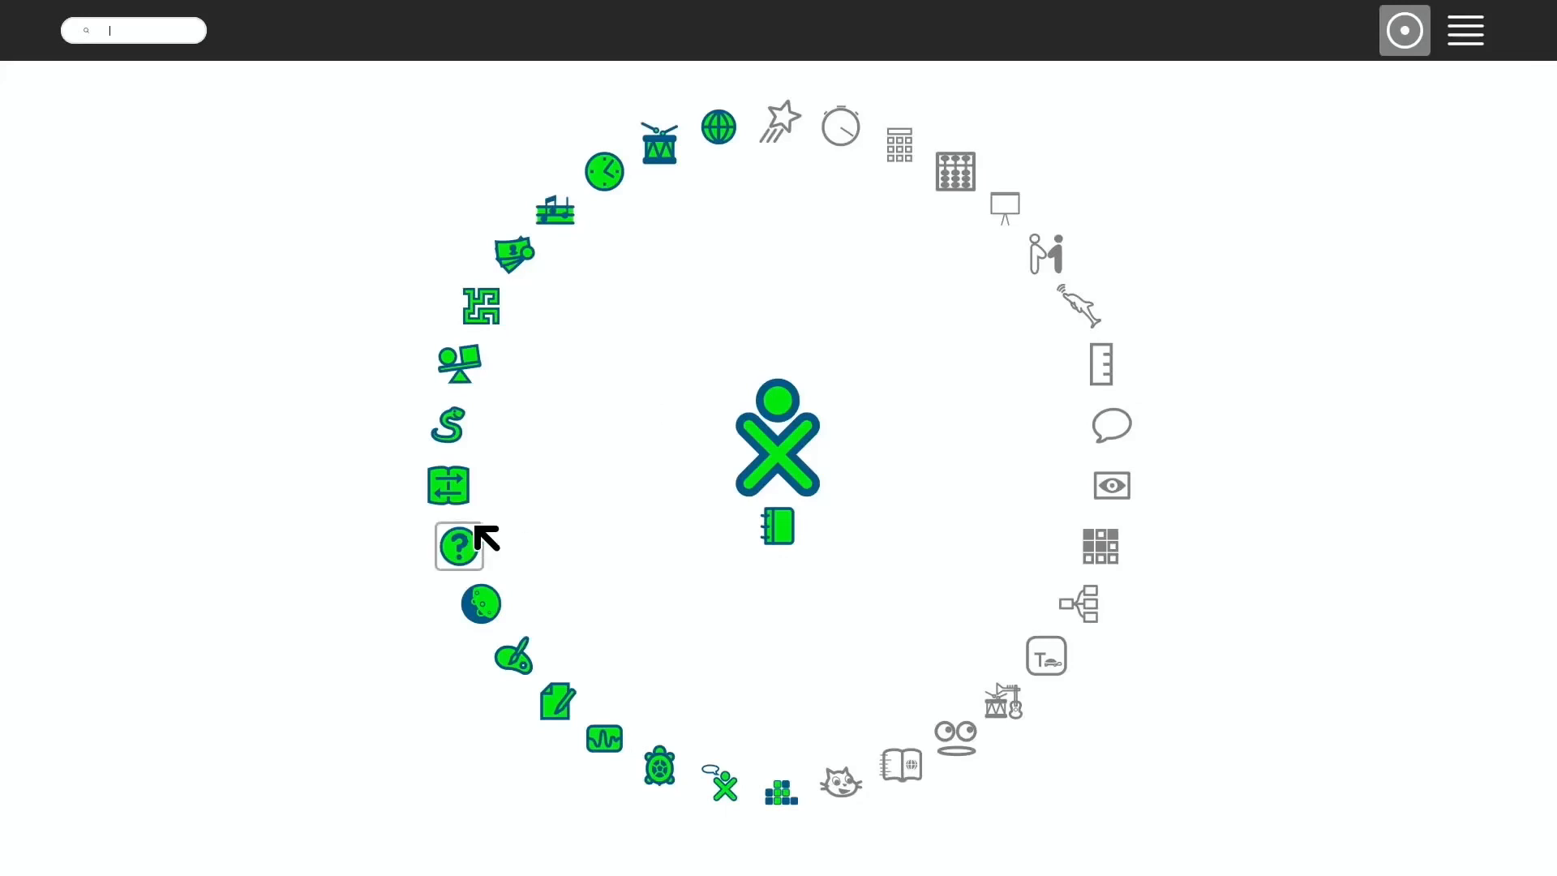
Launch Help from the Home ring, showing its Introduction page about the XO laptop
left_click(458, 546)
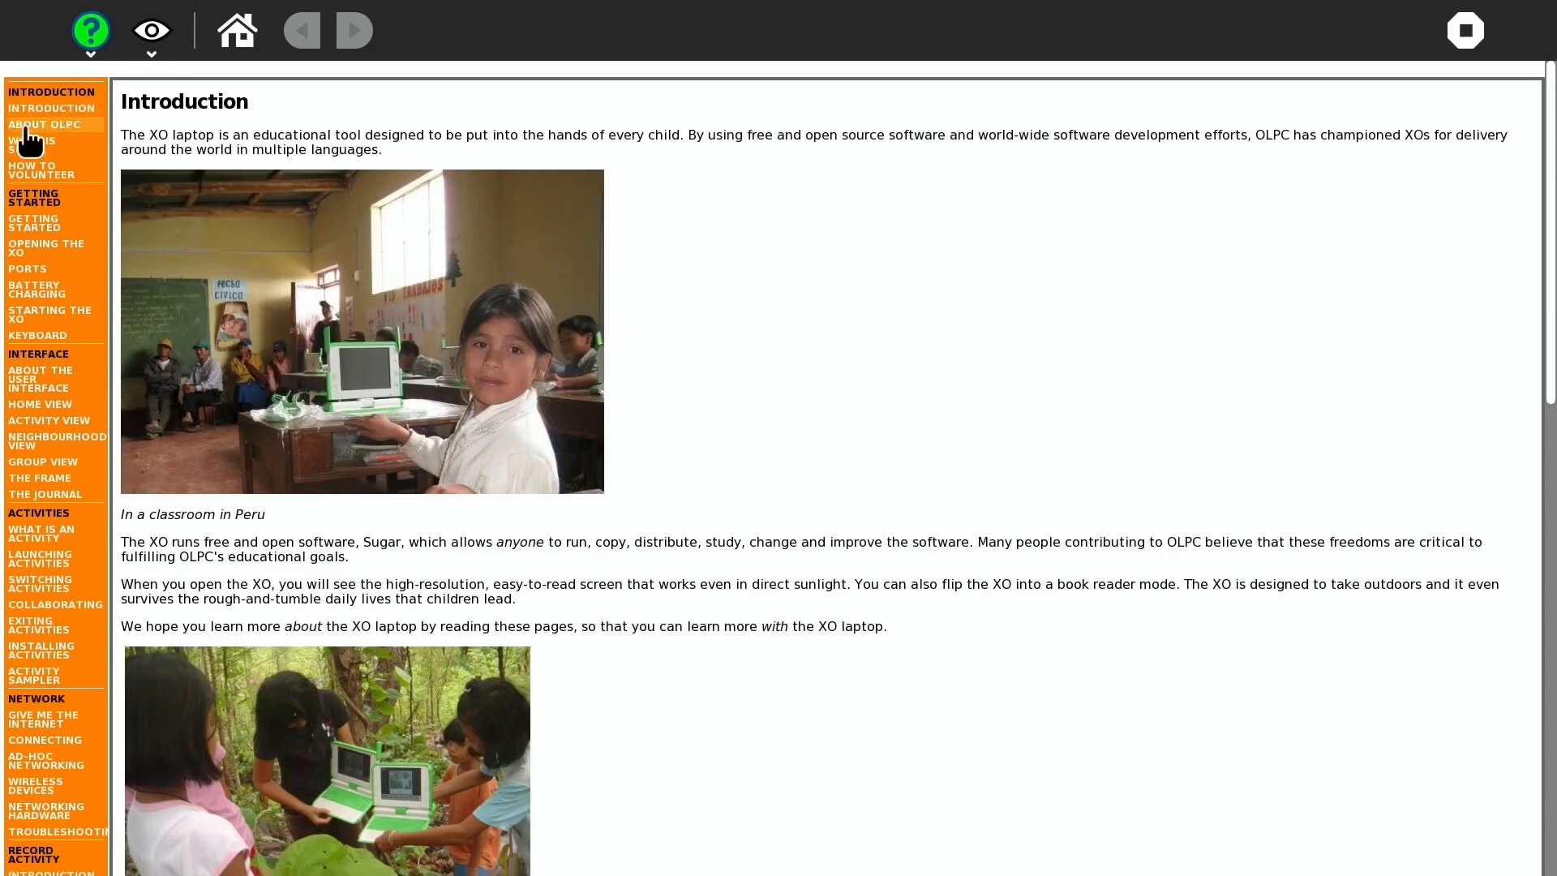
left_click(32, 146)
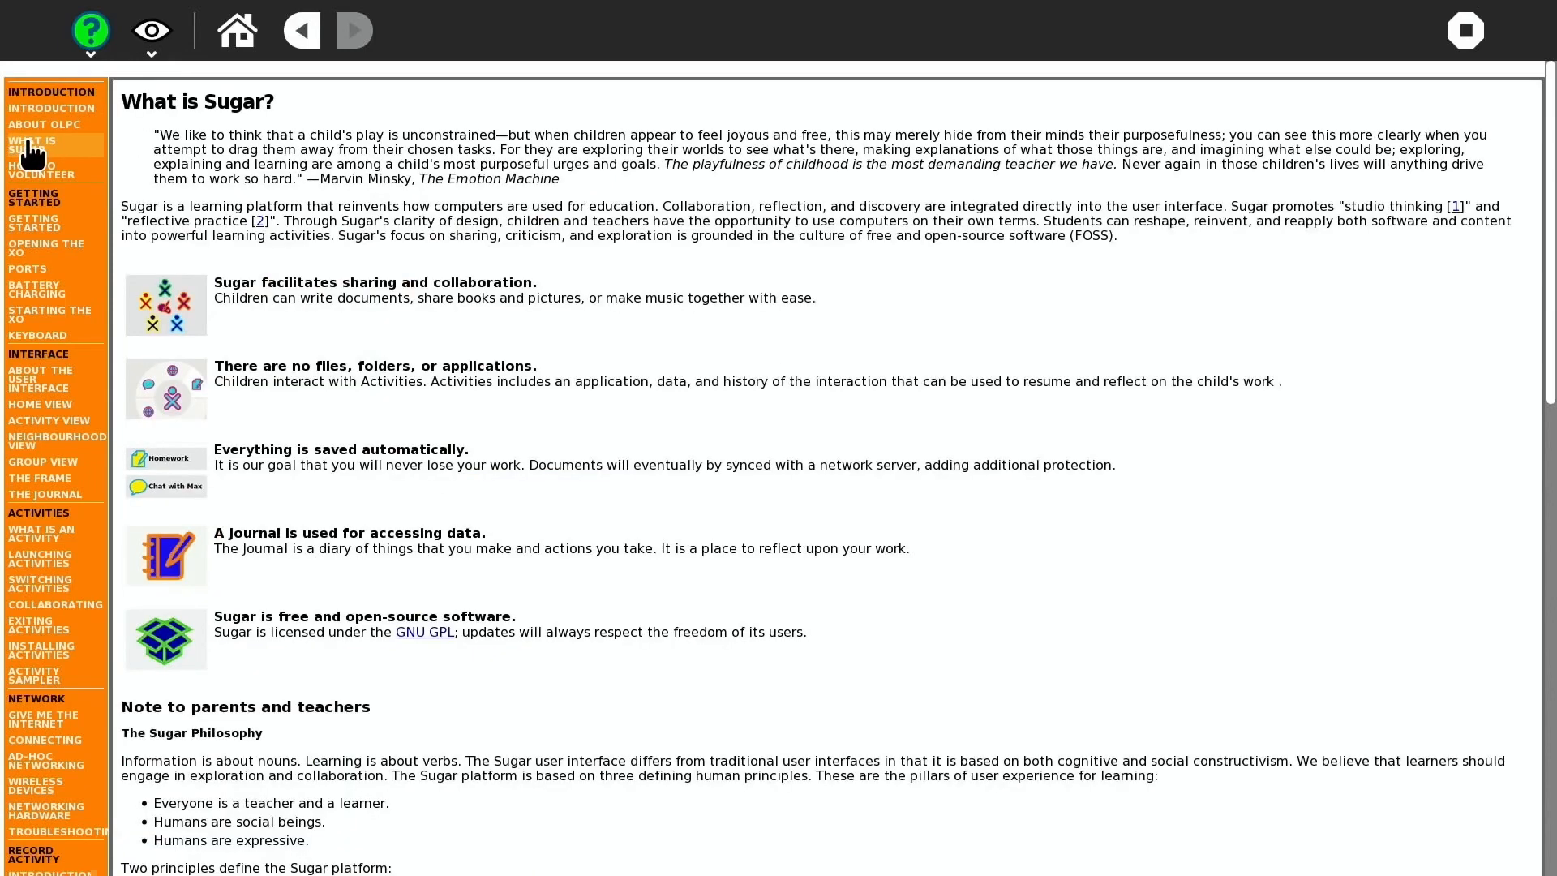
left_click(43, 125)
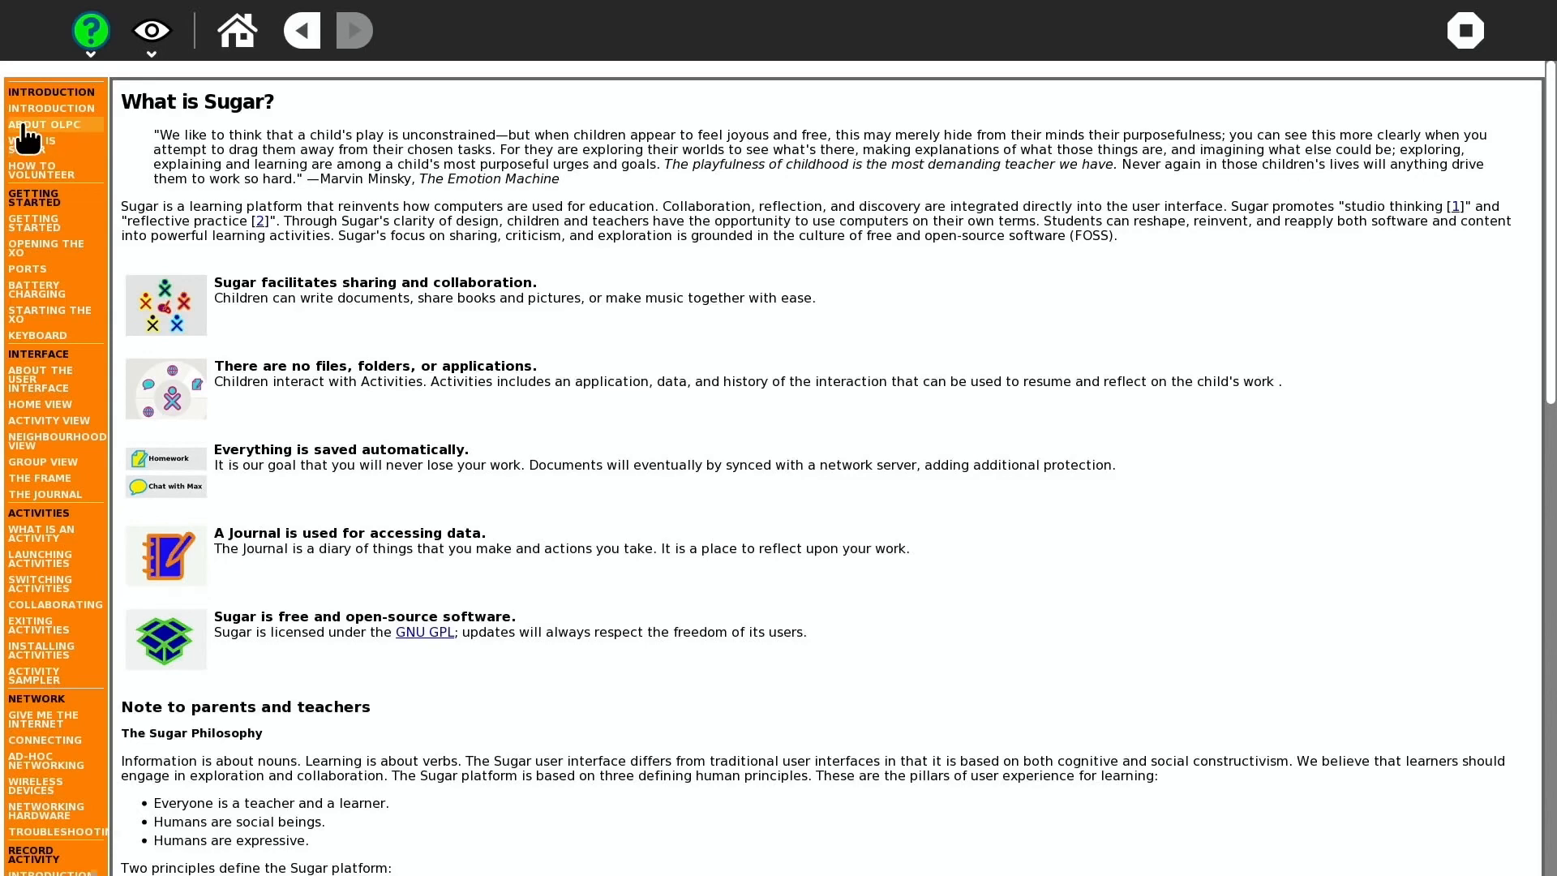
left_click(44, 125)
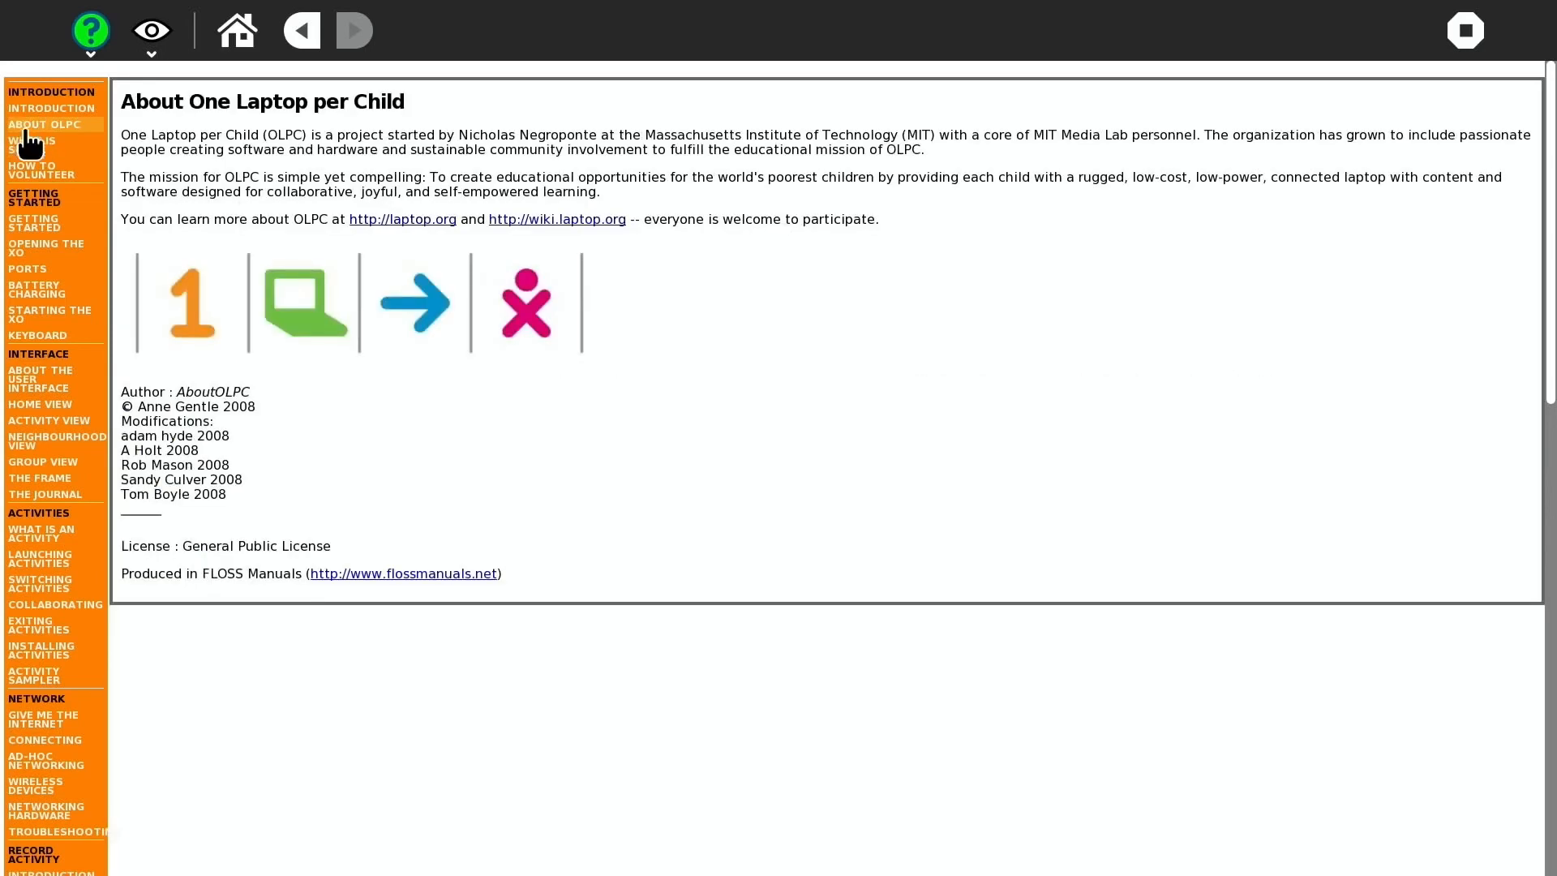
left_click(42, 168)
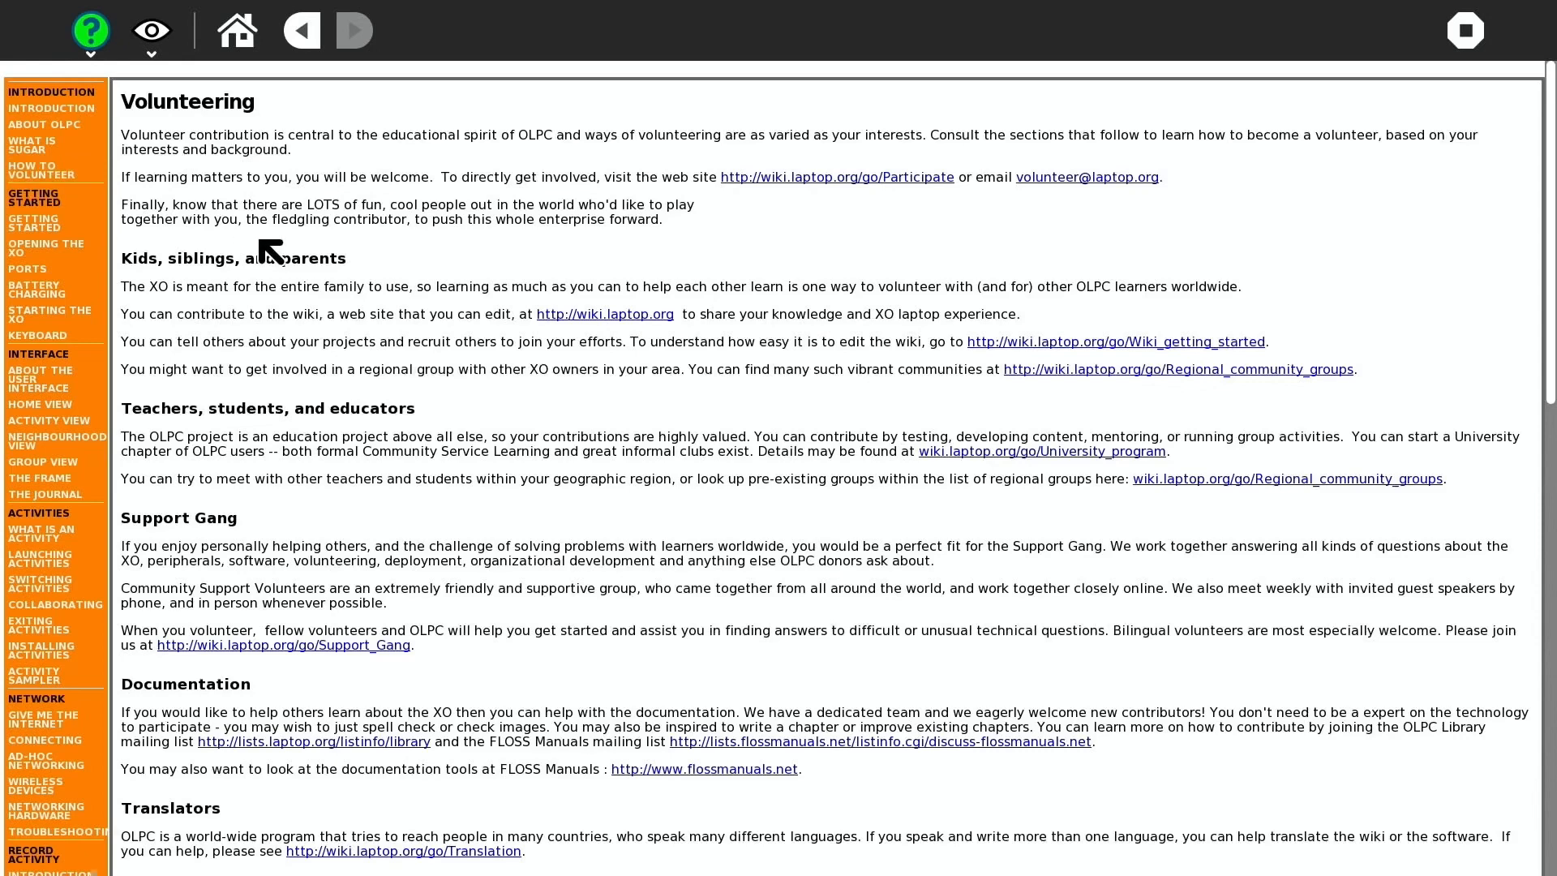
mouse_move(746, 365)
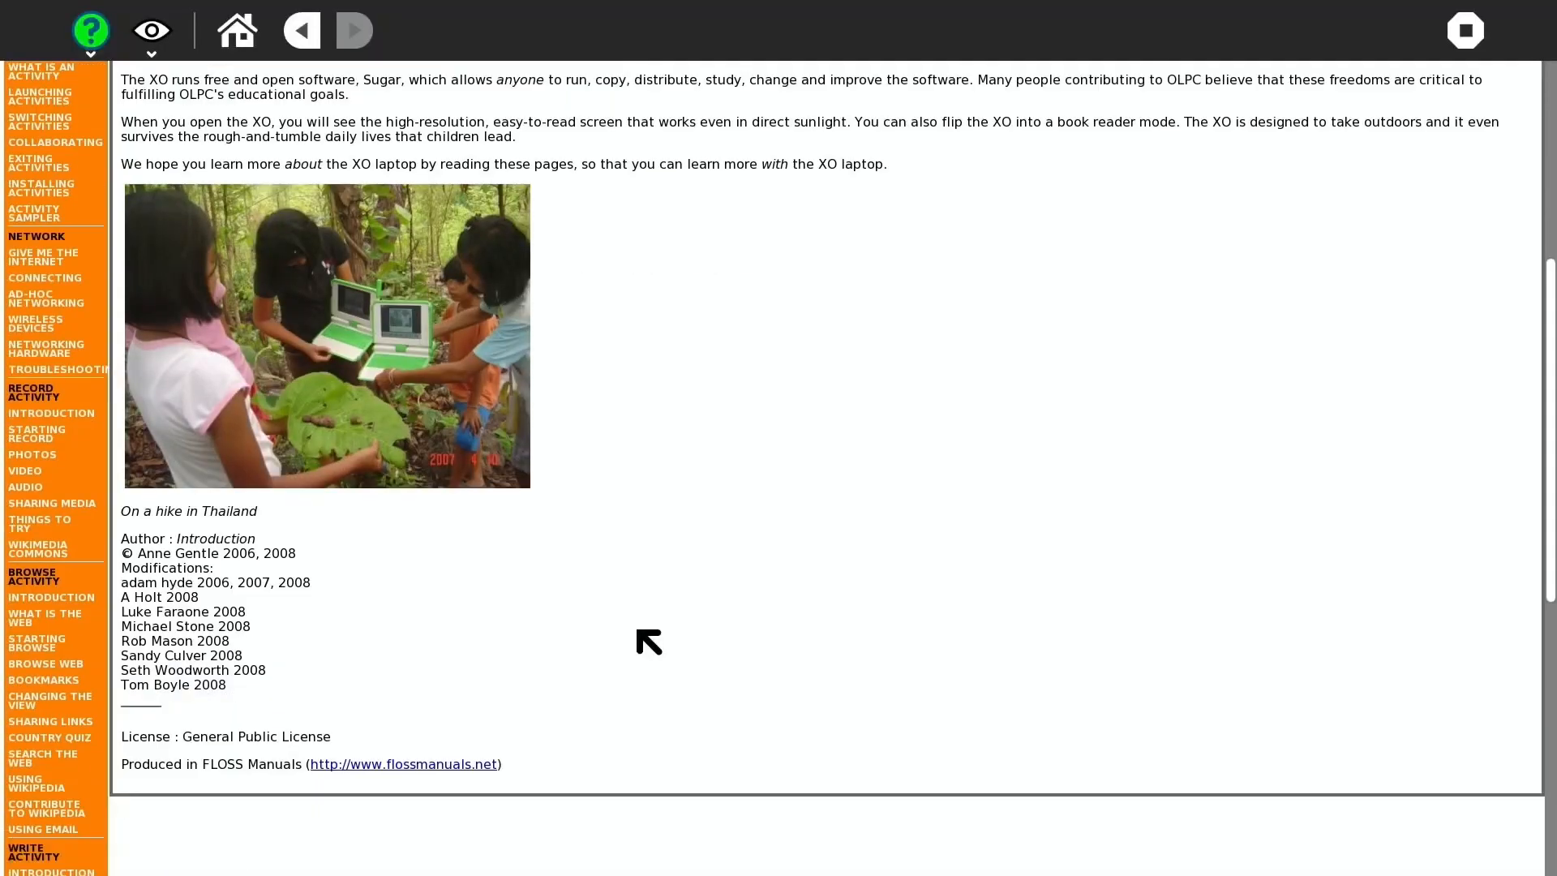
scroll("down", 3)
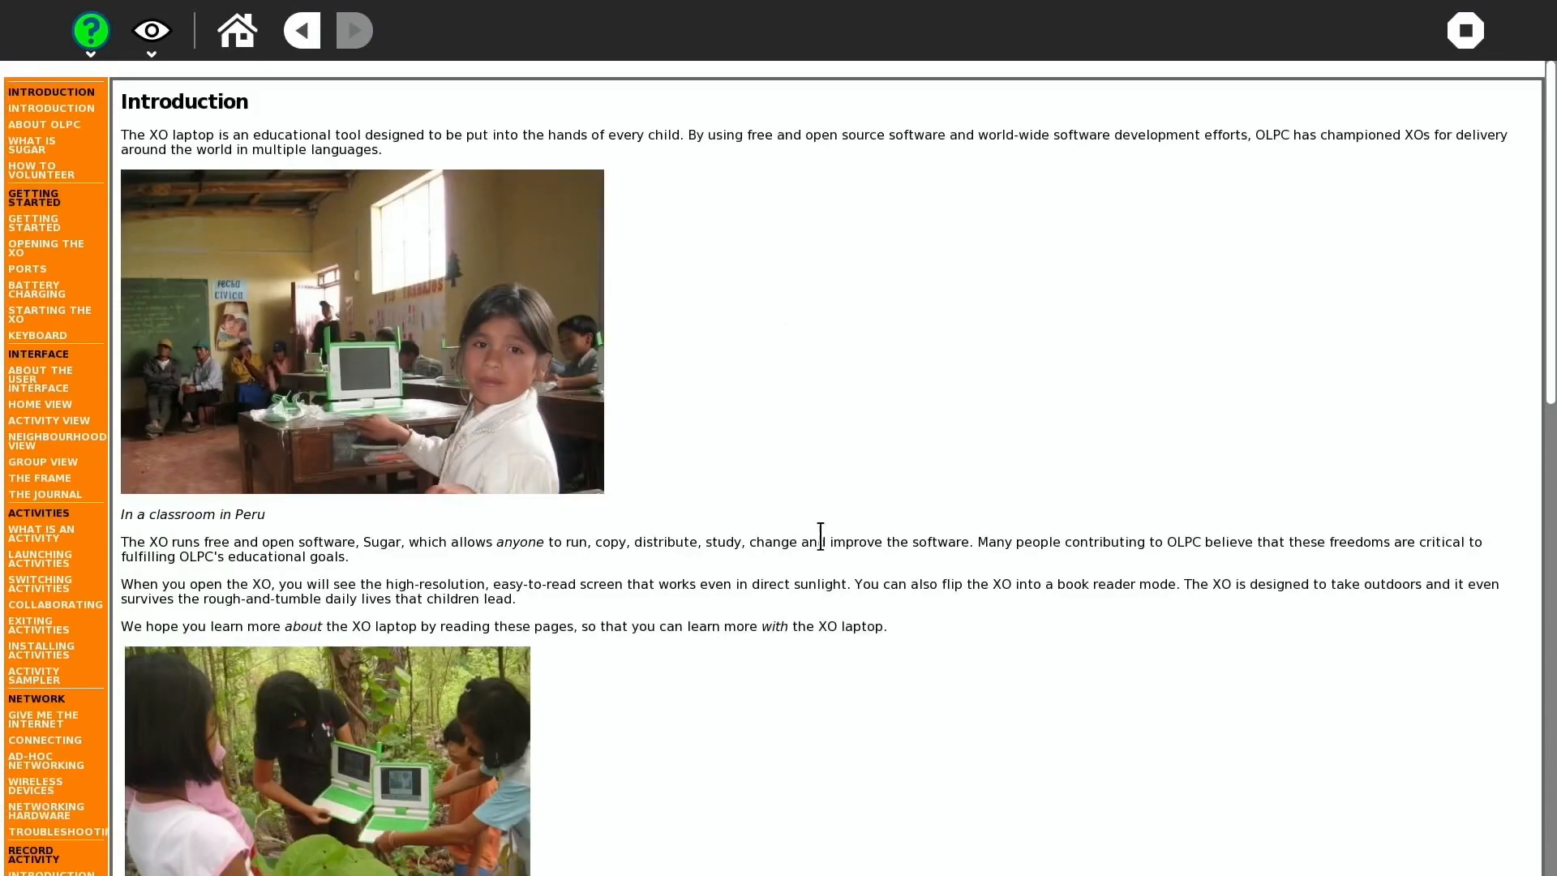
mouse_move(926, 441)
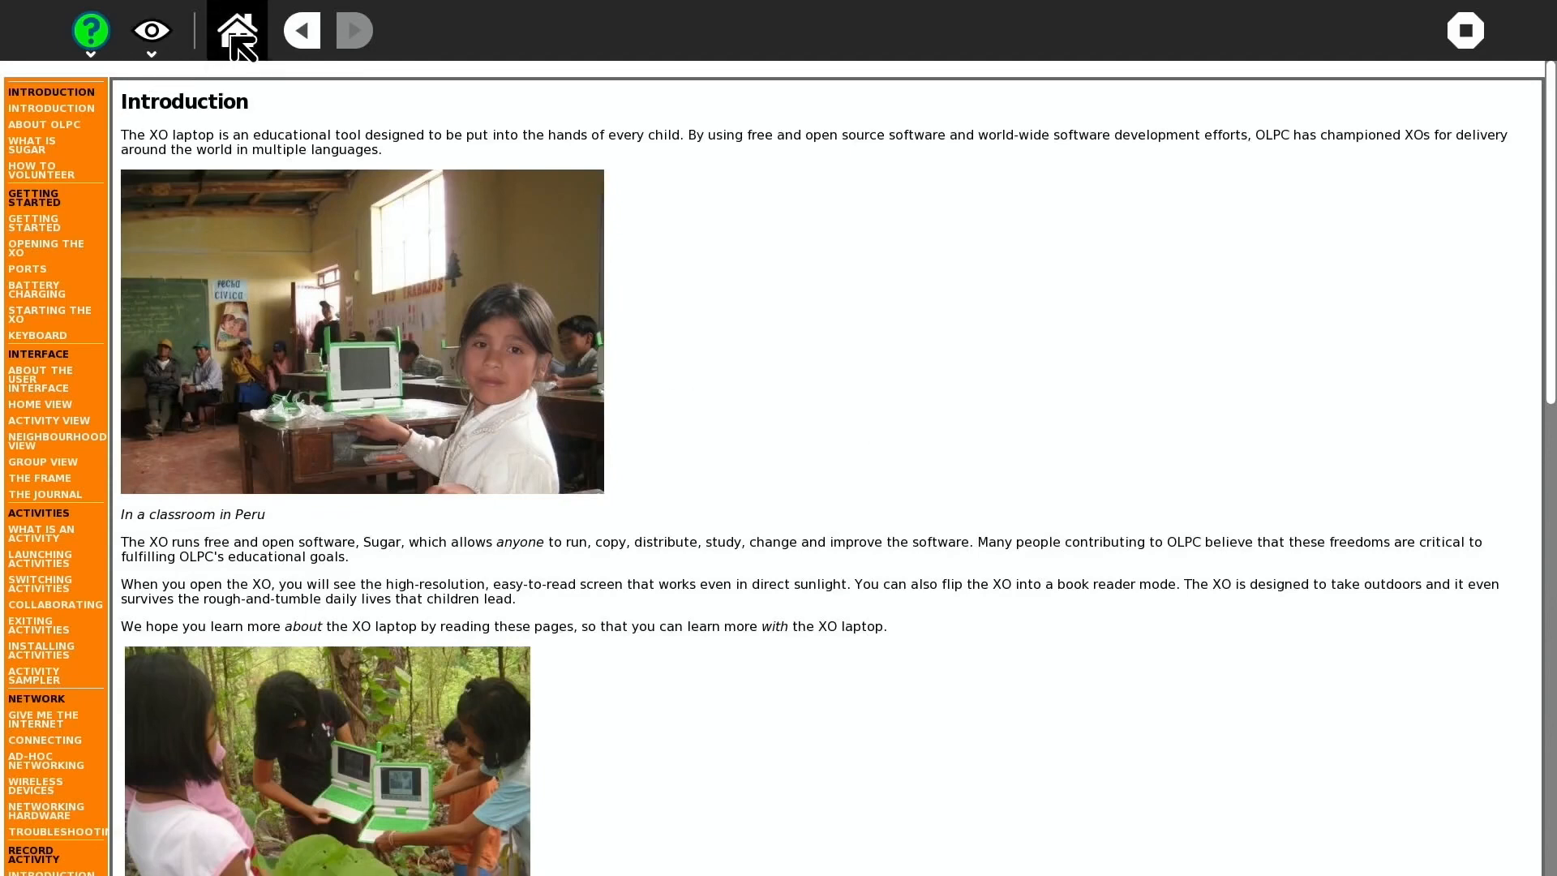
mouse_move(84, 195)
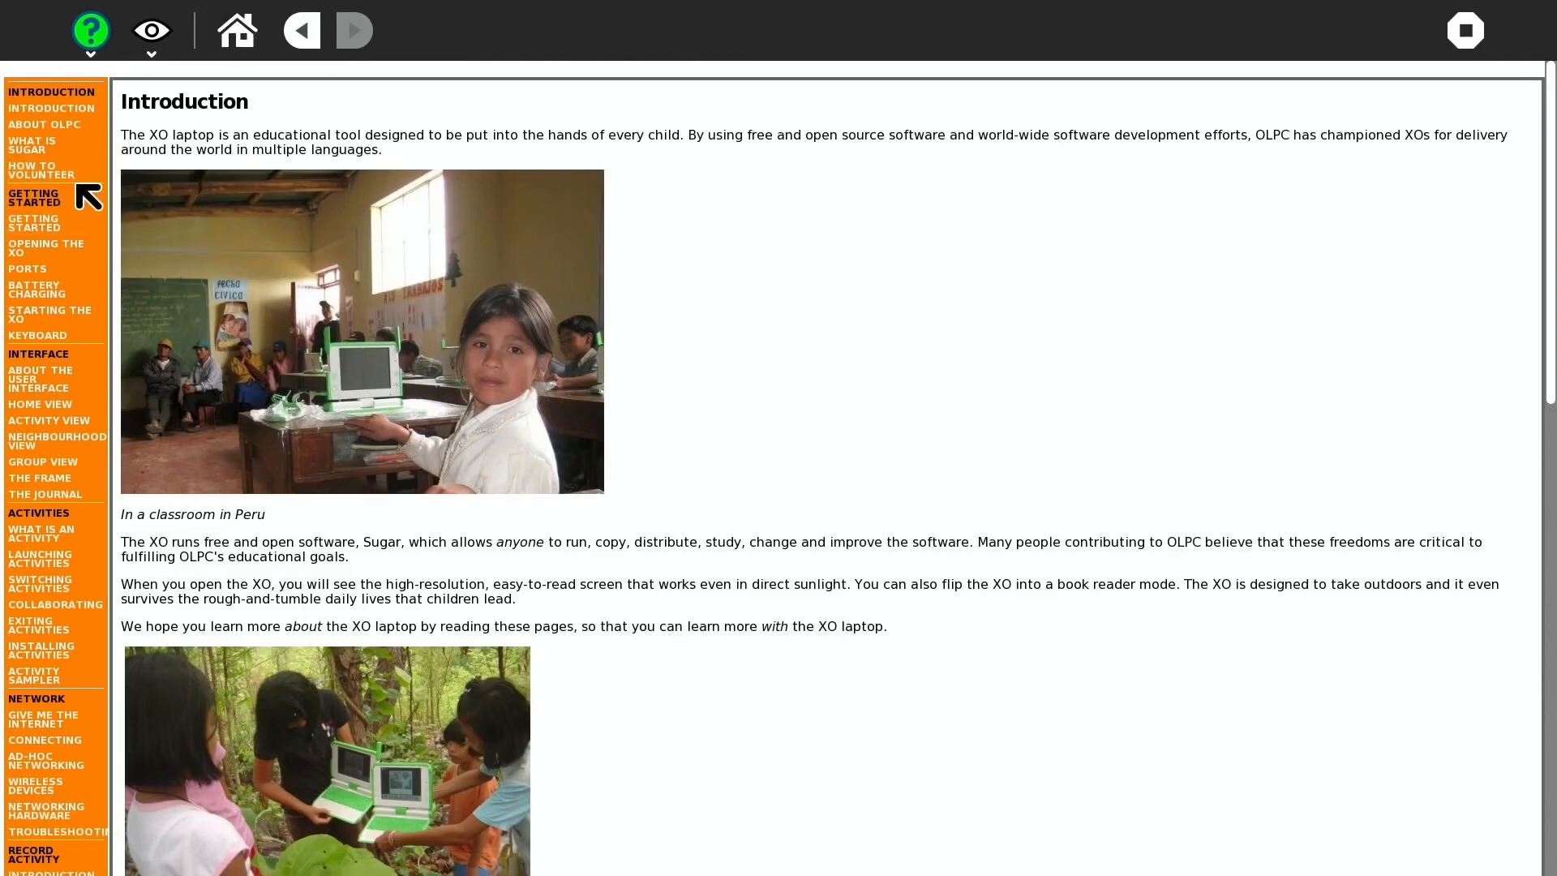